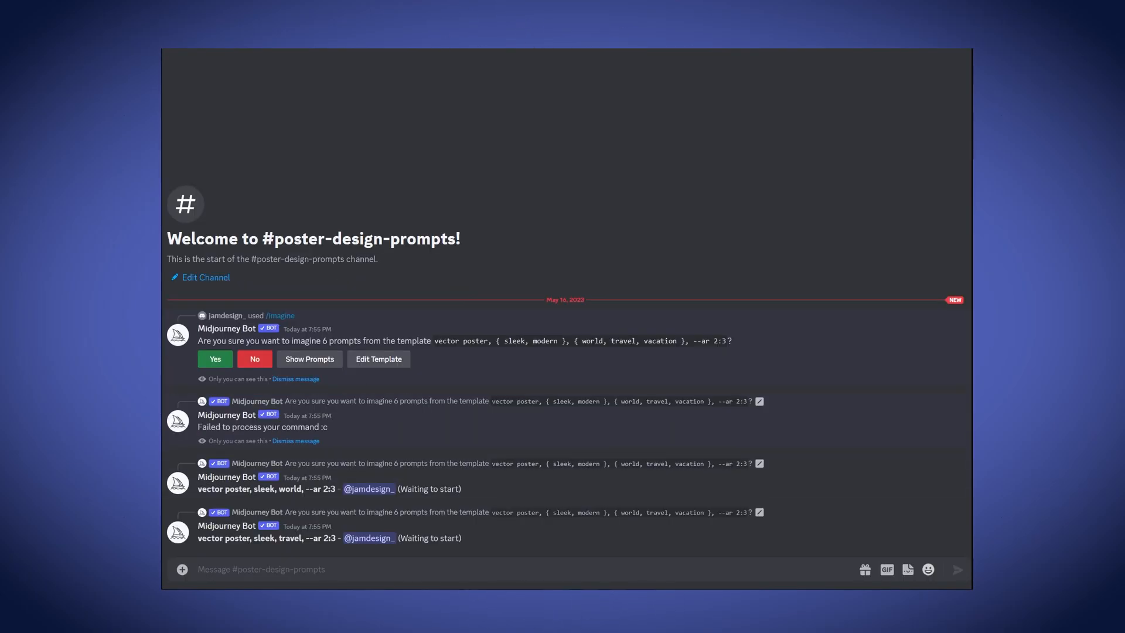
Start a Midjourney /imagine command in the message box with the prompt 'vector poster,'
scroll("down", 3)
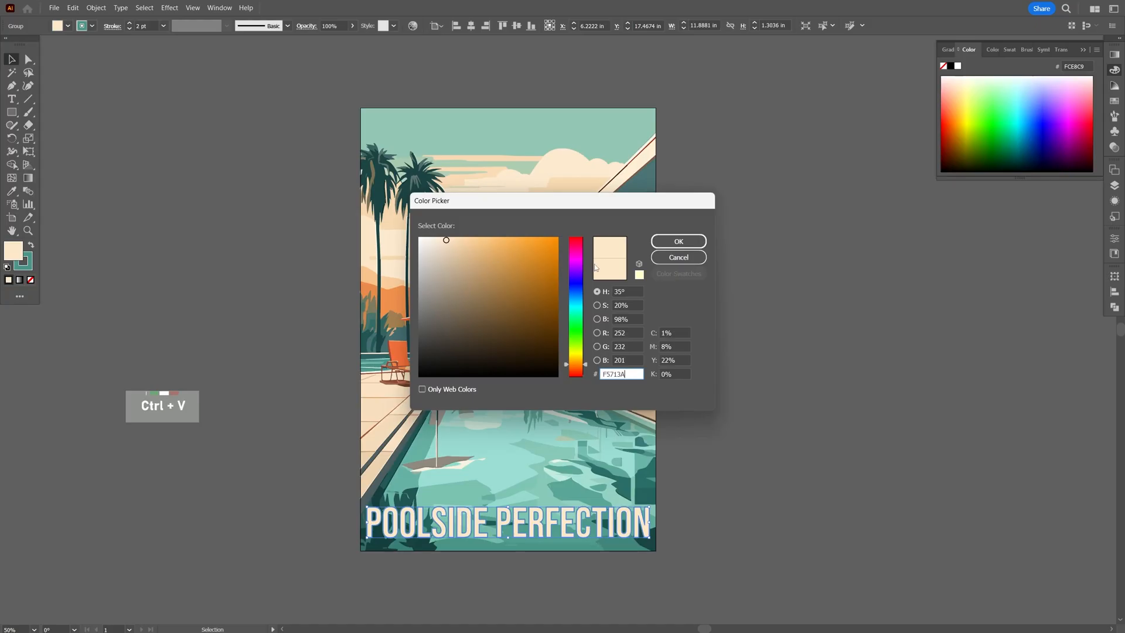
left_click(679, 242)
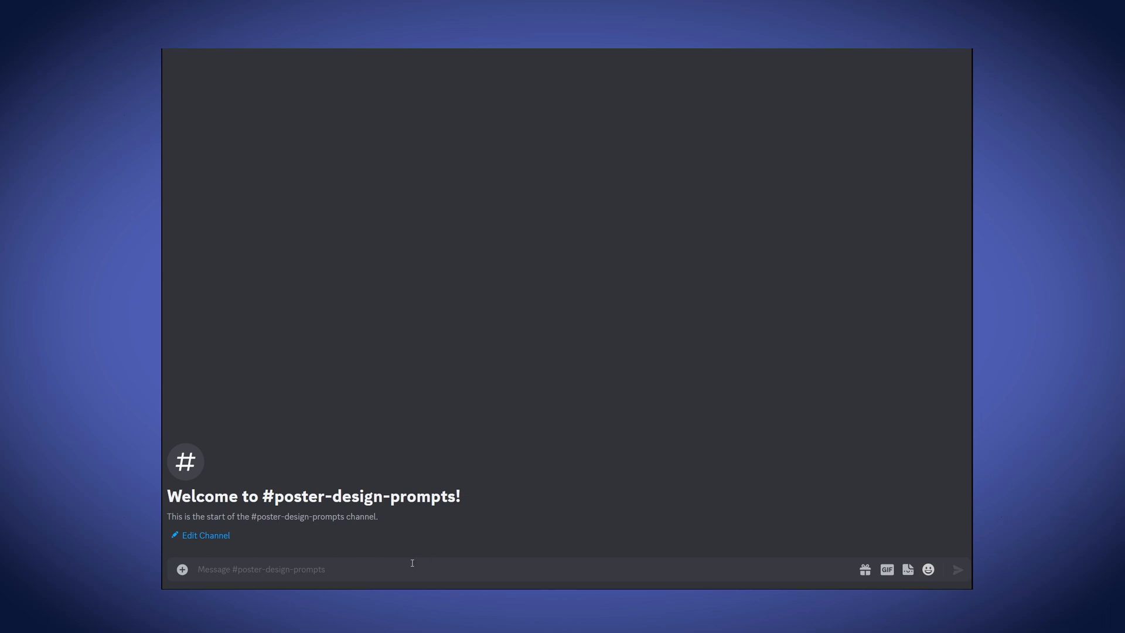
type("/imagine prompt")
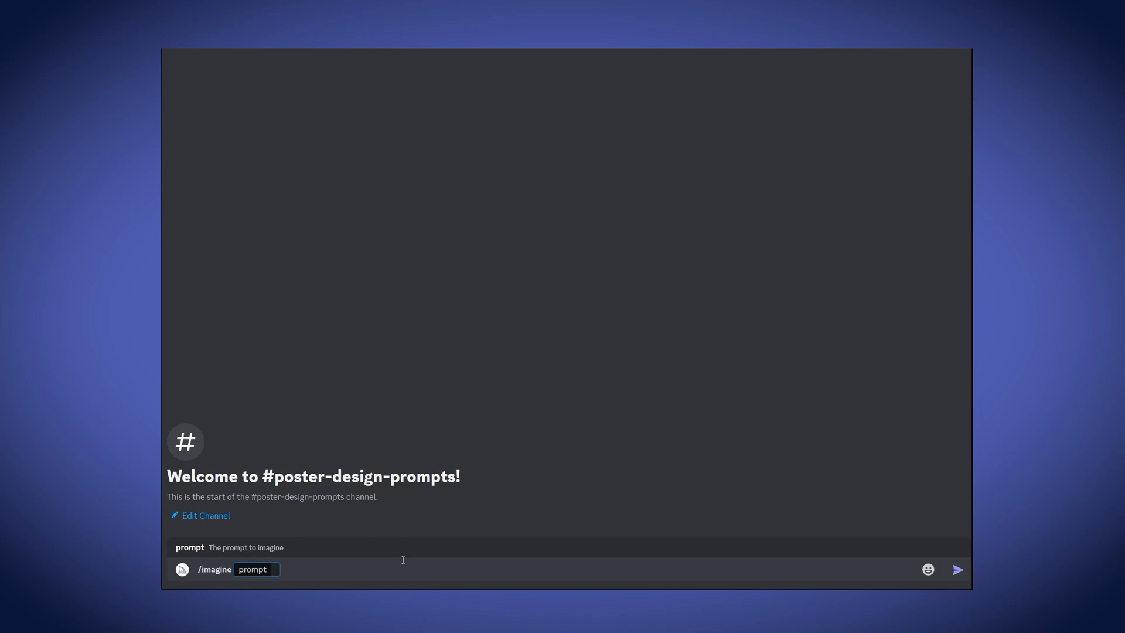
type("vector po")
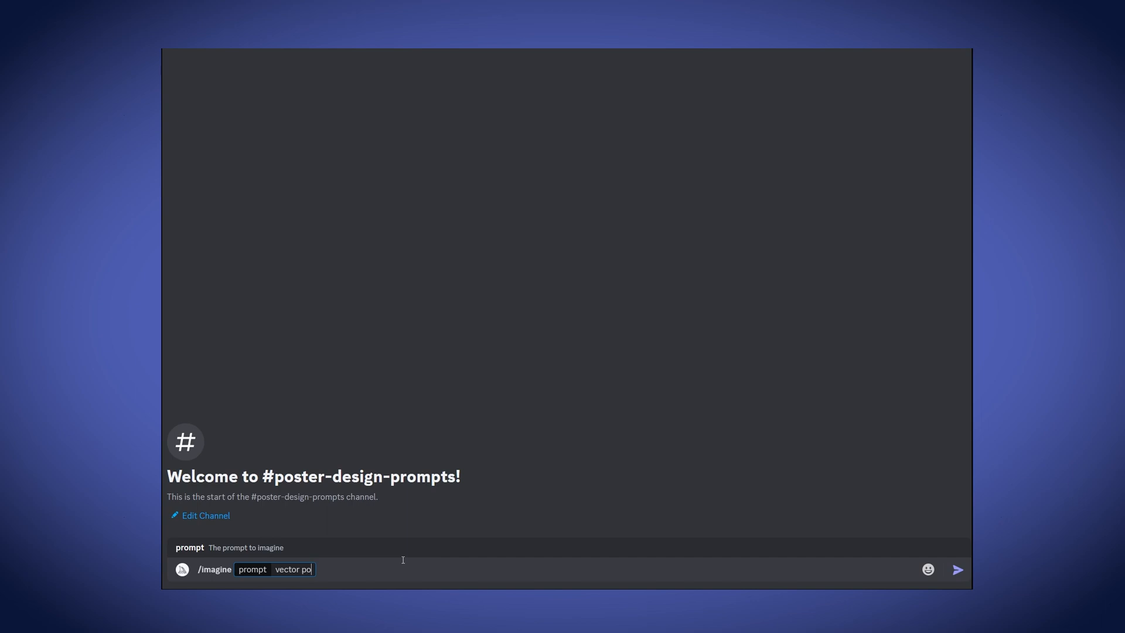
type("ster,")
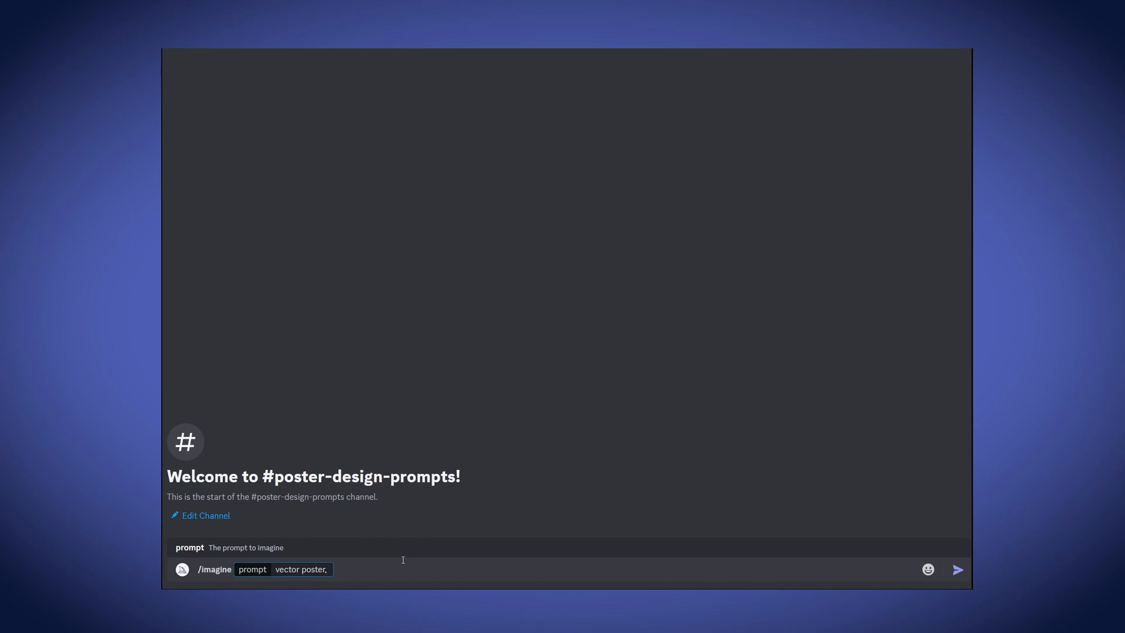
Add the style alternatives set '{ sleek, modern }' to the prompt
type("{")
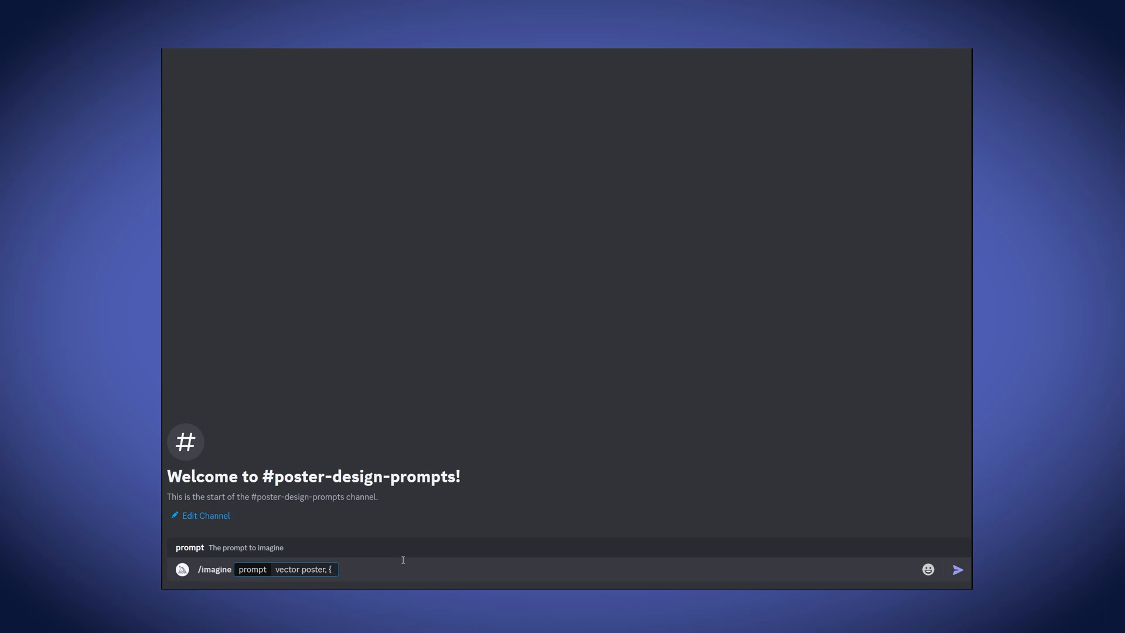
type("st")
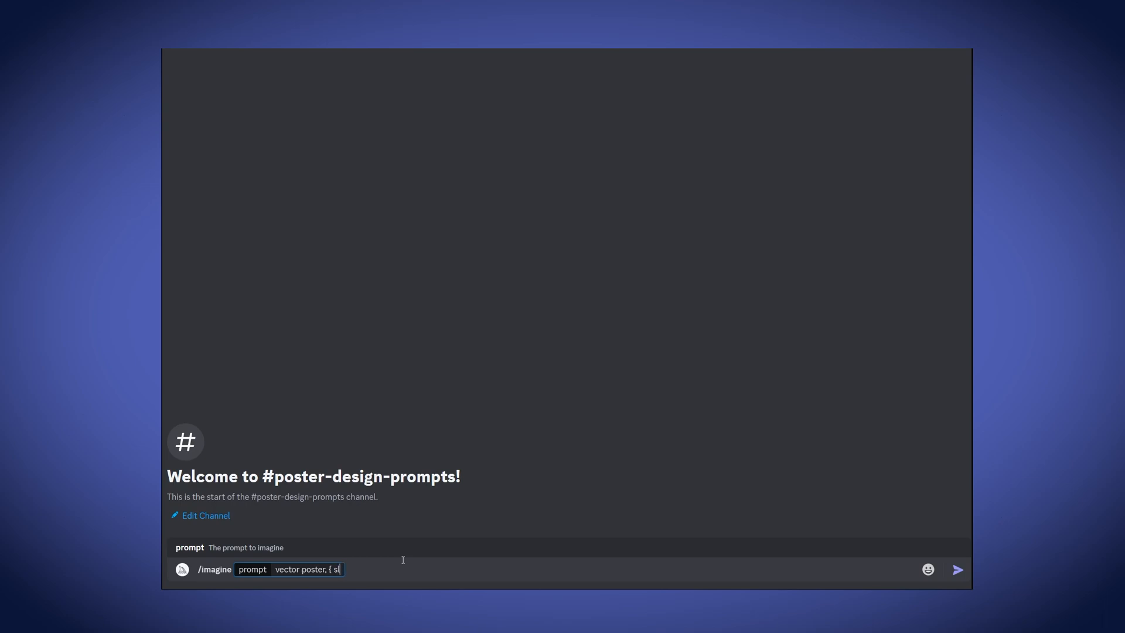
type("leek,")
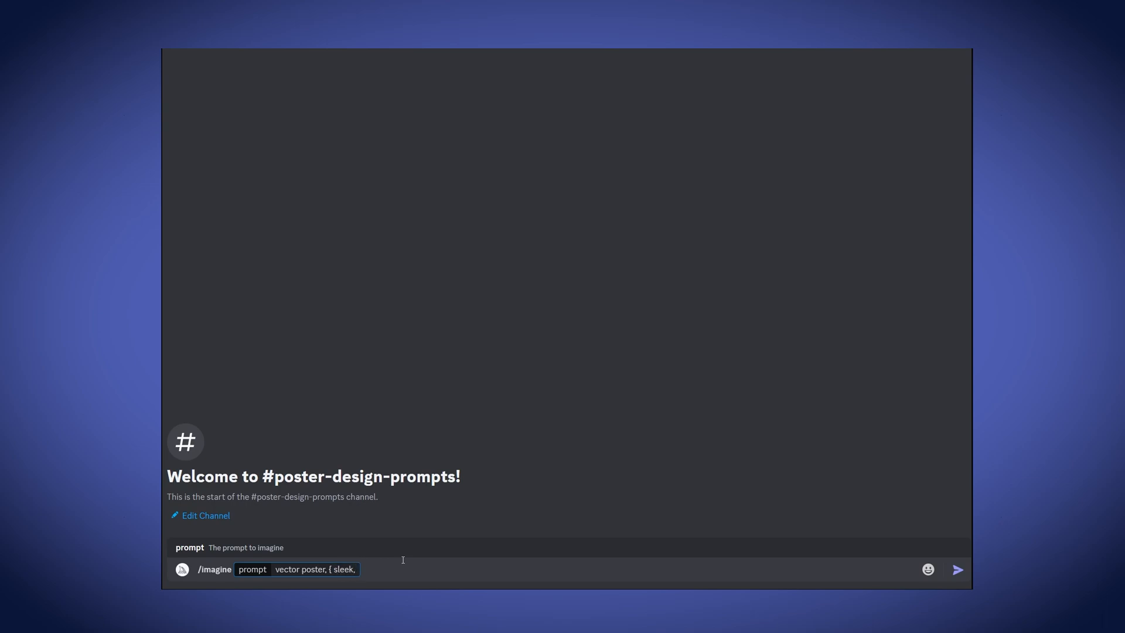
type("modern")
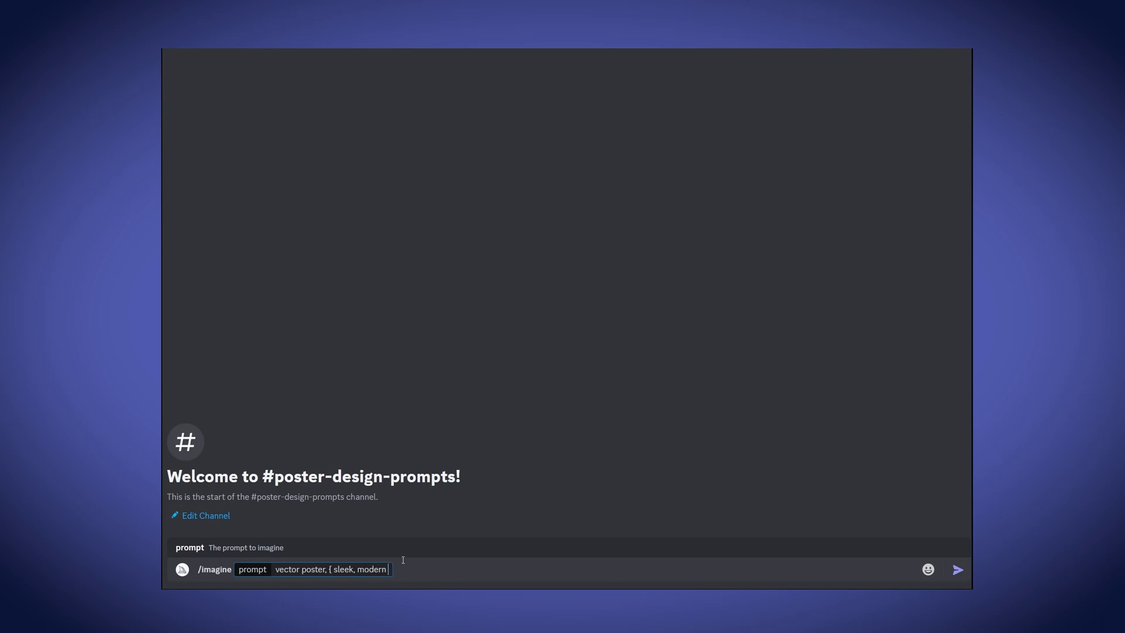
type("}")
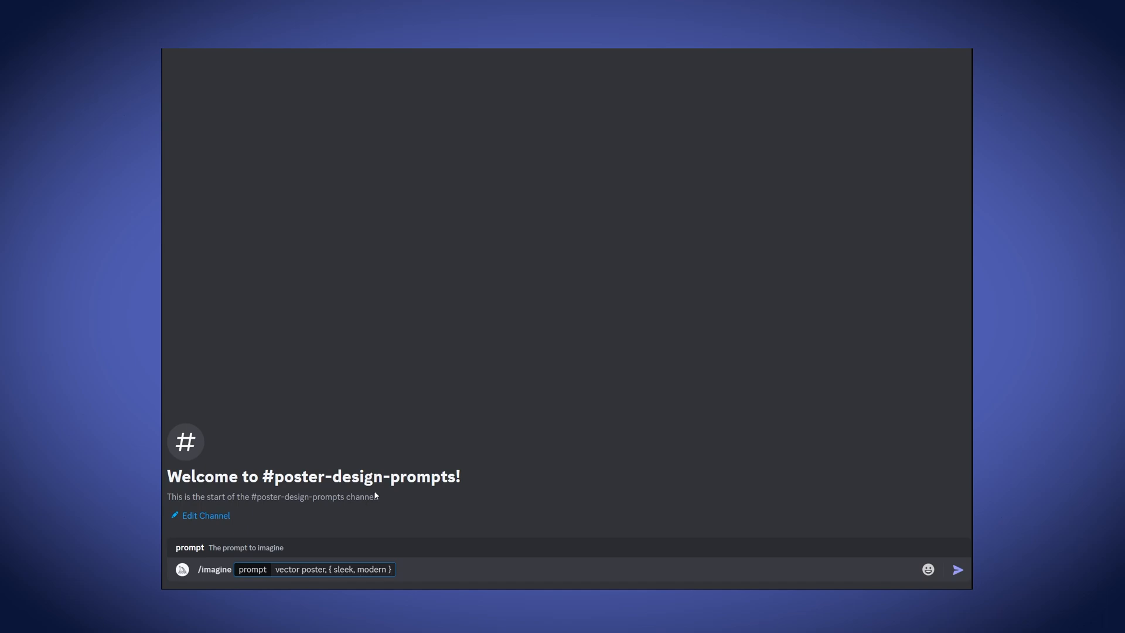
Add a theme set beginning '{ world' to the prompt
type(",")
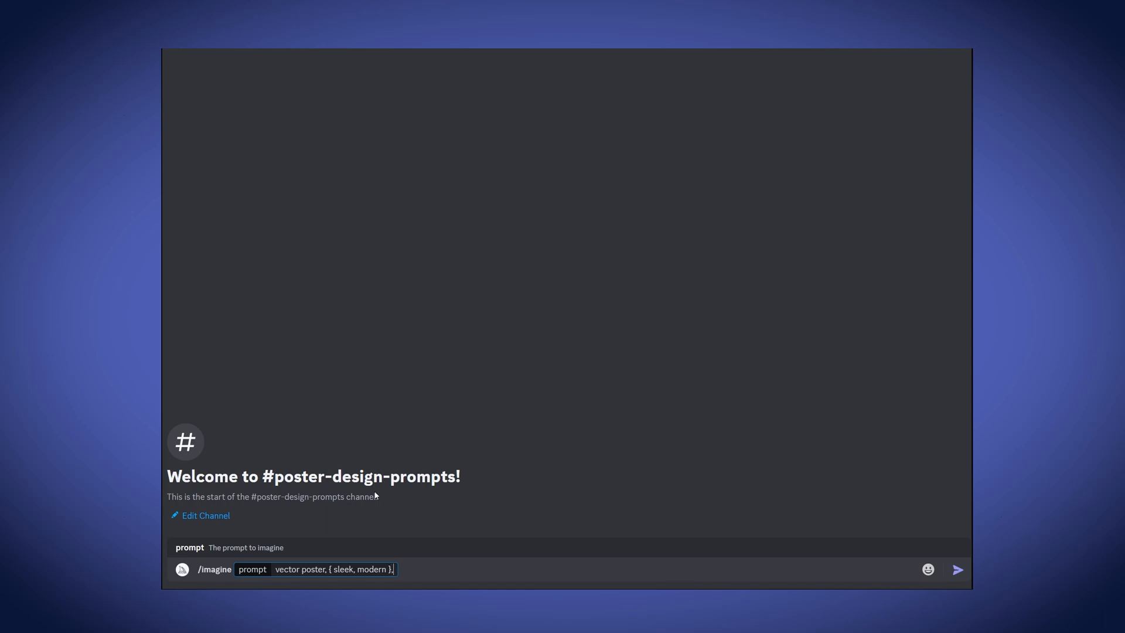
type("{")
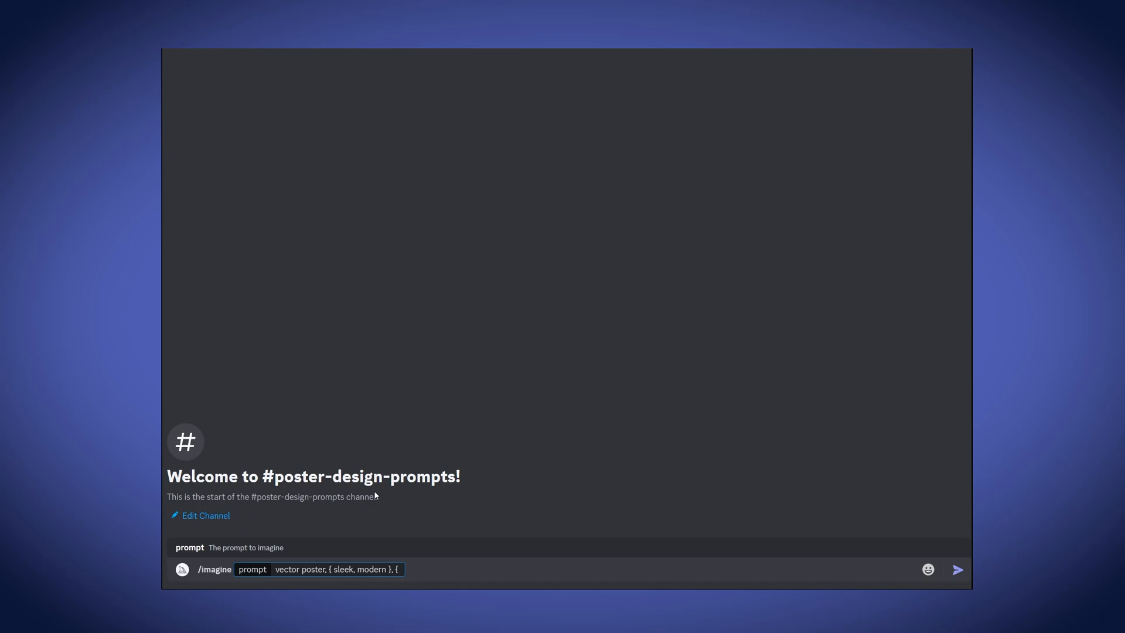
type("world, travel, vacation },")
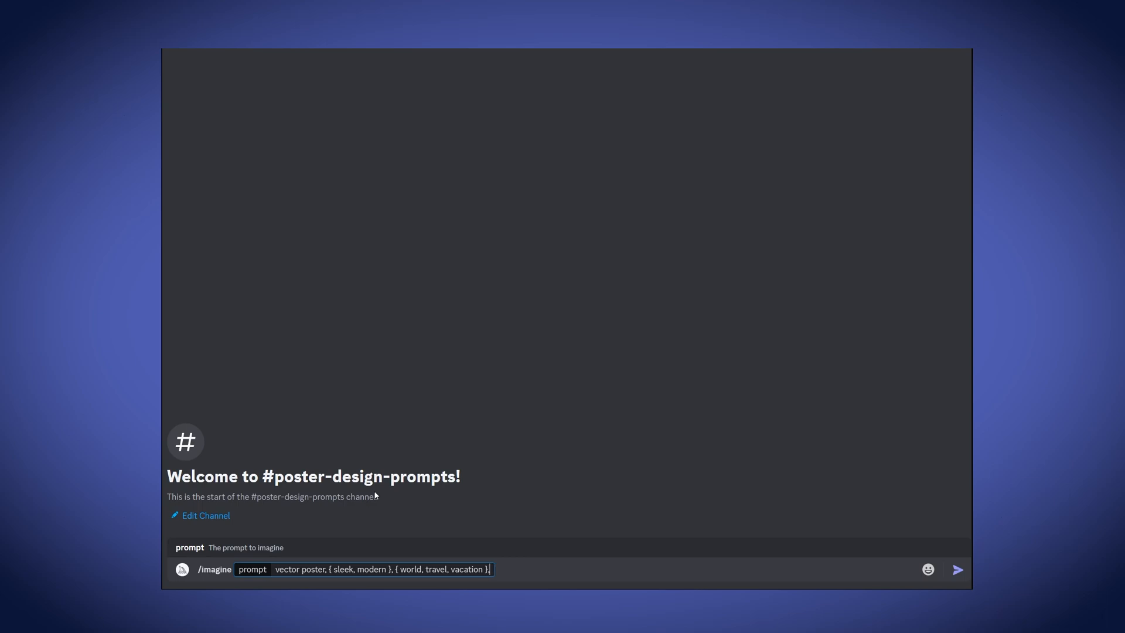
mouse_move(371, 496)
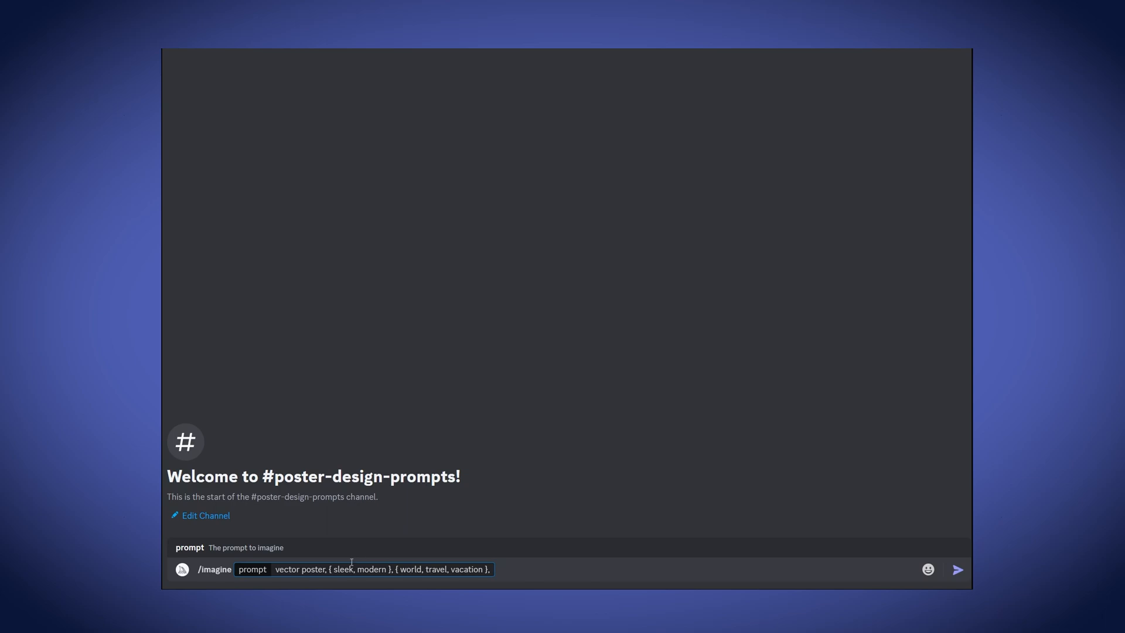
mouse_move(378, 579)
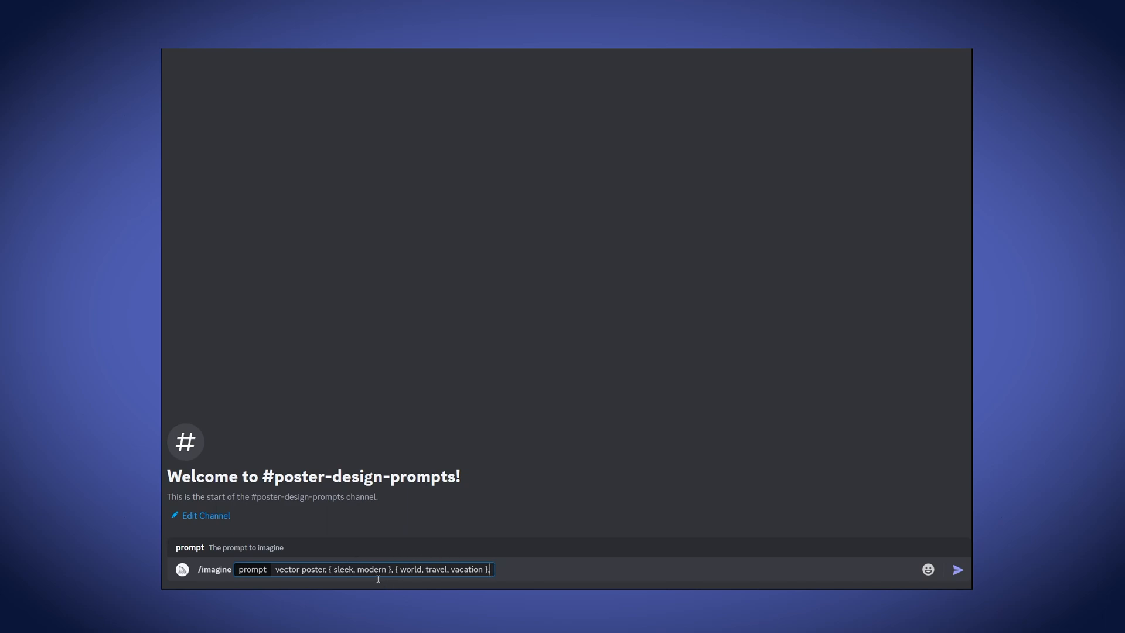
mouse_move(375, 569)
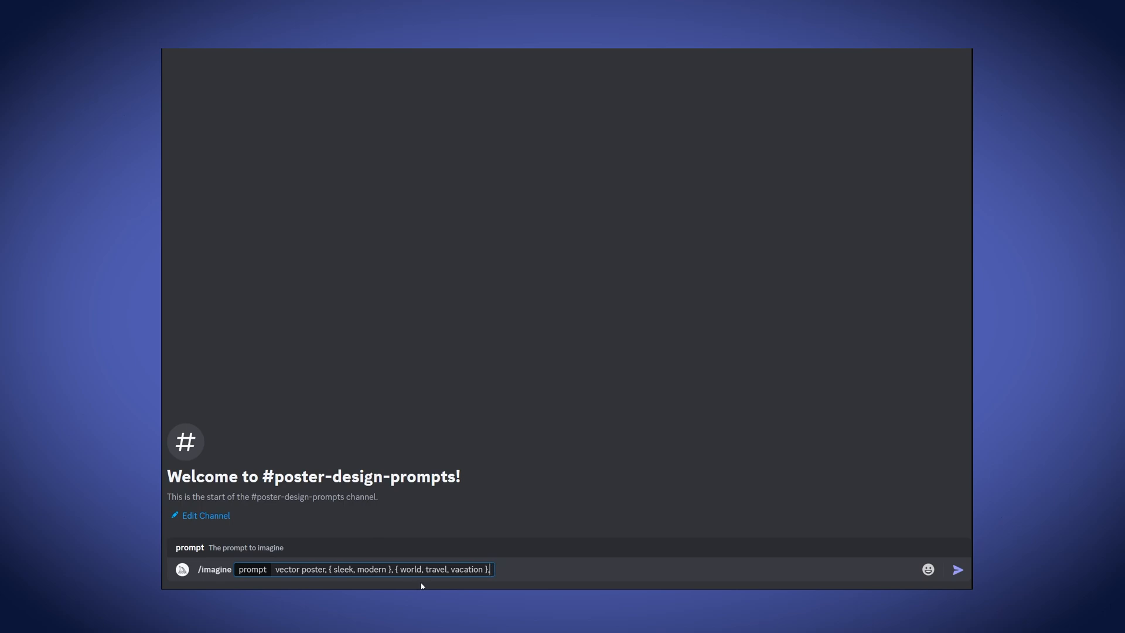
Append the aspect ratio parameter '--ar 2:3' to the prompt
type("--")
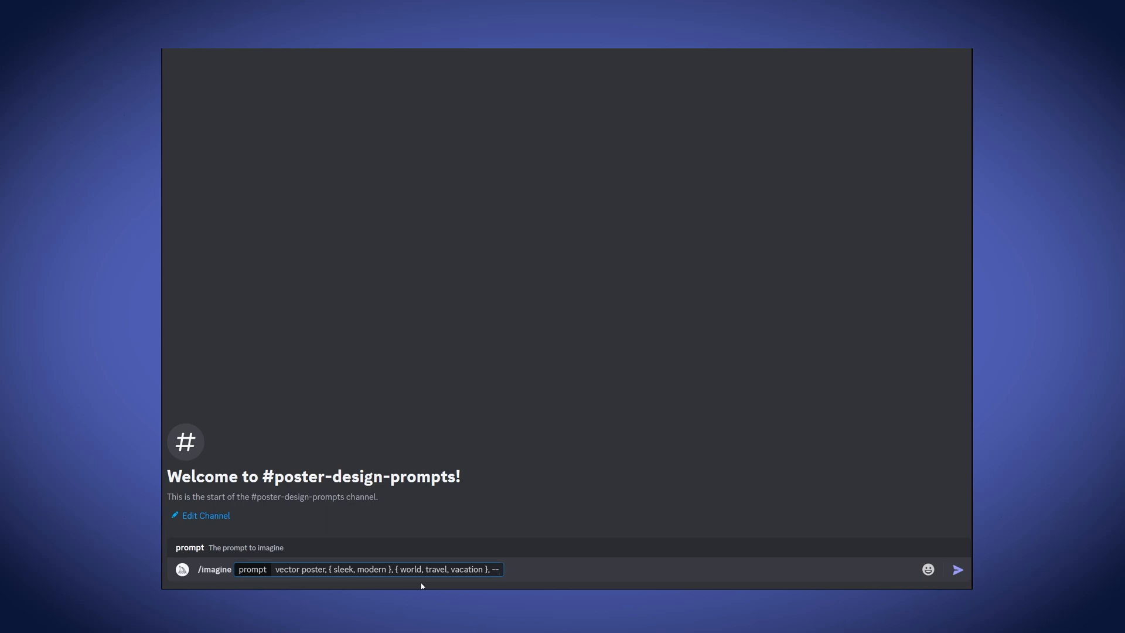
type("a")
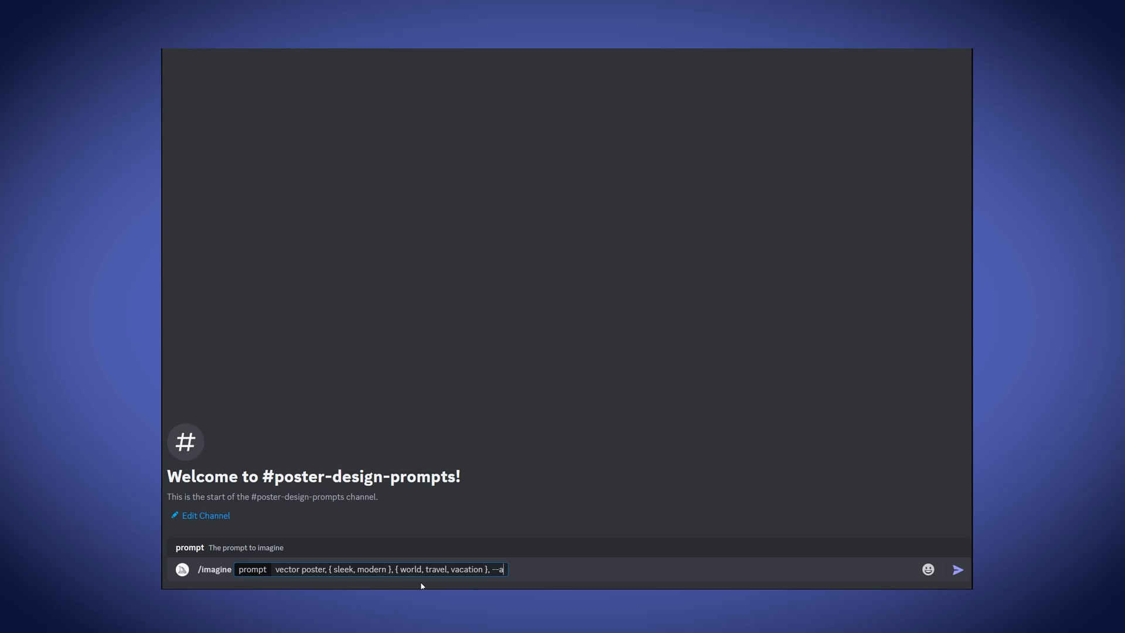
type("r 2")
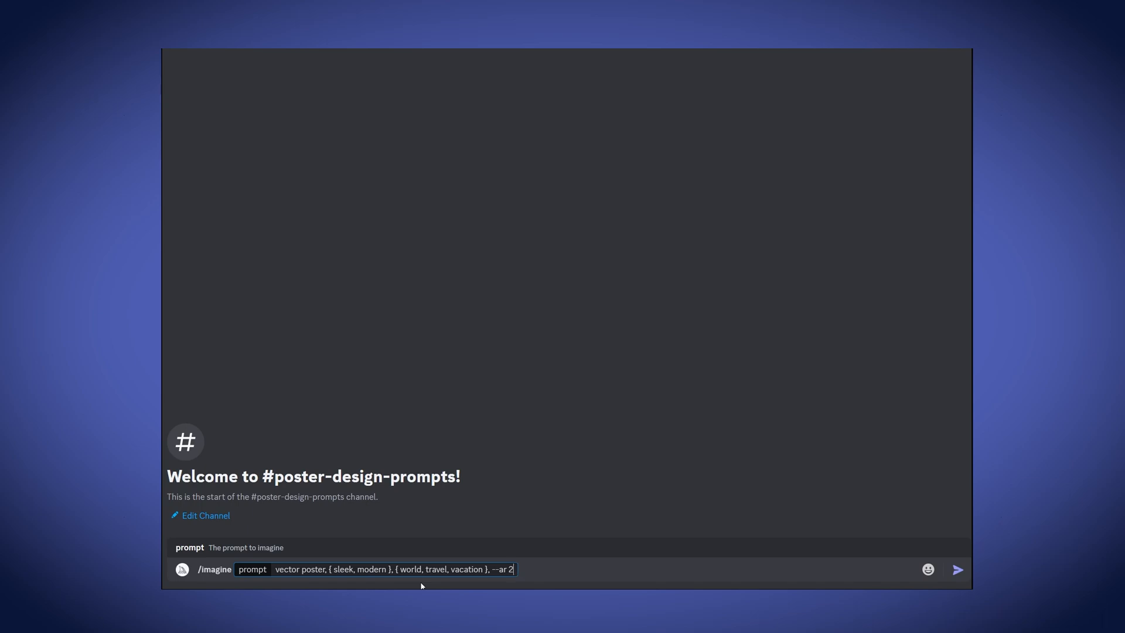
type(":3")
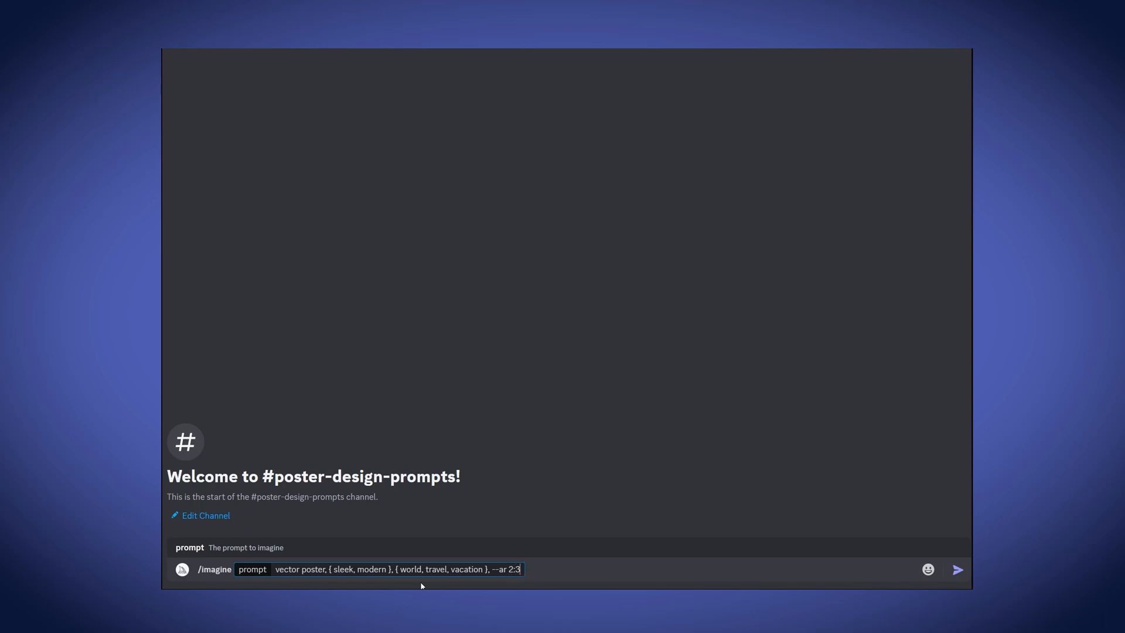
mouse_move(618, 403)
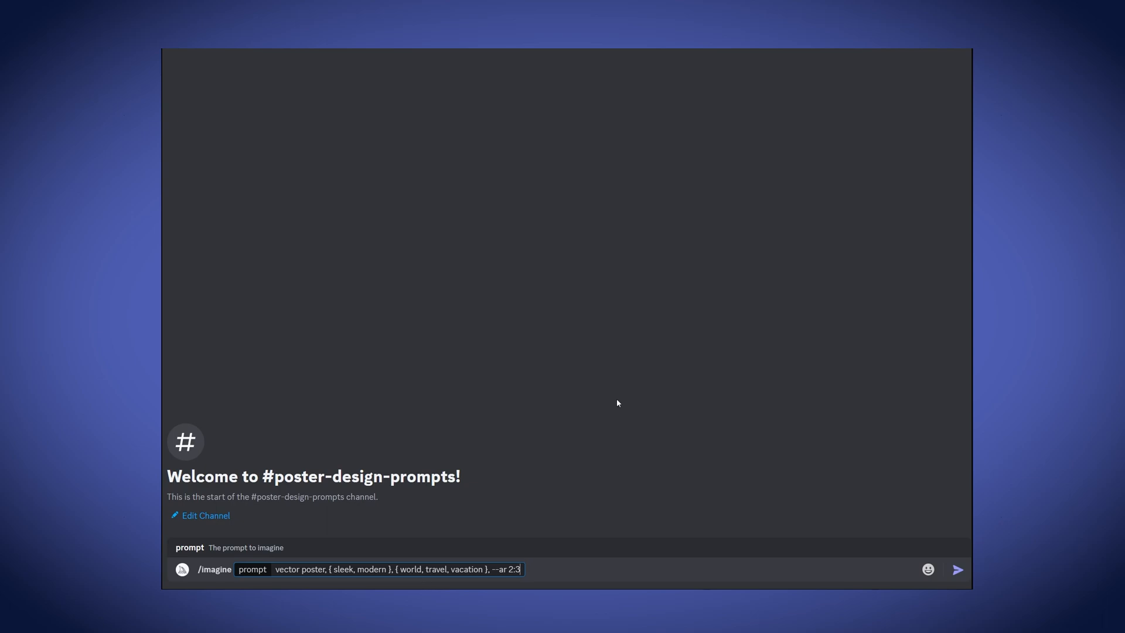
key("Enter")
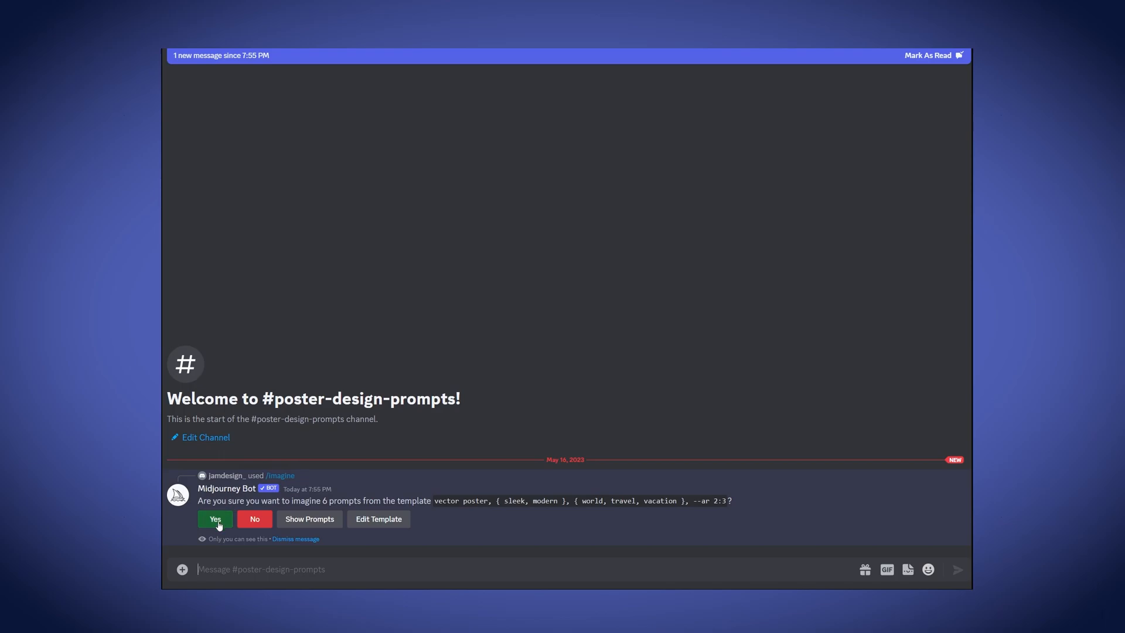
left_click(215, 518)
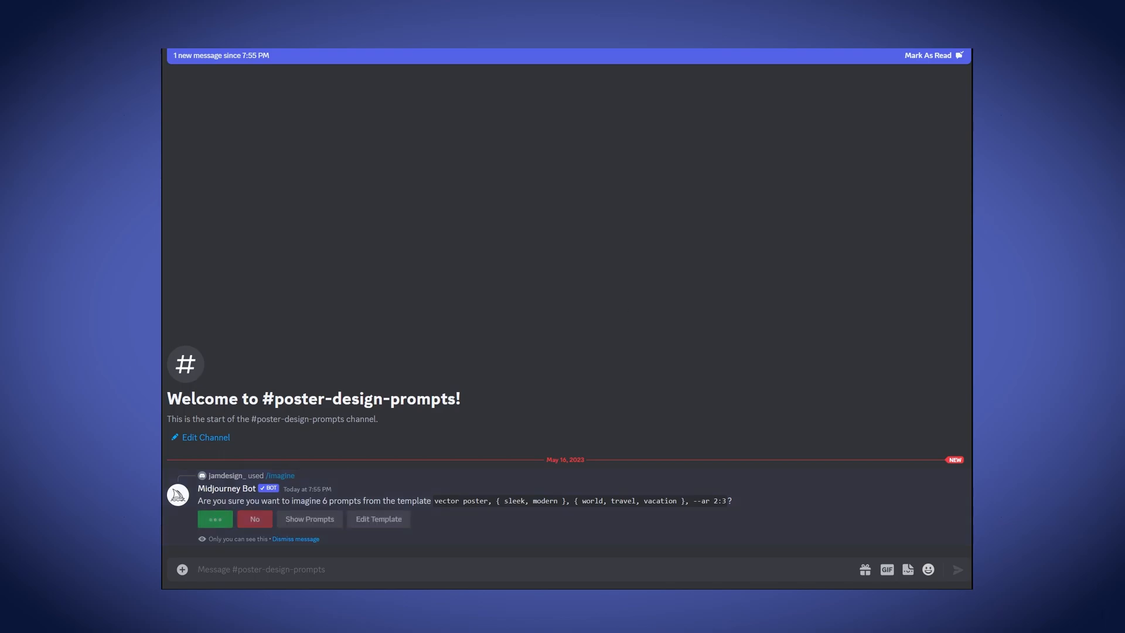
left_click(215, 519)
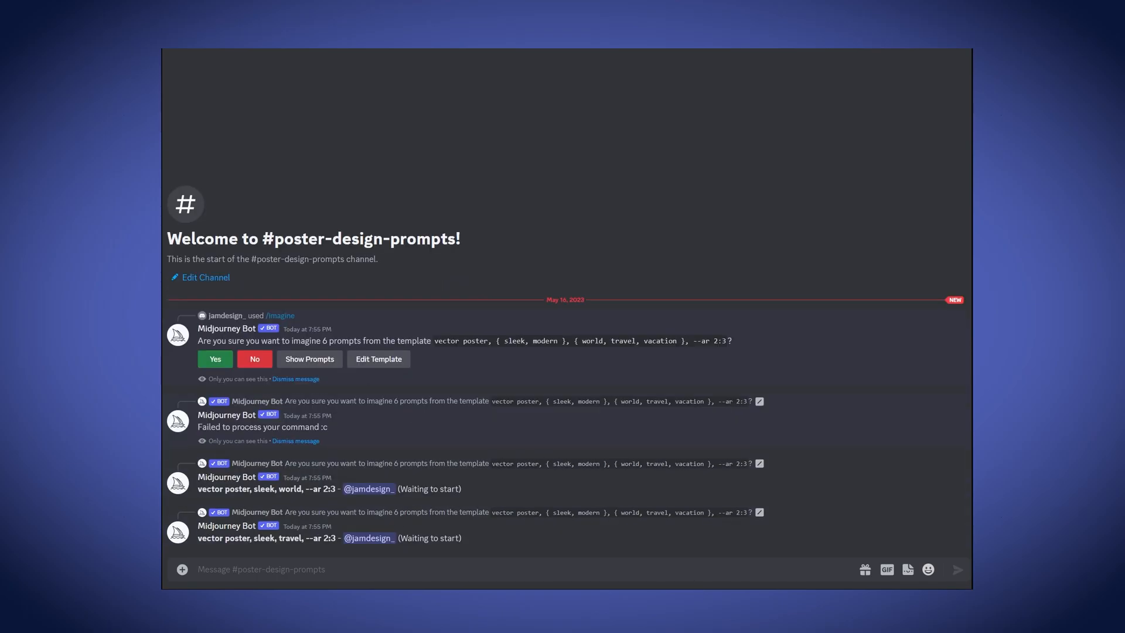
scroll("down", 3)
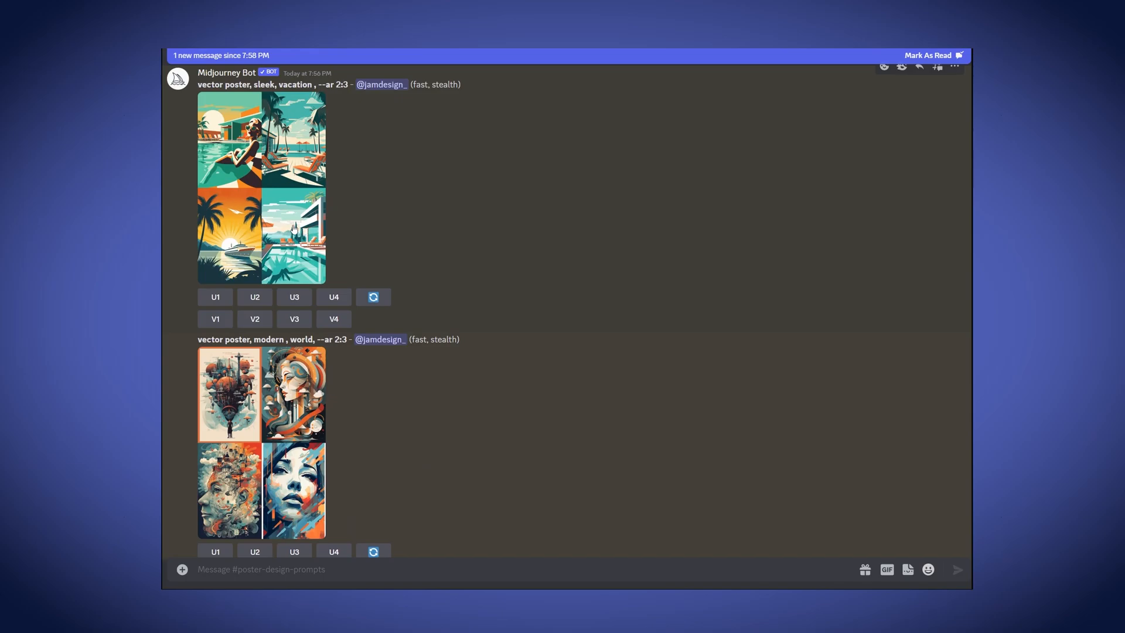
mouse_move(579, 329)
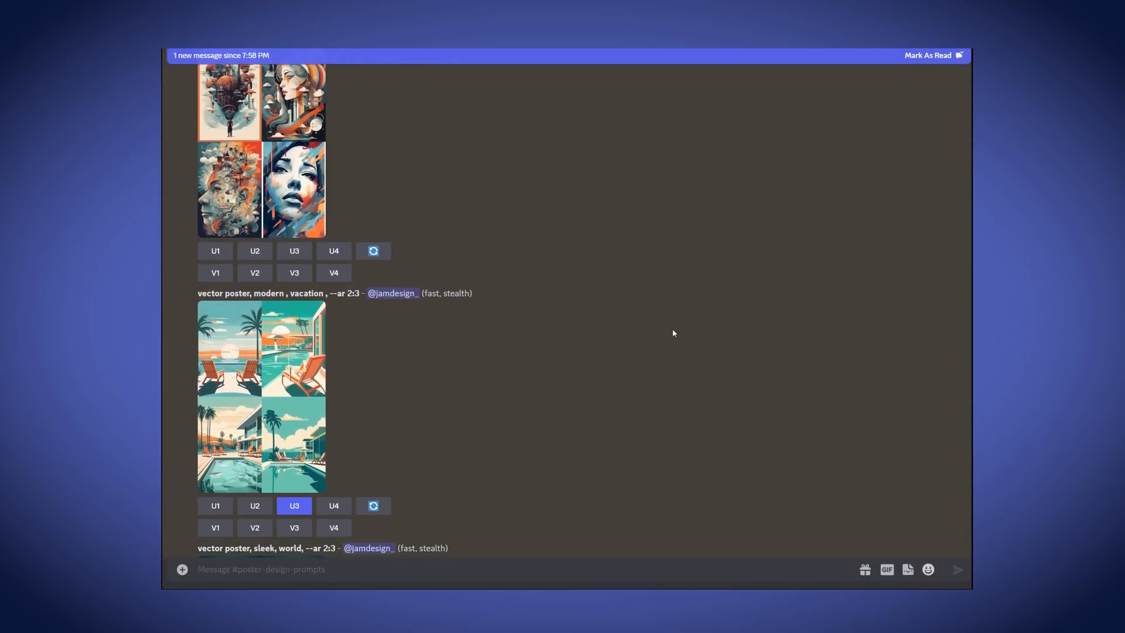
scroll("down", 3)
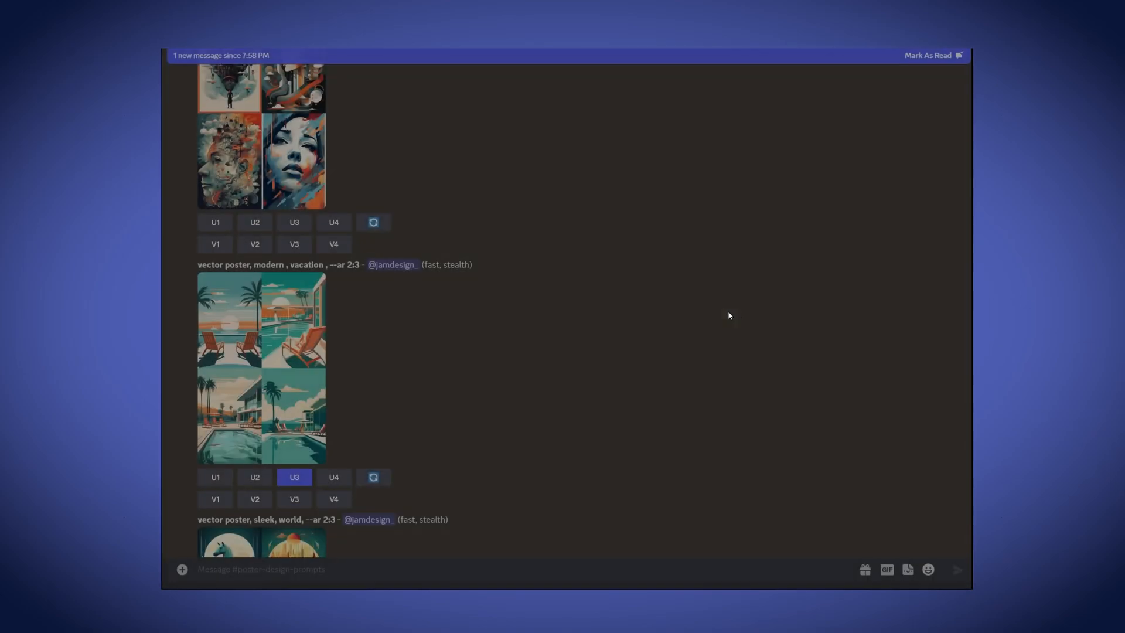
scroll("down", 3)
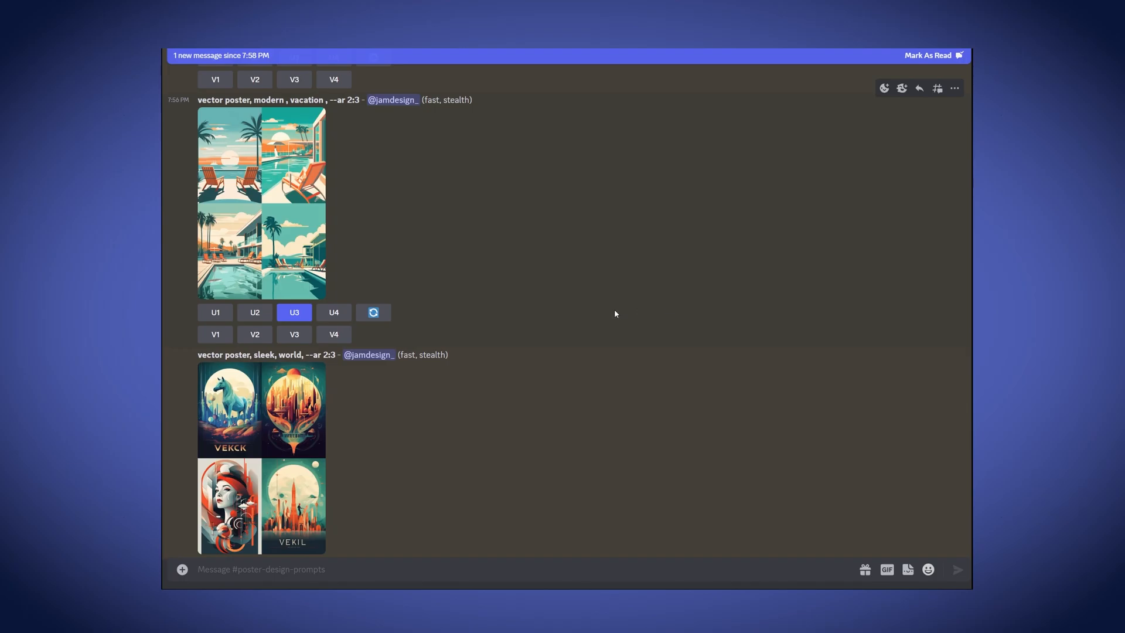
scroll("down", 3)
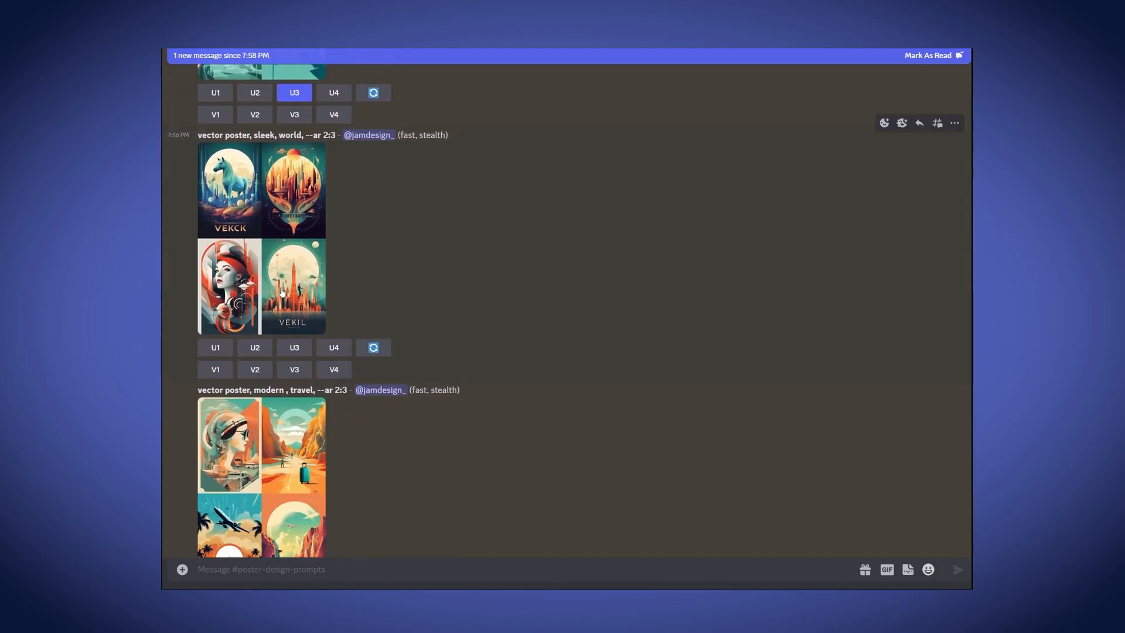
scroll("down", 3)
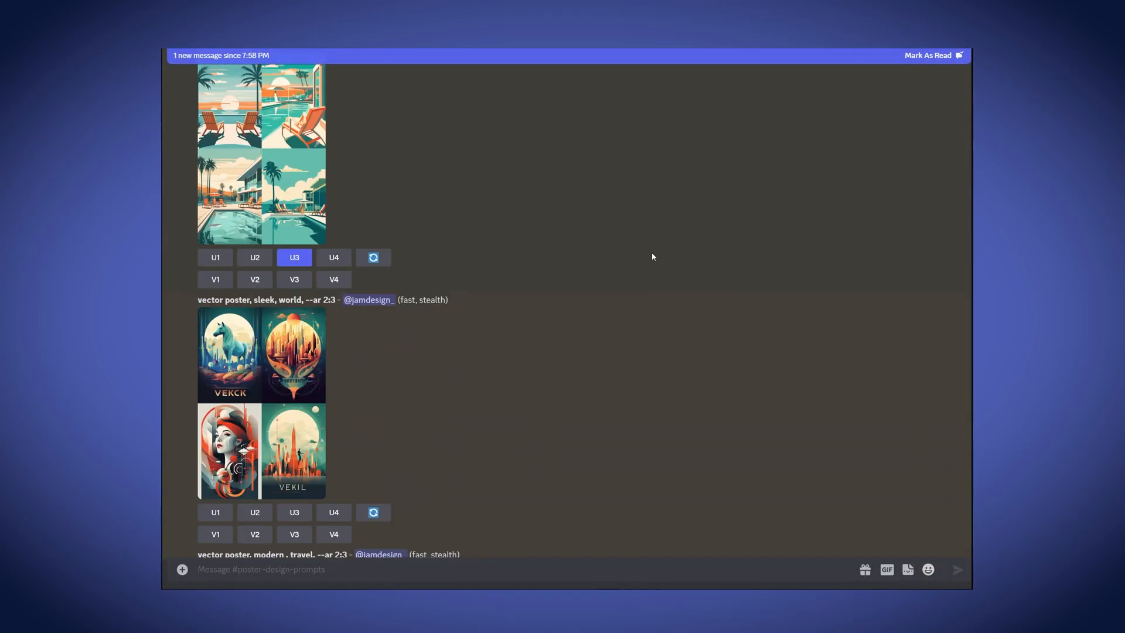
View the upscaled third poolside poster image at full size in the bot's reply
left_click(262, 155)
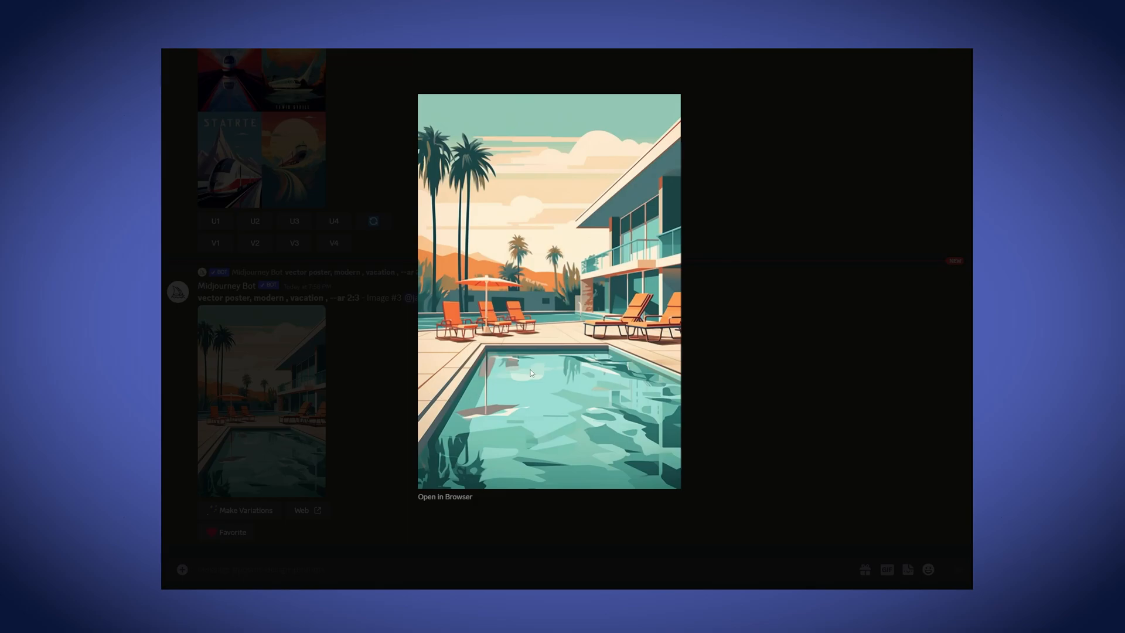
mouse_move(791, 307)
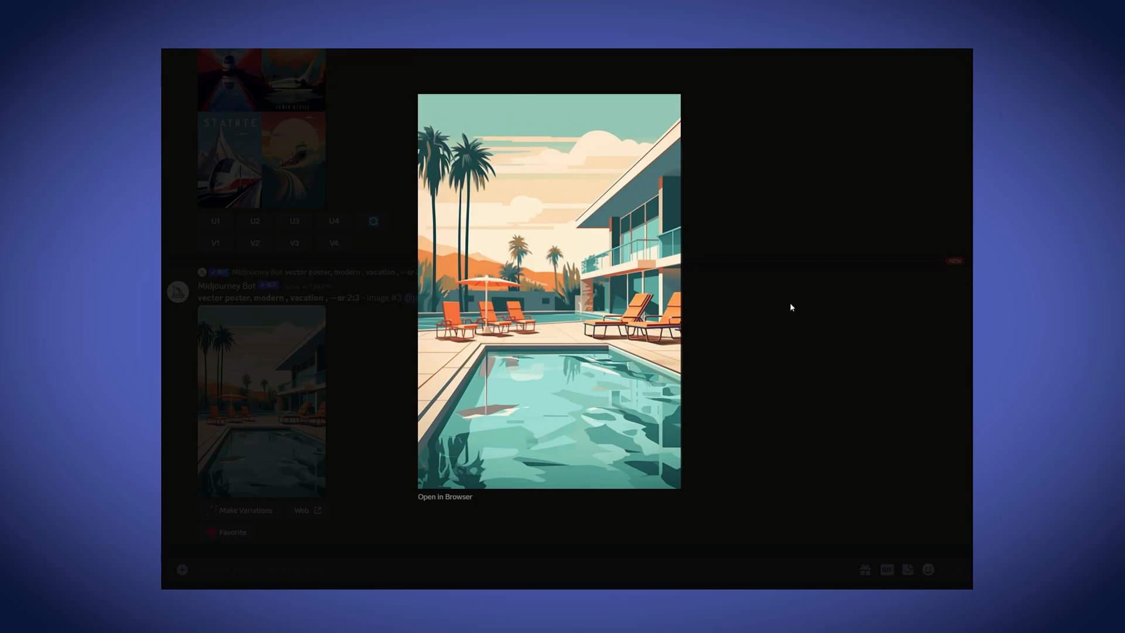
mouse_move(438, 497)
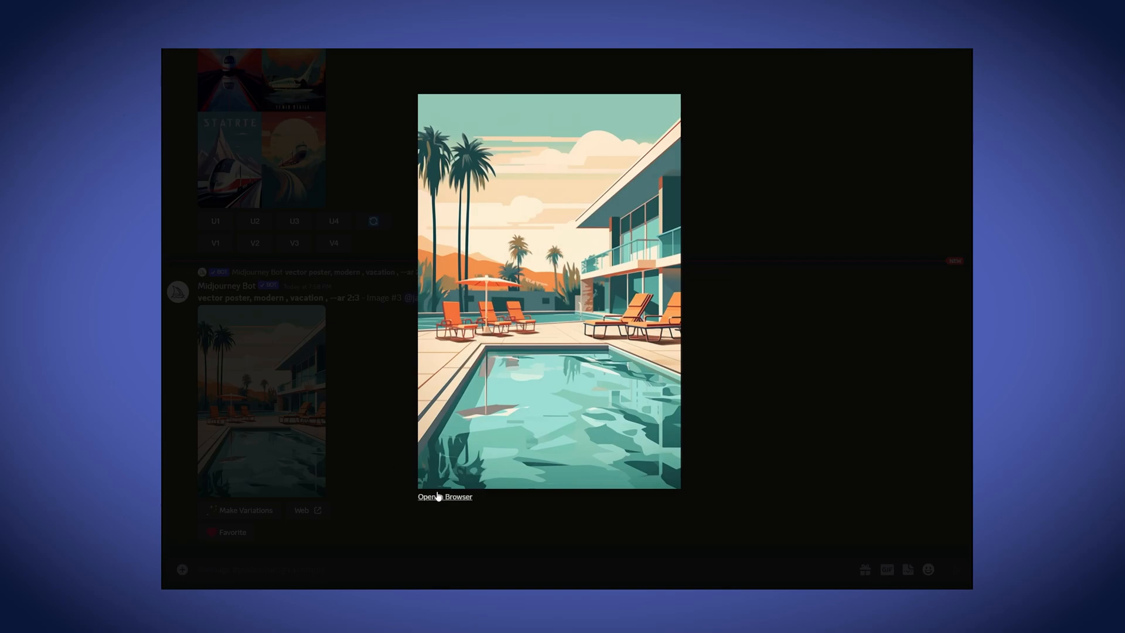
mouse_move(550, 294)
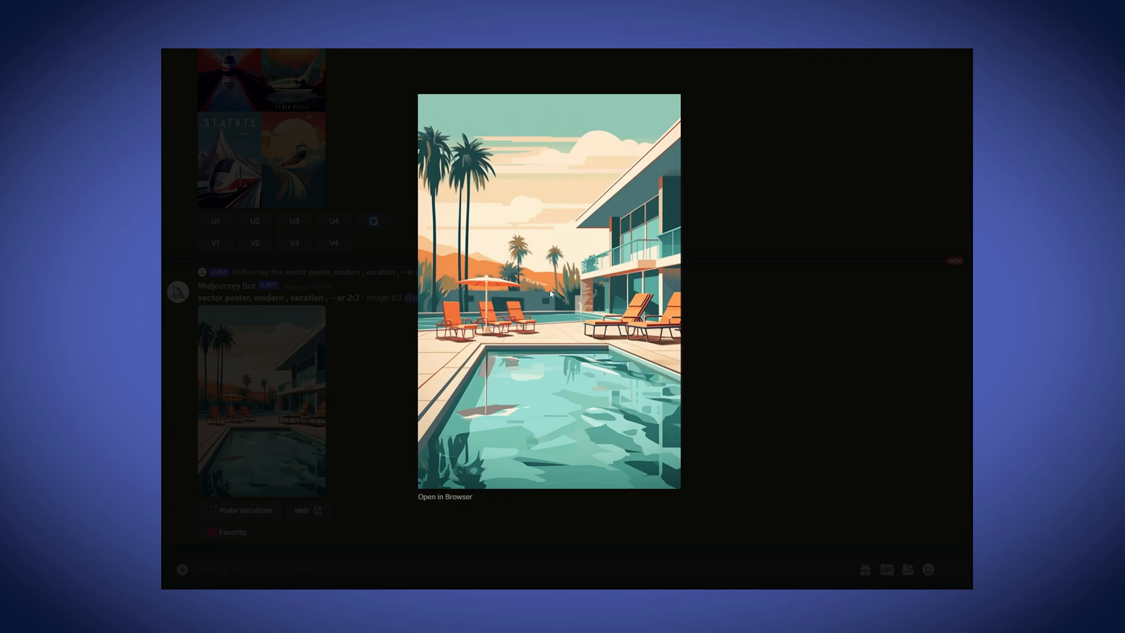
mouse_move(548, 240)
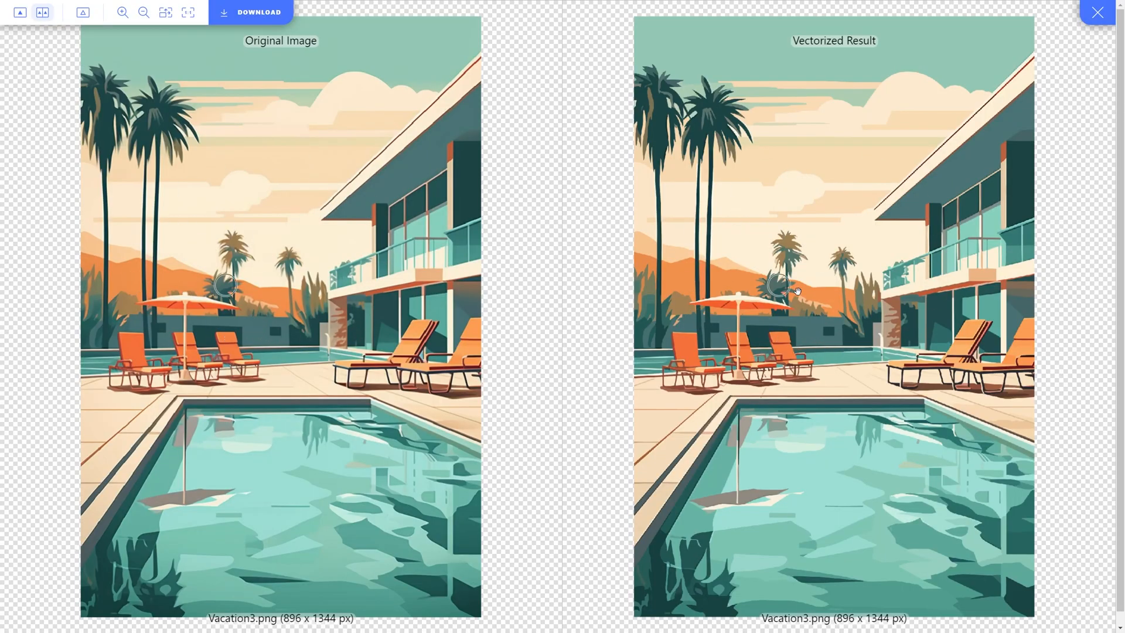
mouse_move(896, 309)
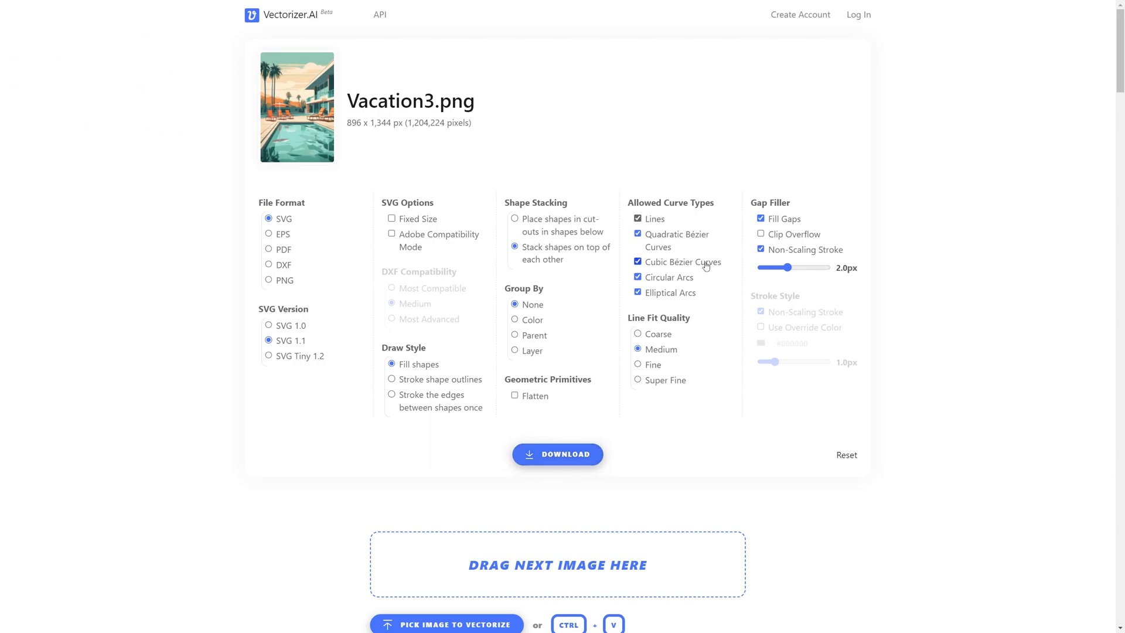
mouse_move(559, 255)
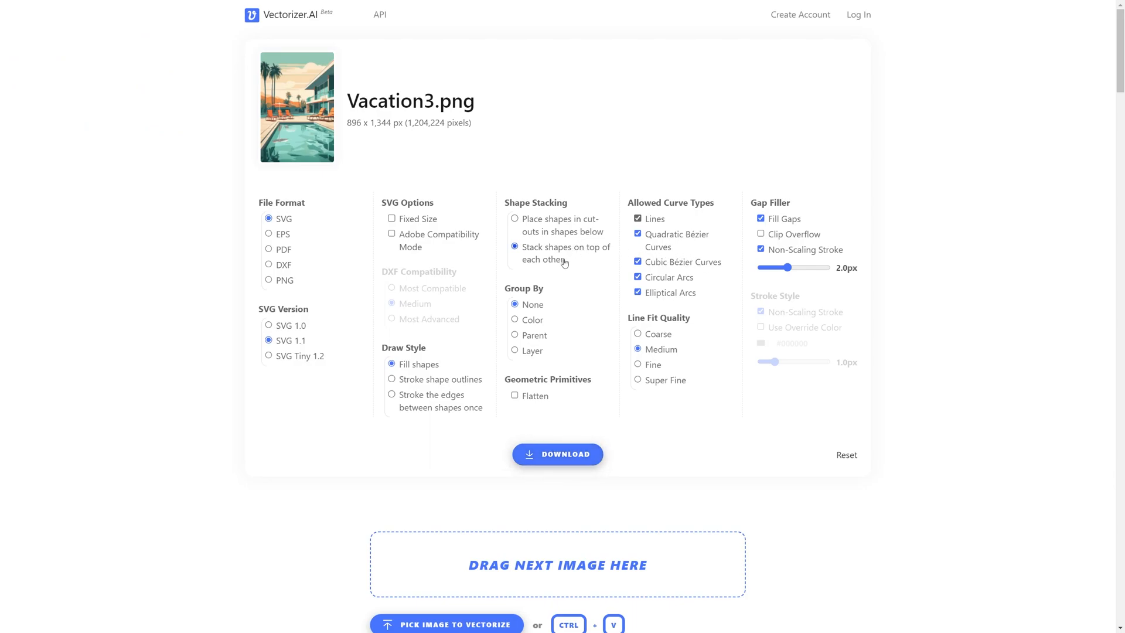
mouse_move(569, 260)
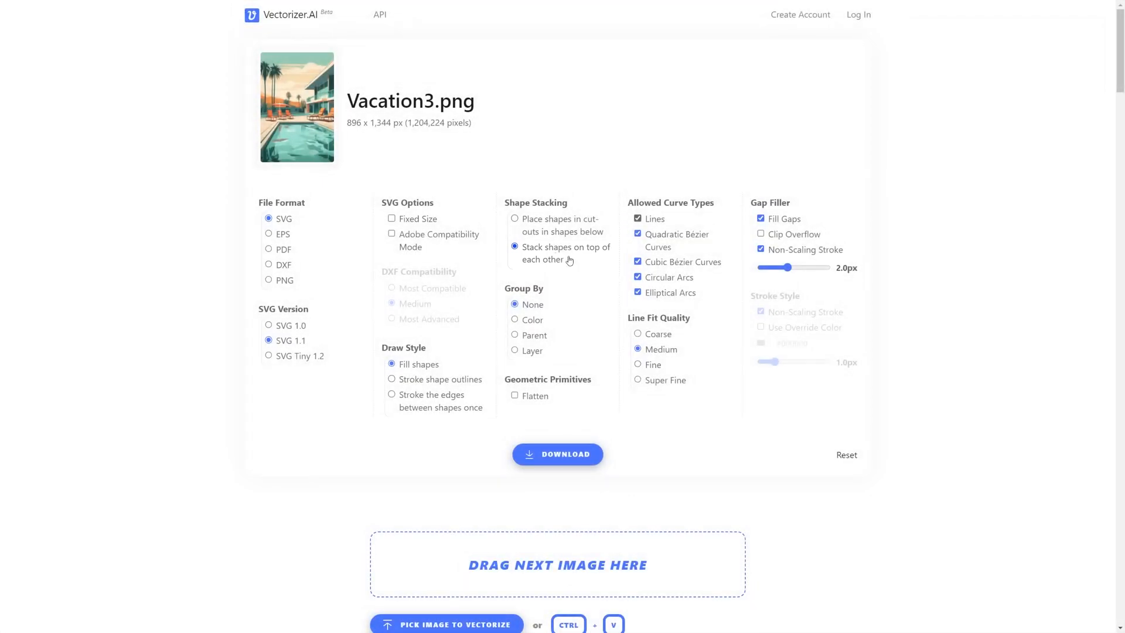
mouse_move(552, 253)
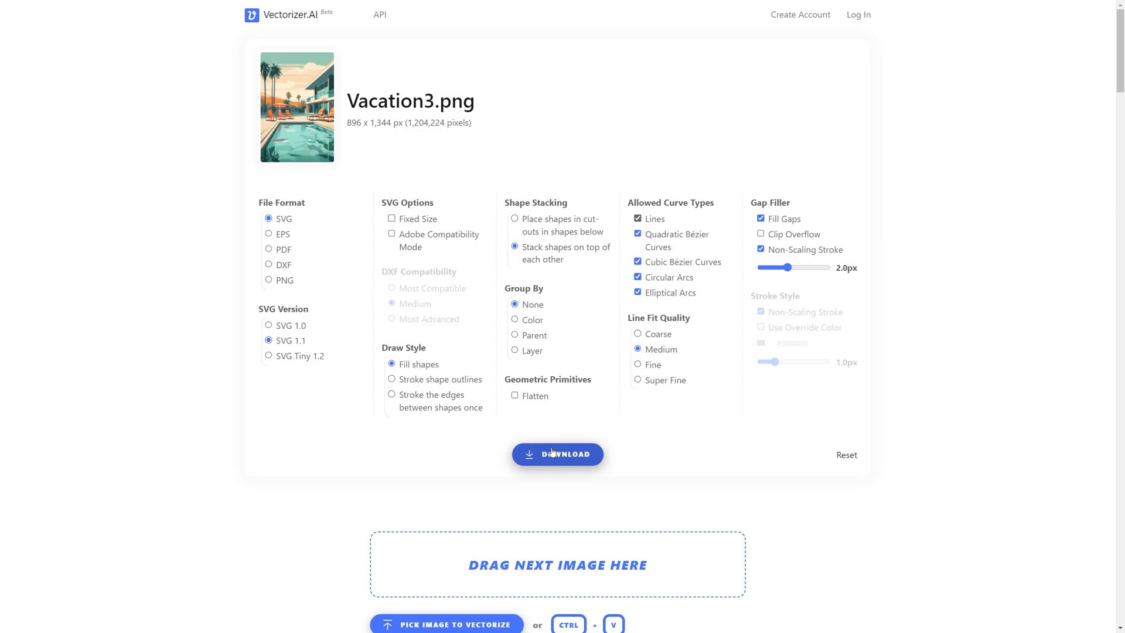
Download the vectorized poster as Vacation3.svg with the default SVG settings
left_click(557, 454)
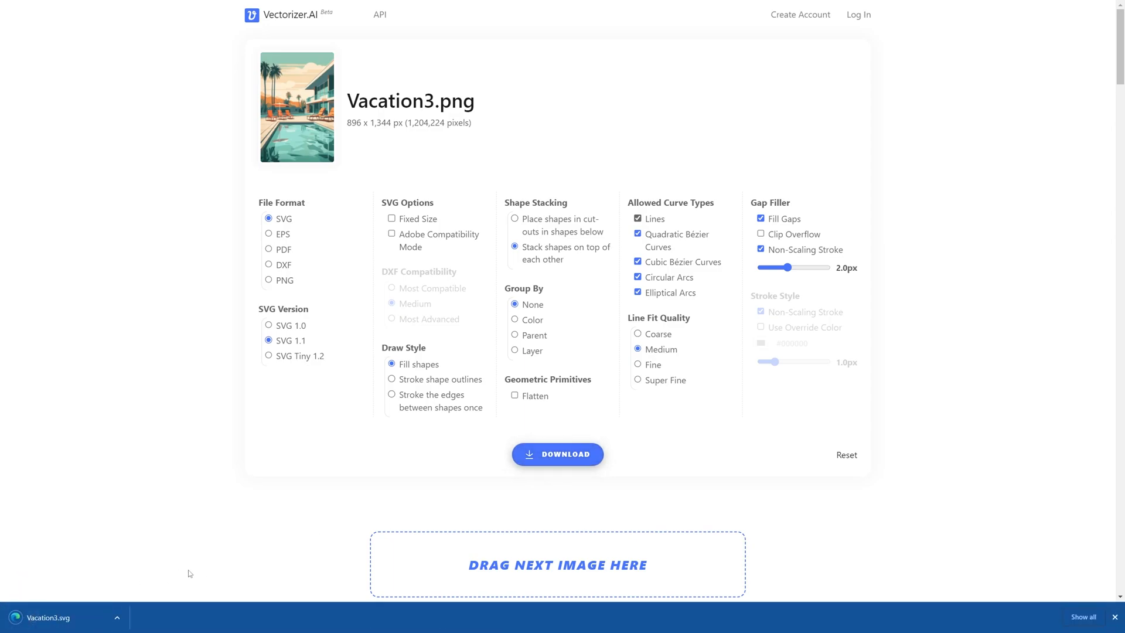
mouse_move(555, 436)
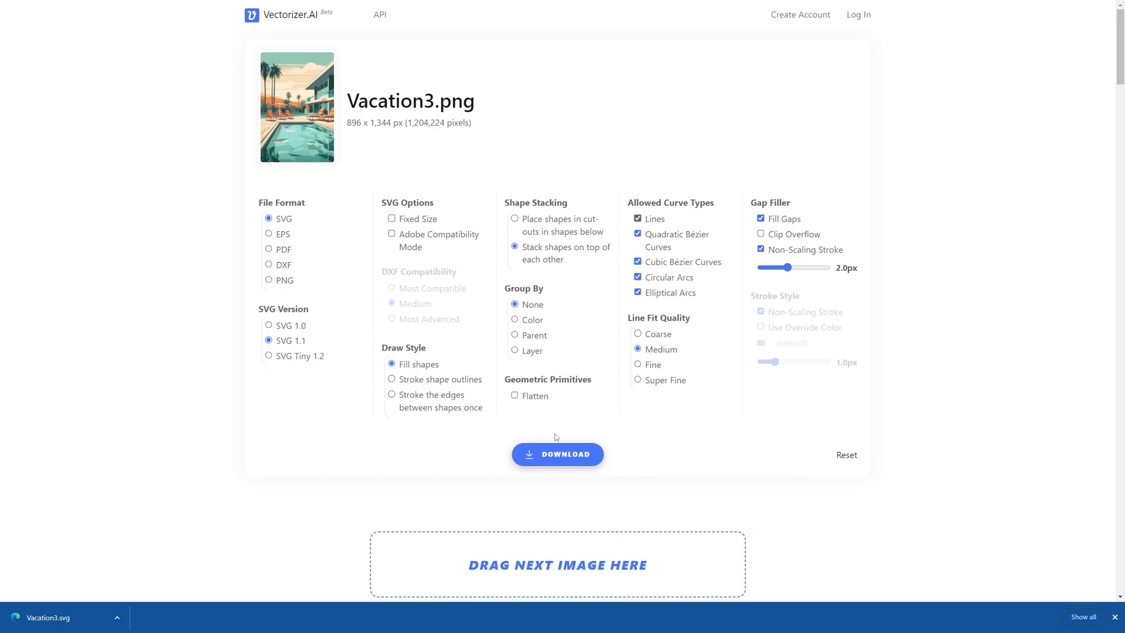
mouse_move(563, 382)
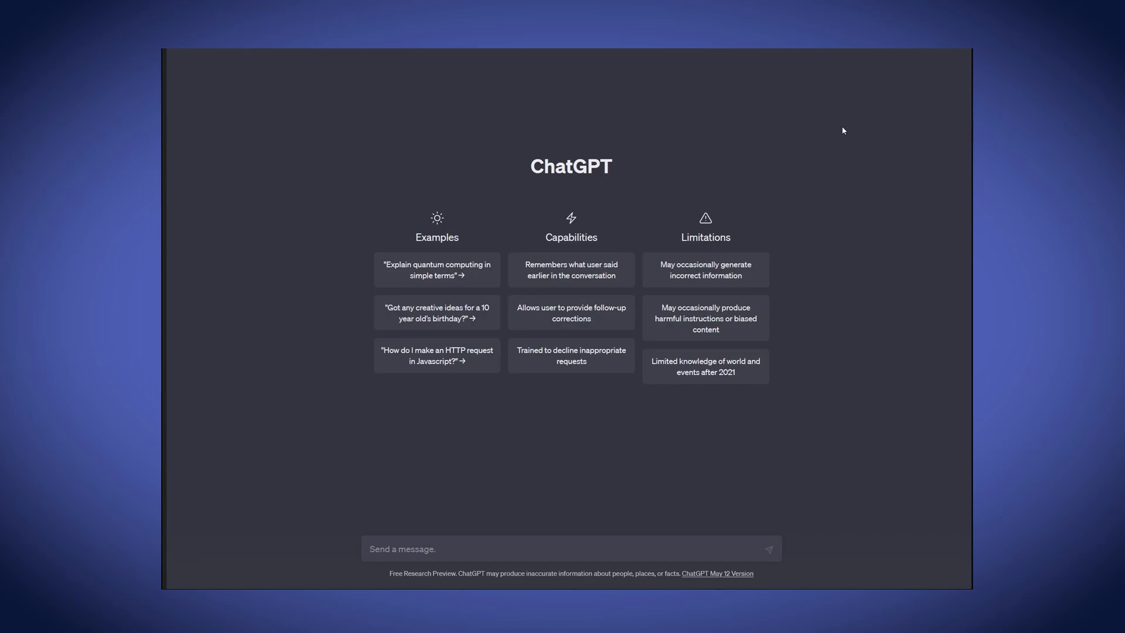
mouse_move(787, 163)
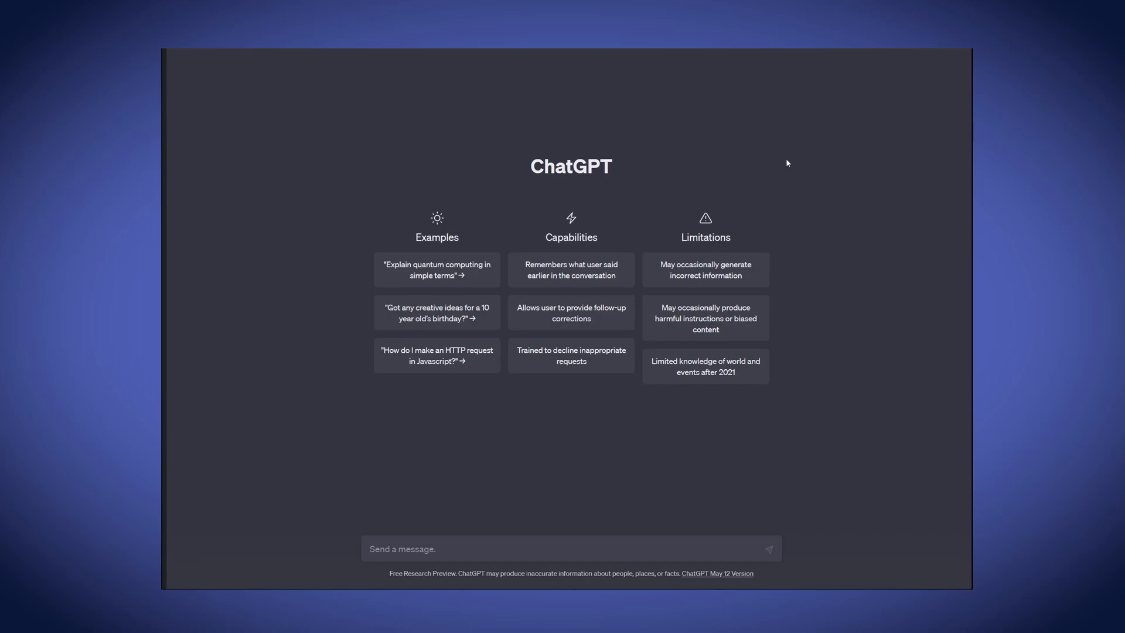
Ask ChatGPT for 20 travel-and-pool poster texts of no more than 5 words each
type("Generate 20 texts of no more than 5 words each for a poster with a travel and pool theme")
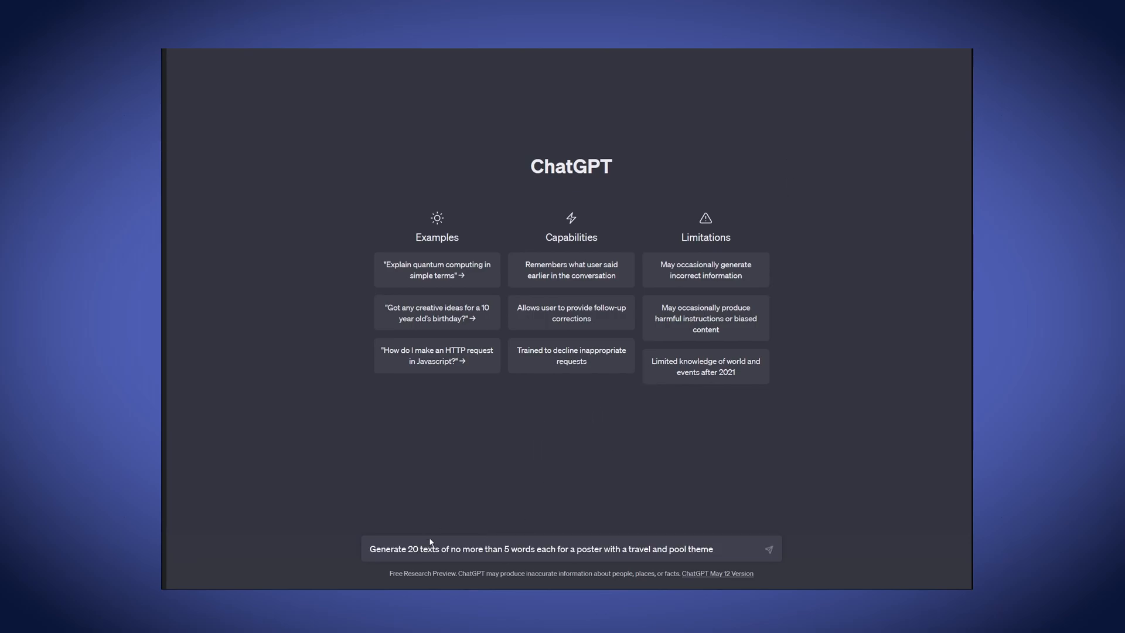
mouse_move(516, 554)
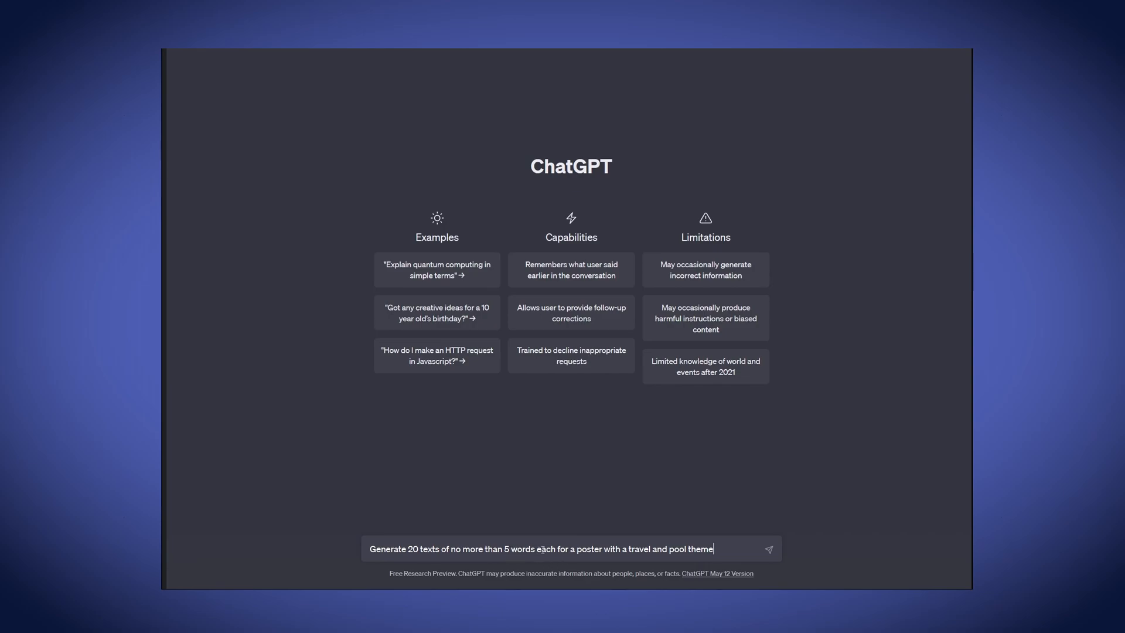
mouse_move(775, 496)
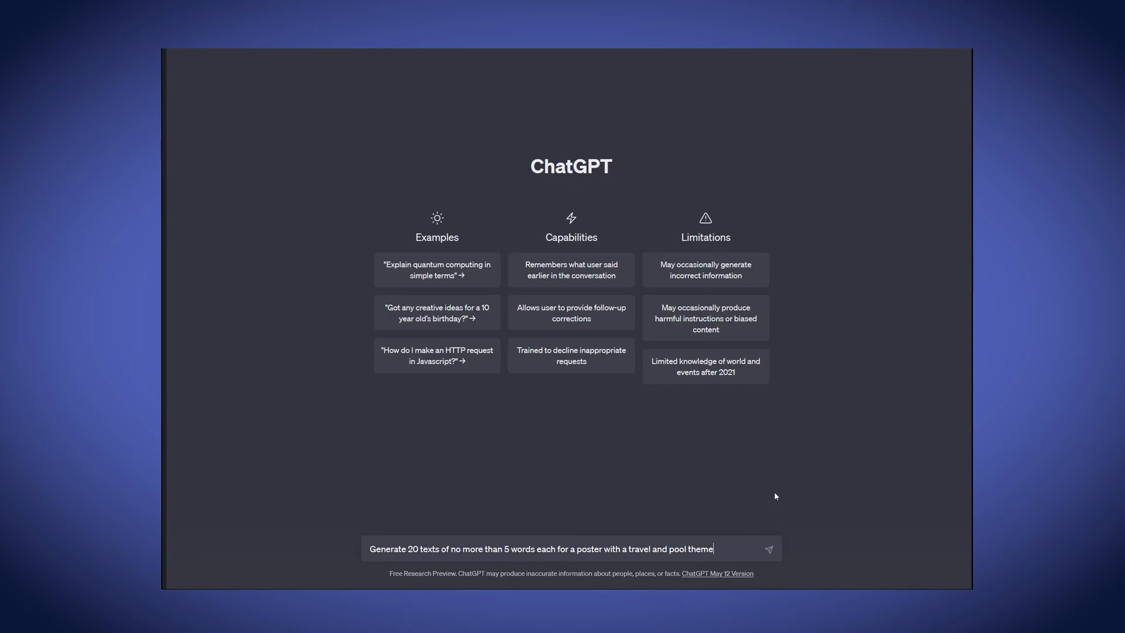
left_click(769, 548)
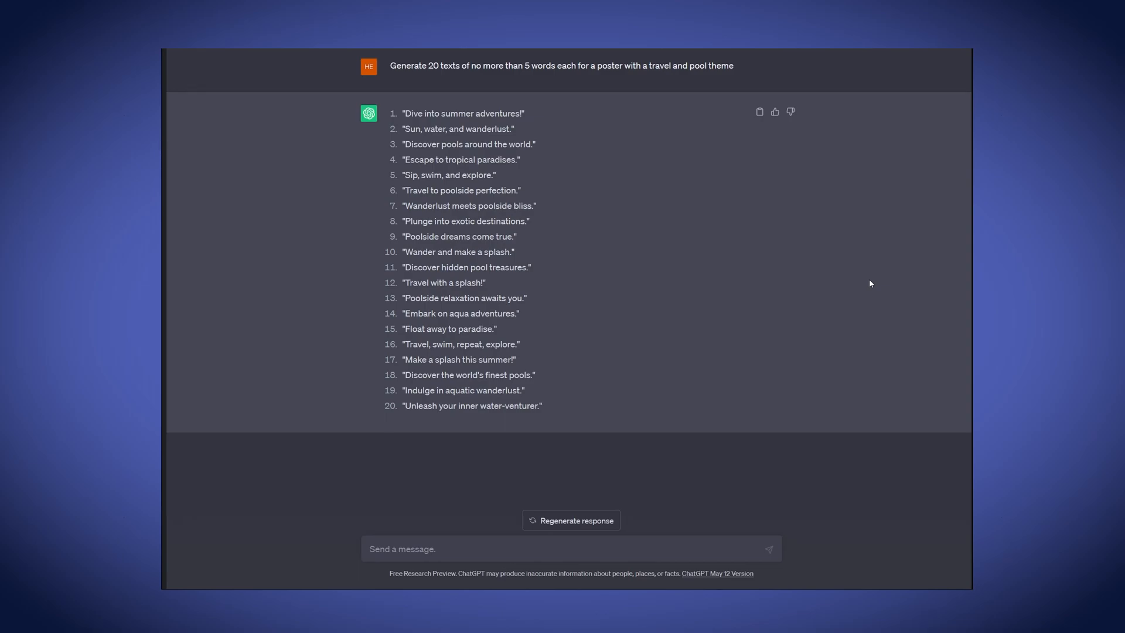
mouse_move(644, 117)
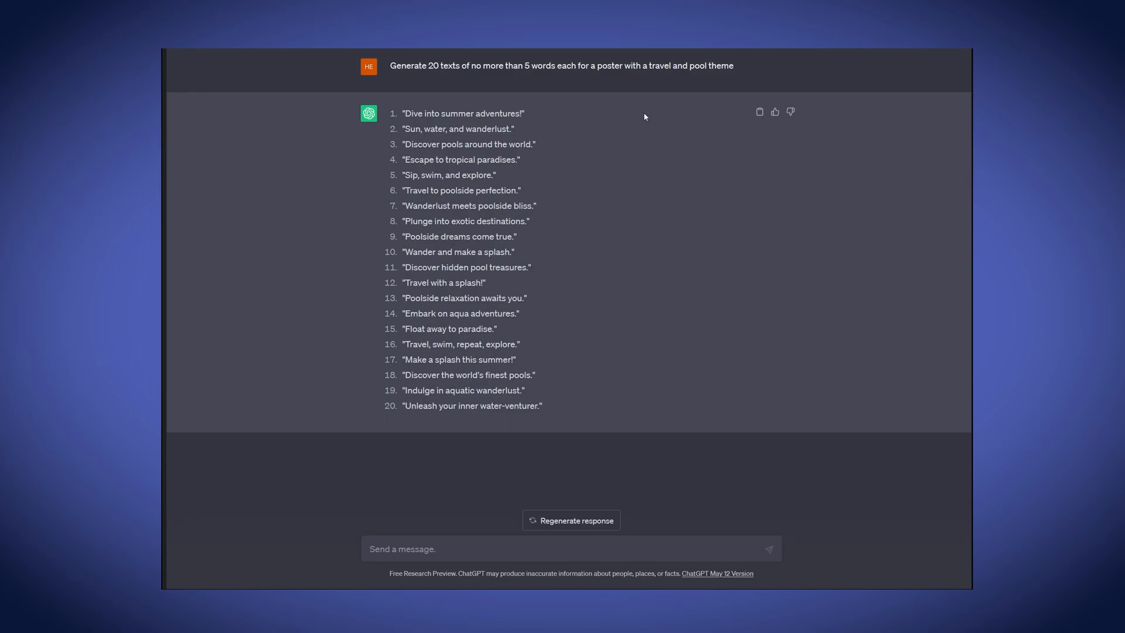
mouse_move(579, 390)
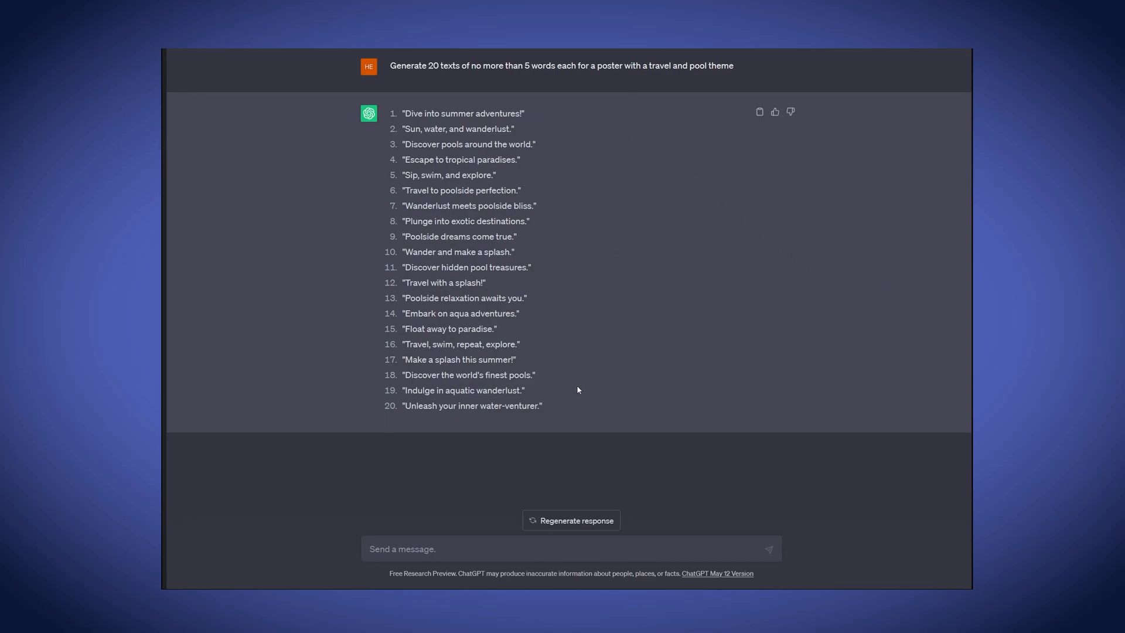
mouse_move(446, 248)
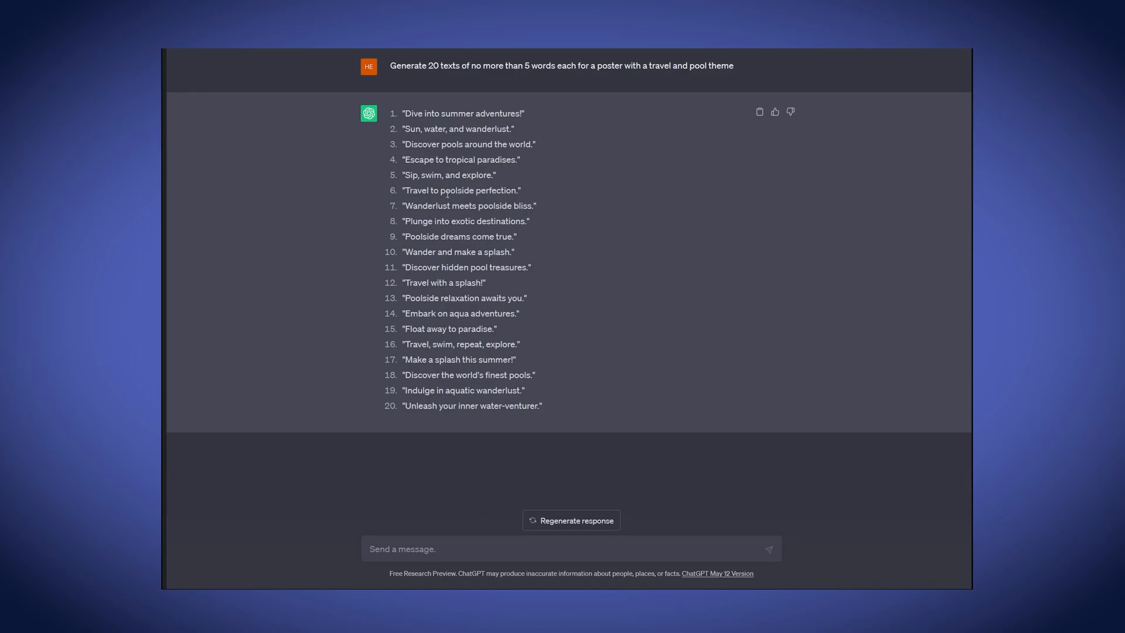
Highlight the phrase 'poolside perfection' in the returned slogan list
left_click_drag(441, 190, 515, 190)
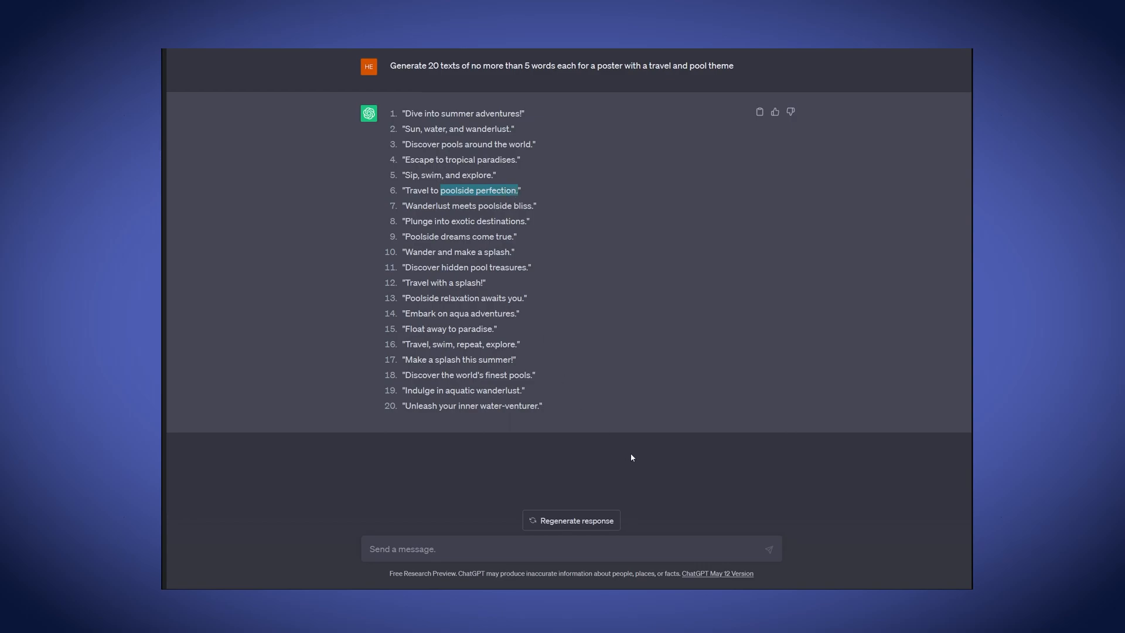
mouse_move(580, 280)
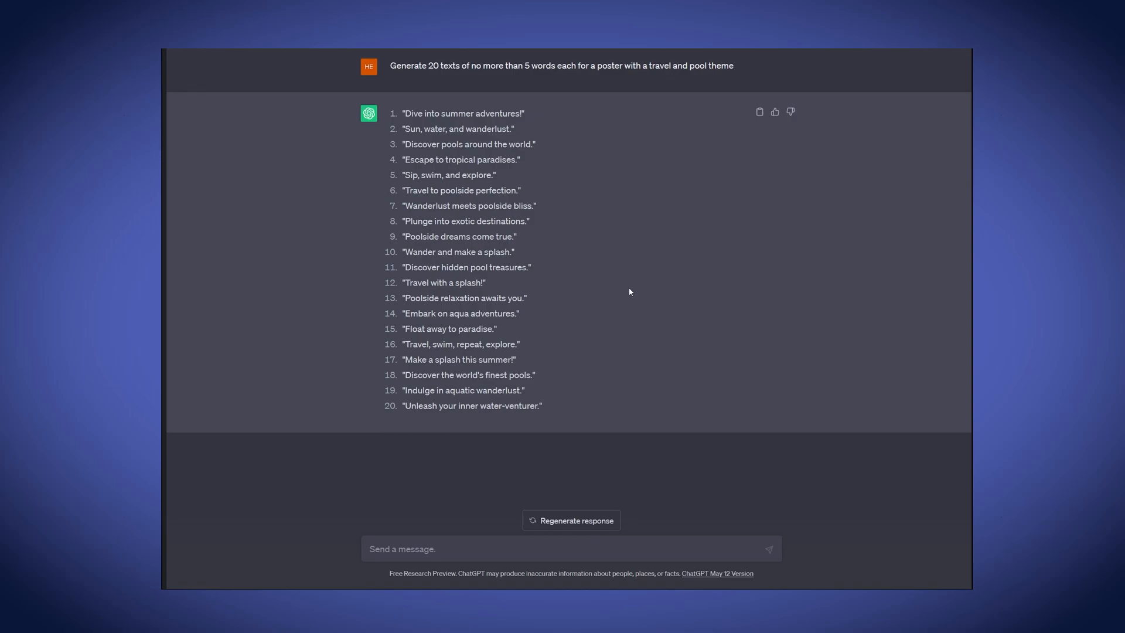
mouse_move(773, 284)
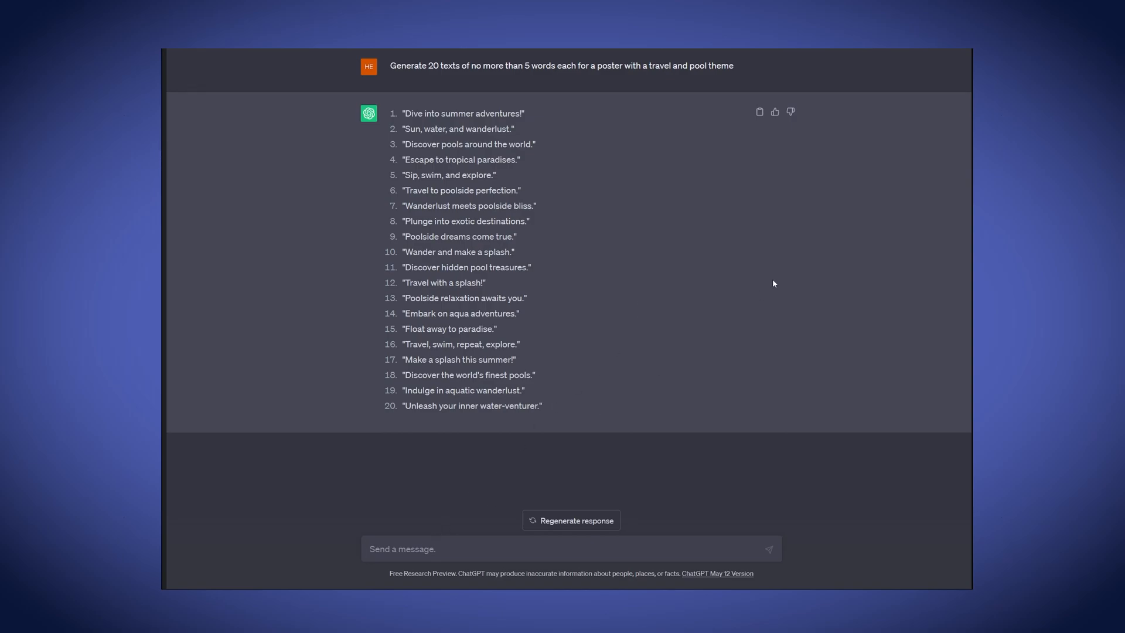
Ask ChatGPT 'Can you recommend fonts to use for this poster' and send it
type("Can you recommend")
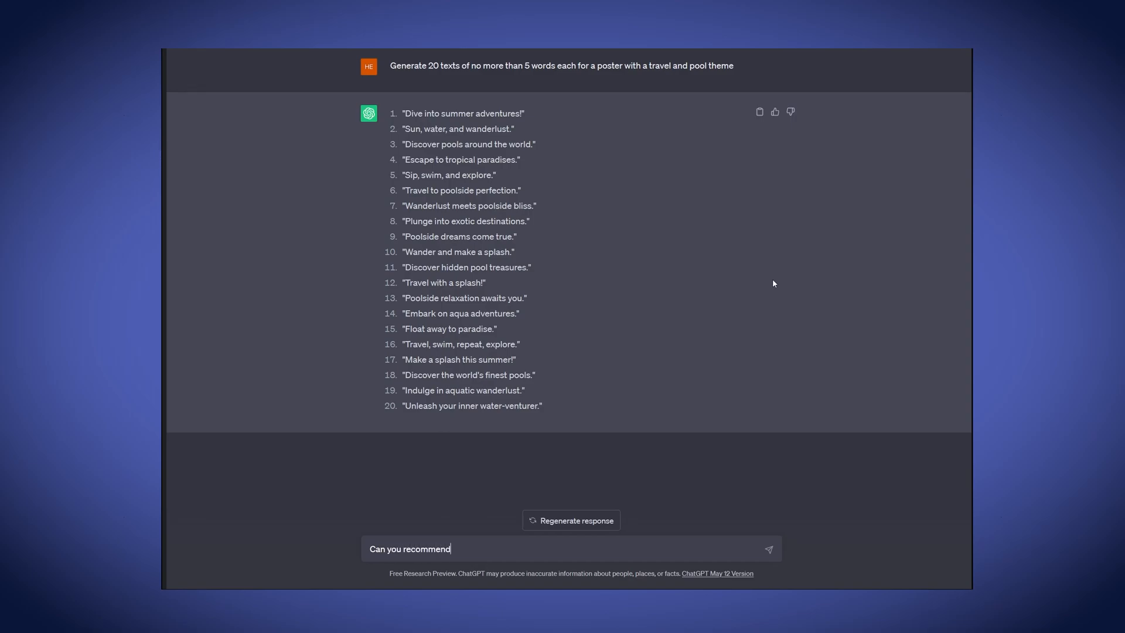
type("fonts to use")
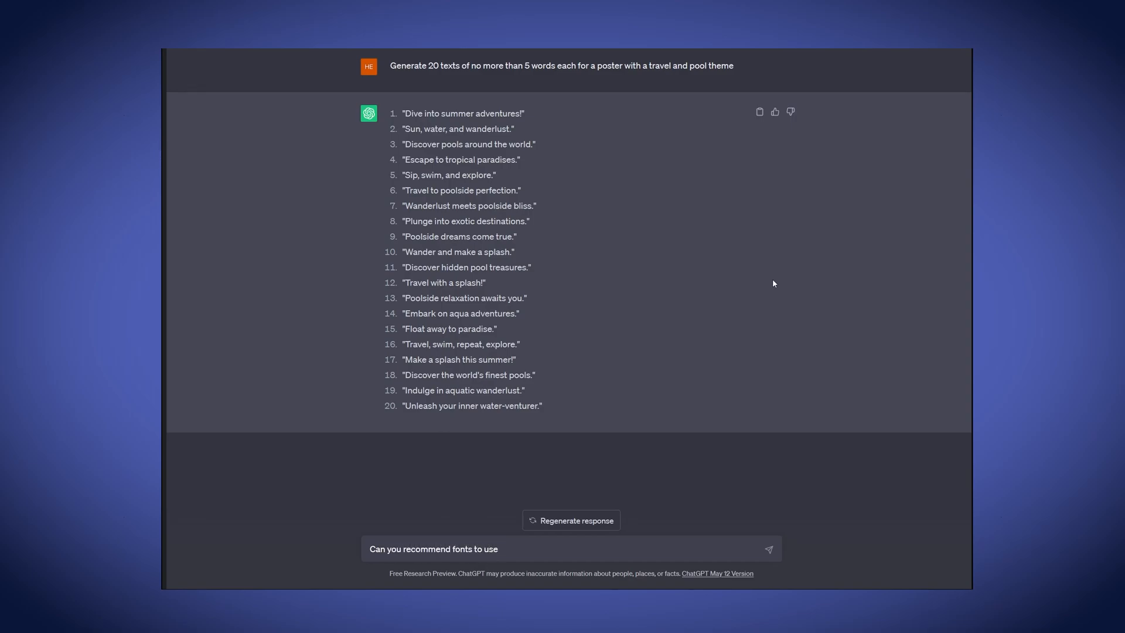
type("for this poster")
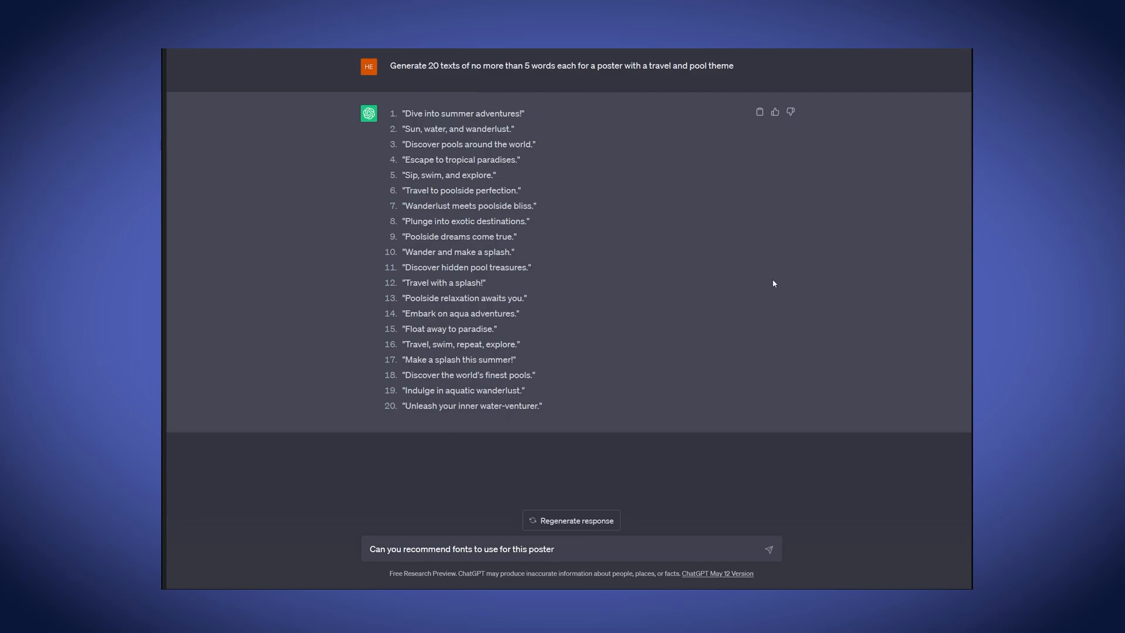
left_click(769, 548)
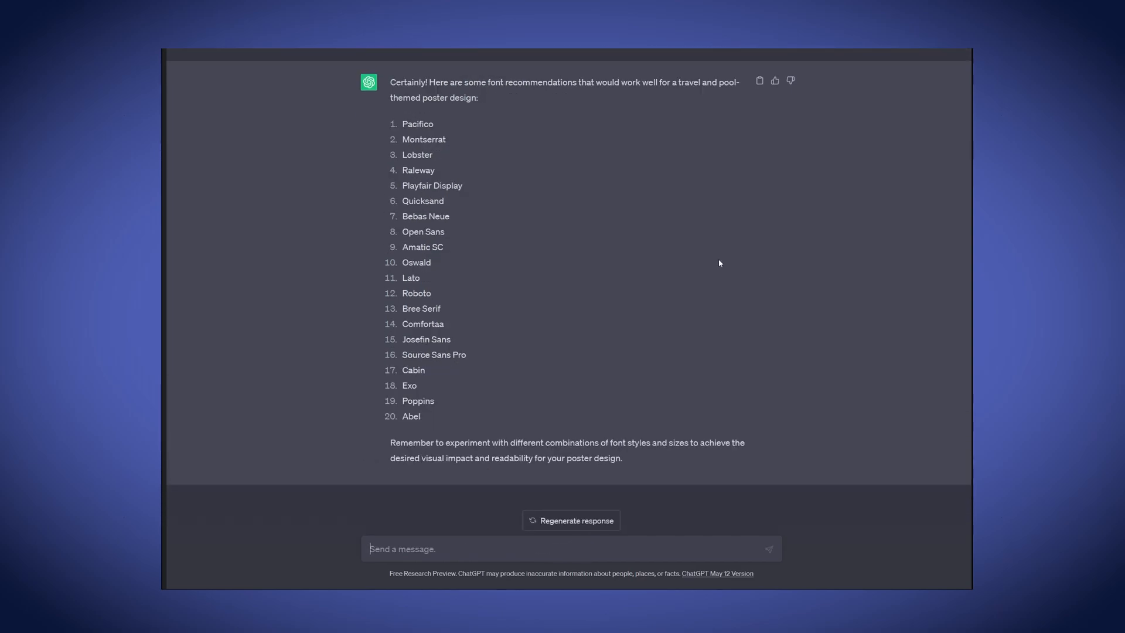
mouse_move(632, 208)
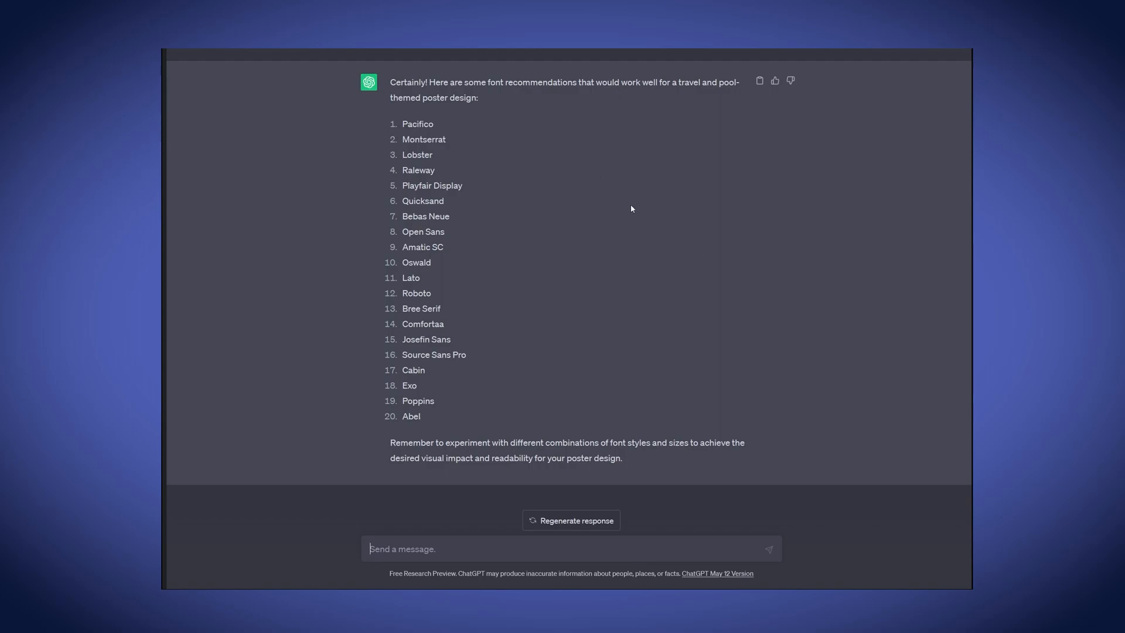
mouse_move(629, 209)
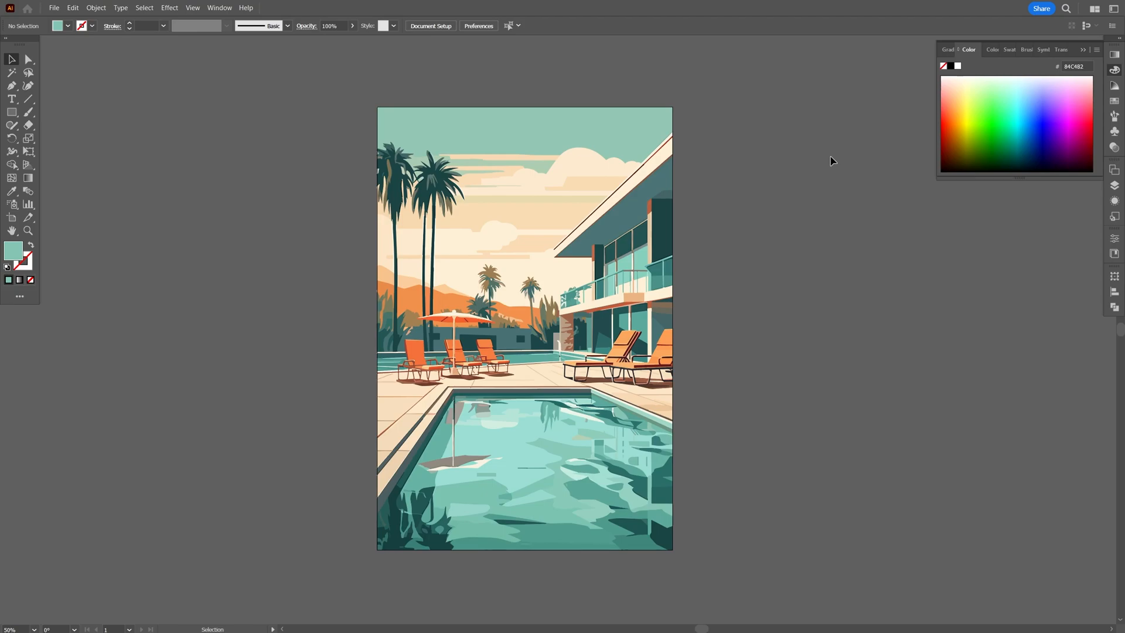
mouse_move(825, 153)
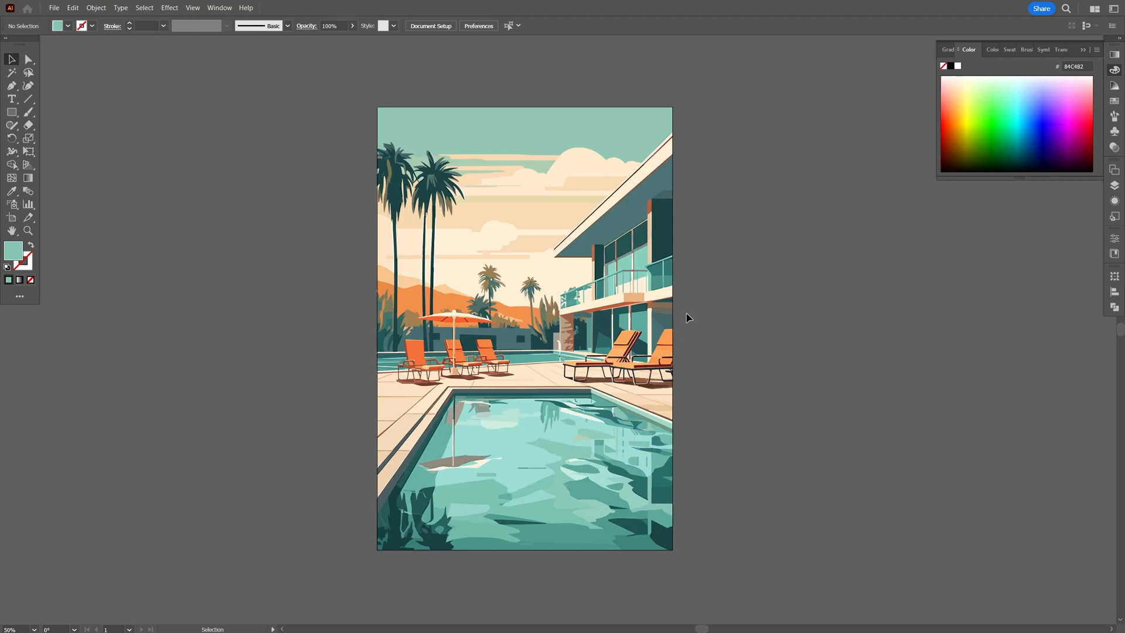
mouse_move(687, 305)
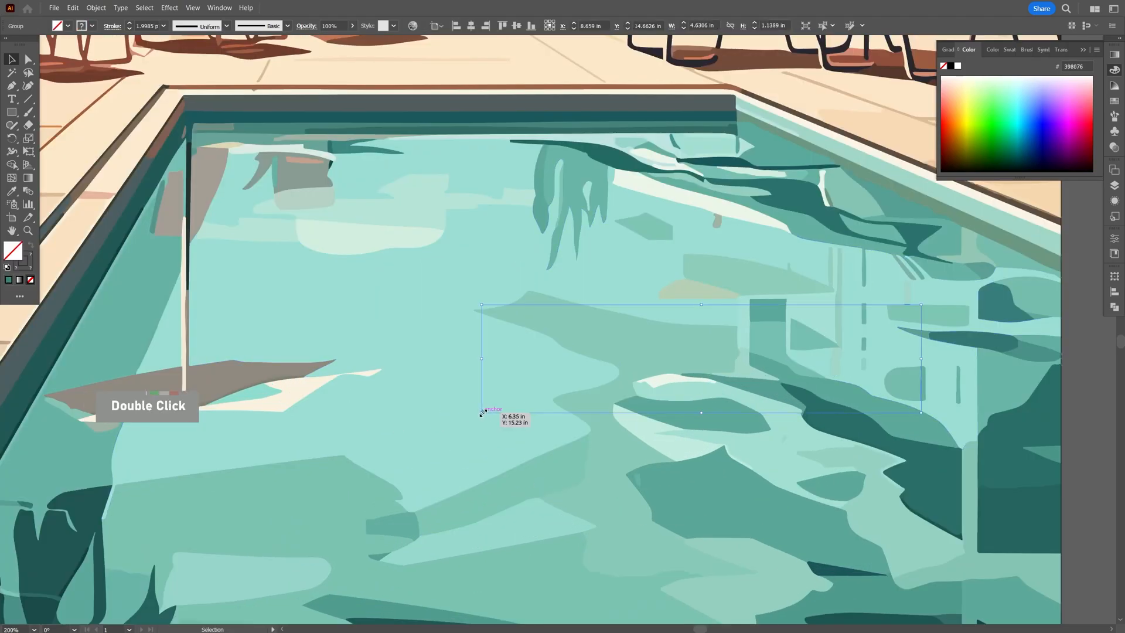
Zoom around the pool in the vectorized poster, then begin a new text object beside the artboard
scroll("down", 3)
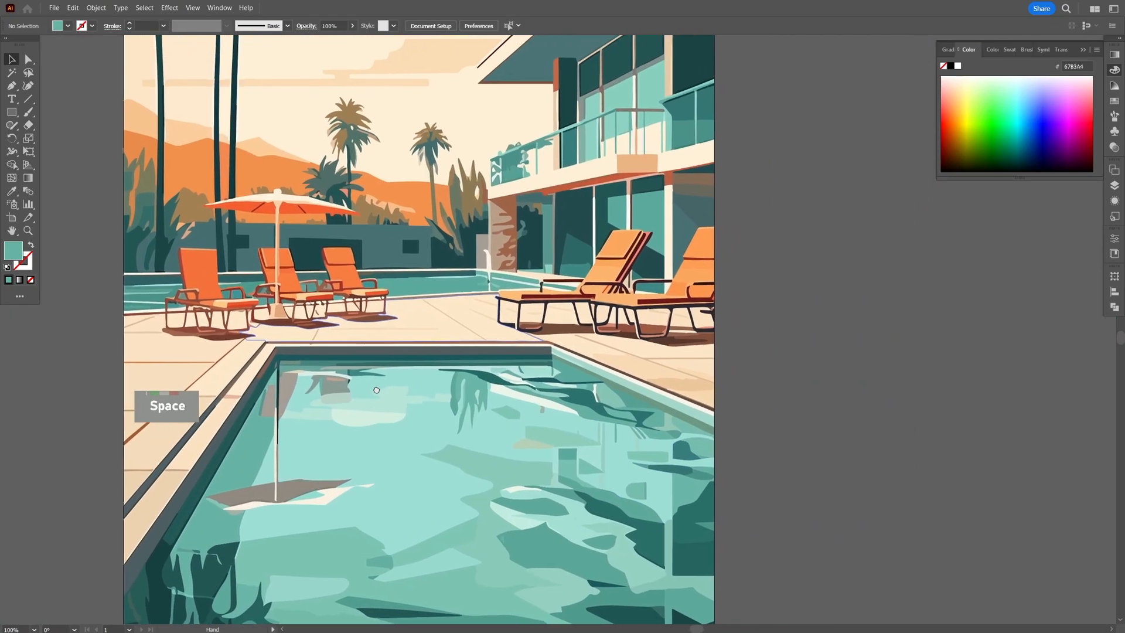
scroll("down", 3)
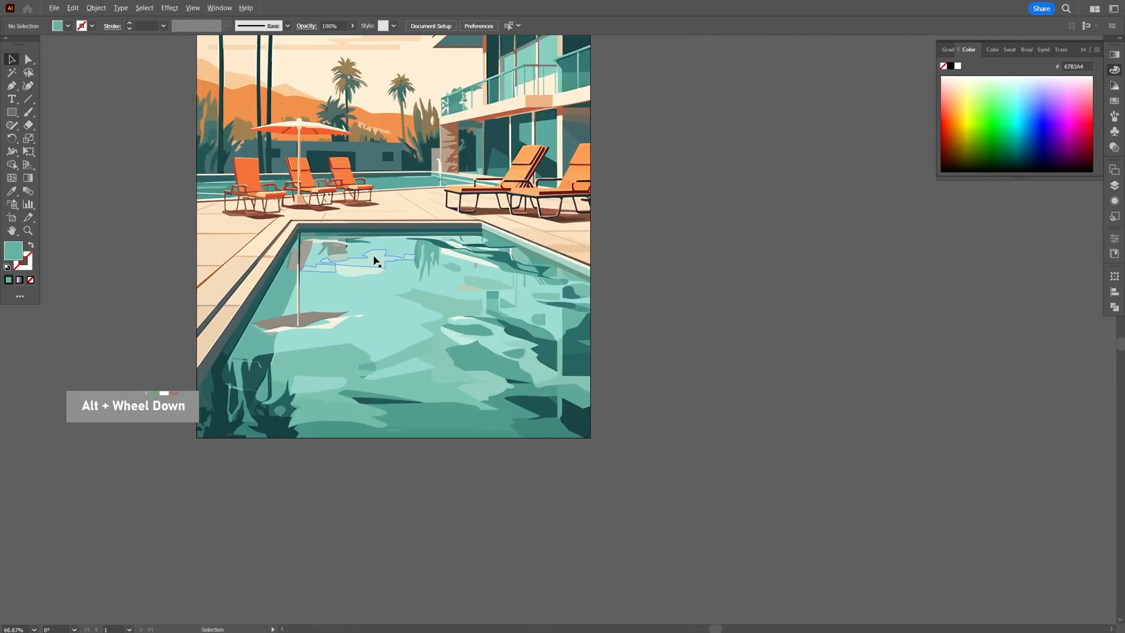
scroll("down", 3)
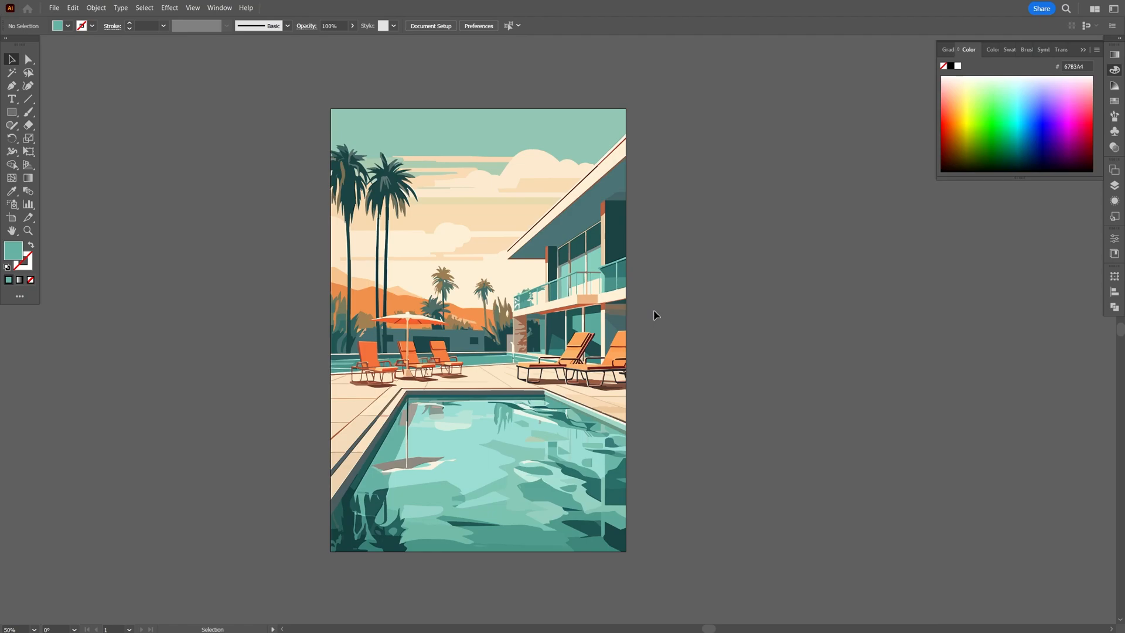
mouse_move(21, 319)
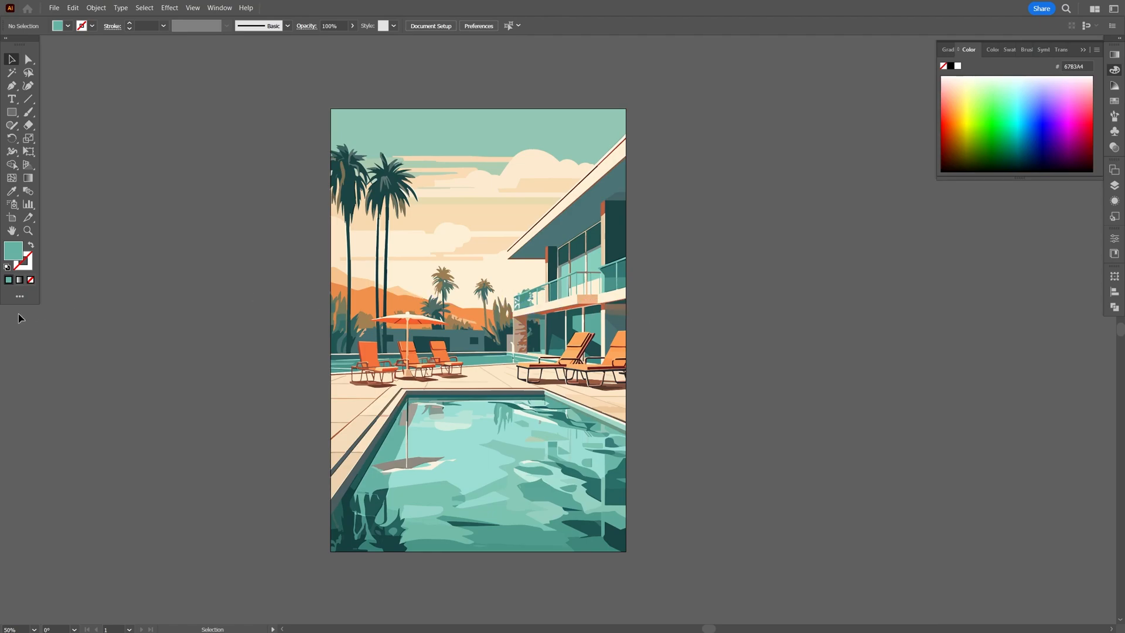
left_click(11, 98)
type("P")
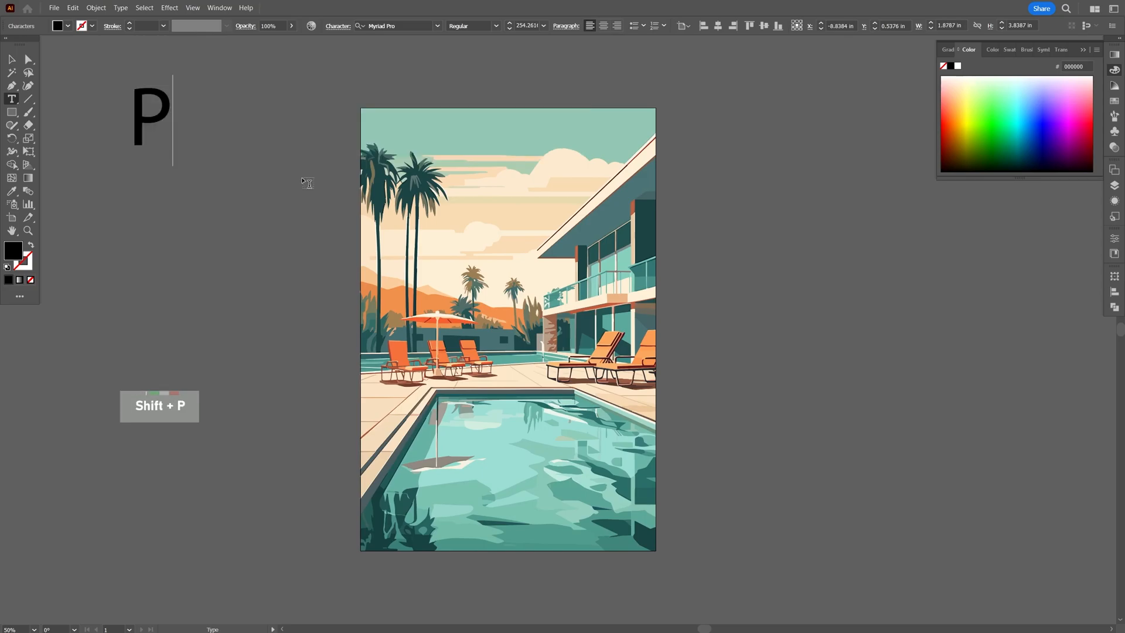
Write the title 'Poolside Perfection' and set it in Bebas Neue Regular
type("oolside Per")
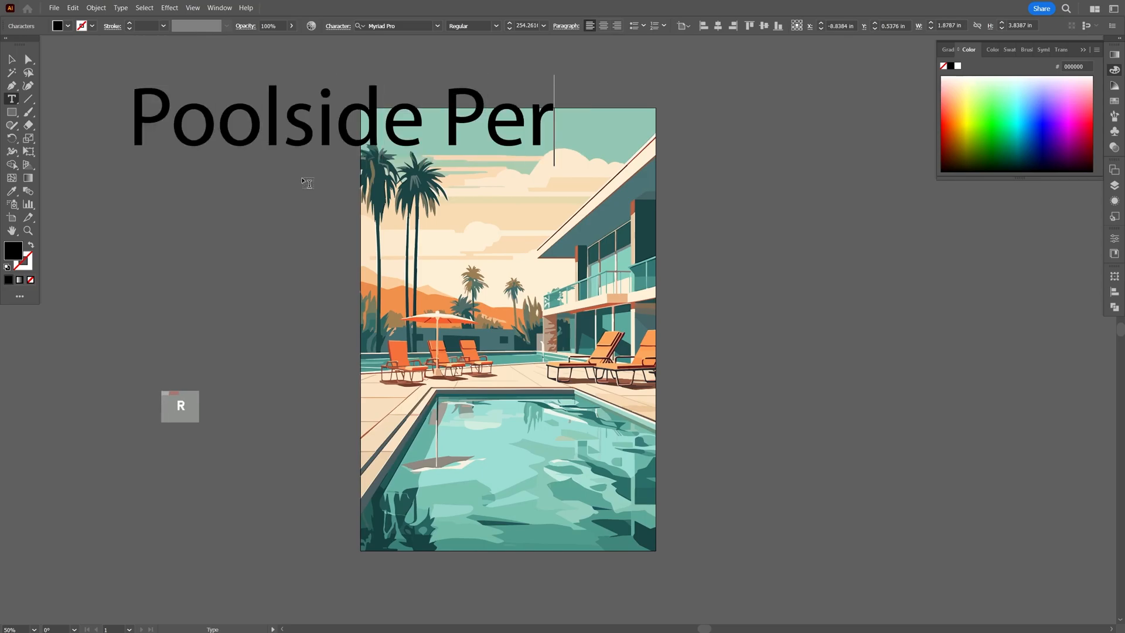
type("fection")
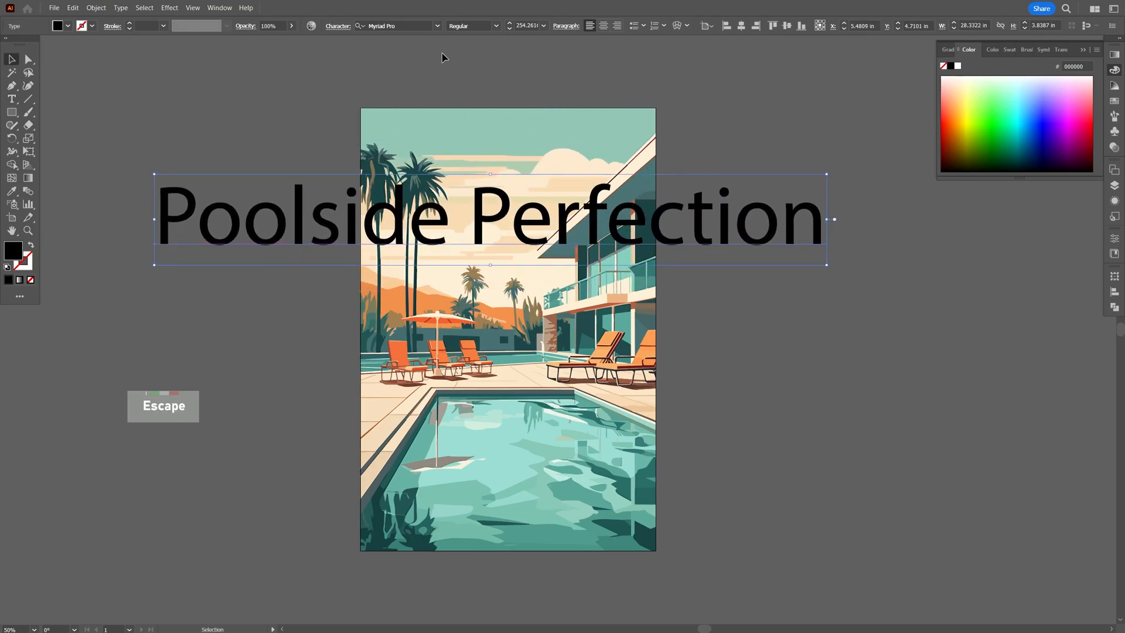
left_click(398, 25)
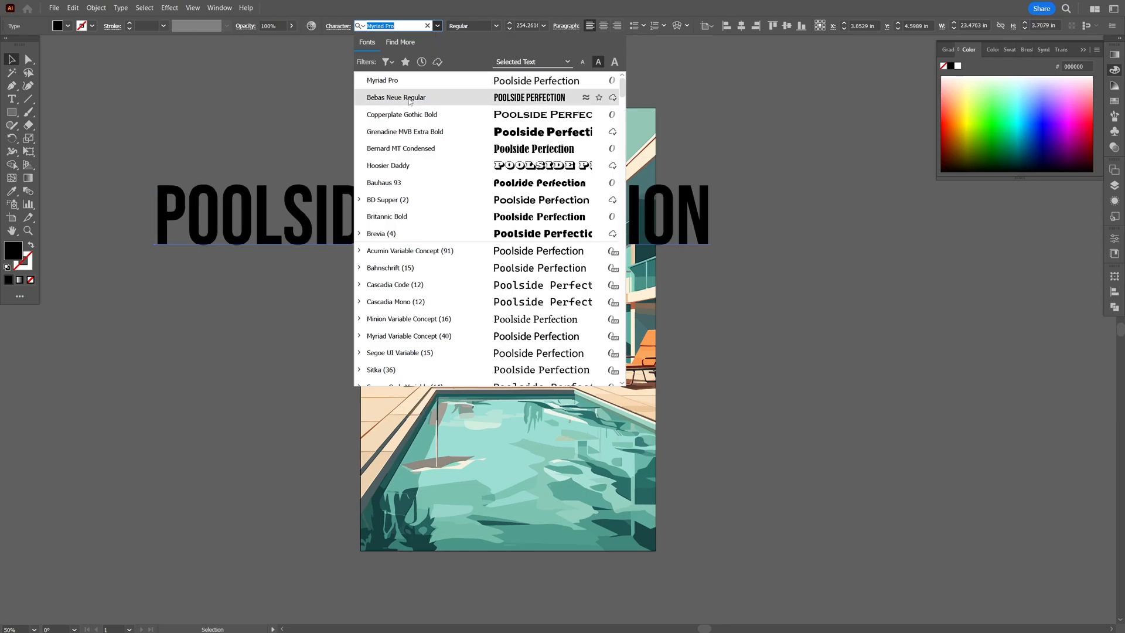
left_click(396, 97)
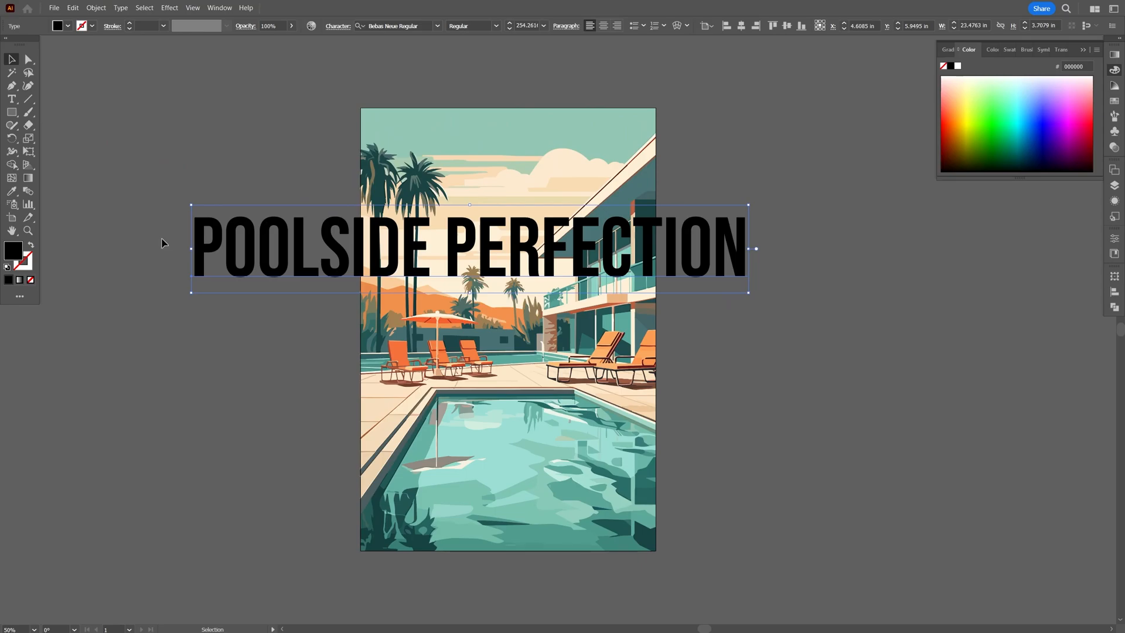
Fit the title along the poster's bottom edge and colour it with the paving's cream
left_click_drag(470, 247, 645, 502)
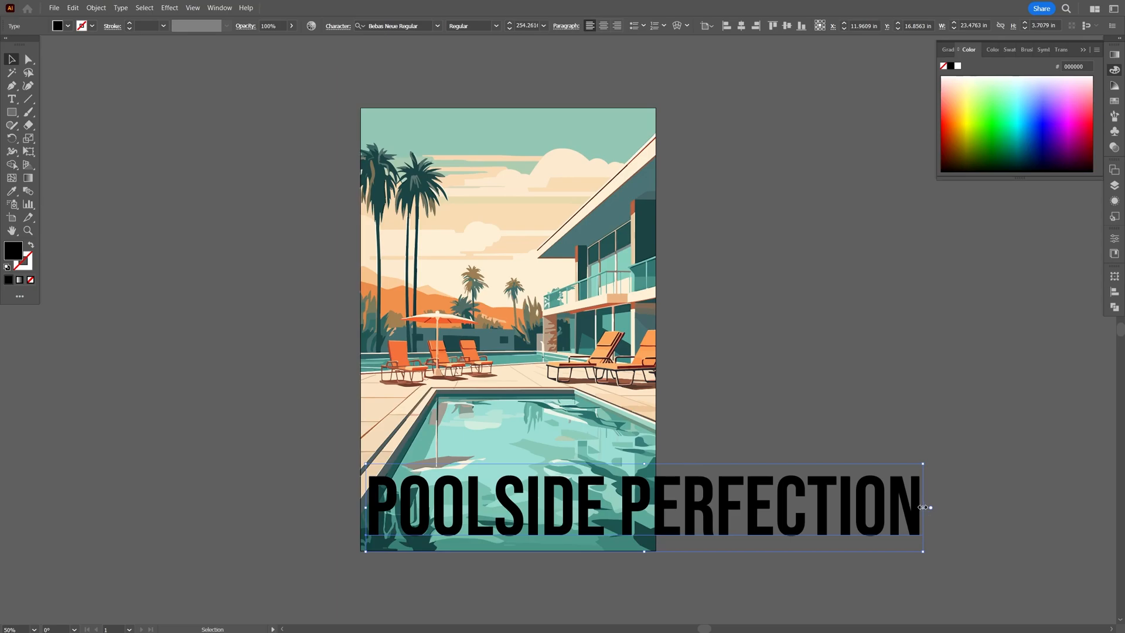
left_click_drag(921, 506, 652, 515)
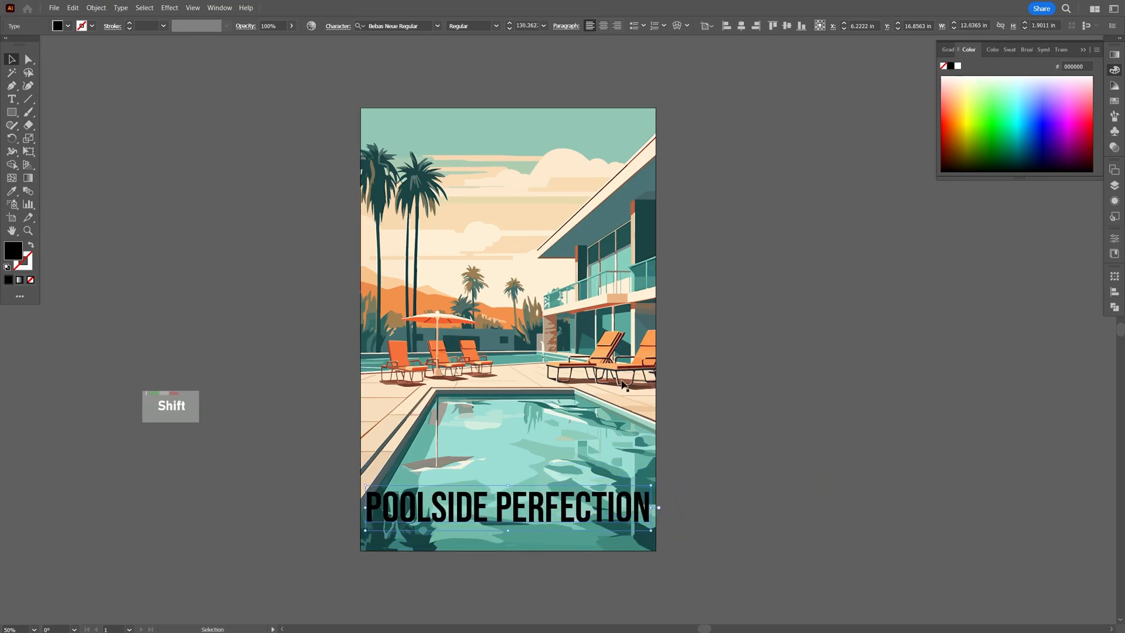
left_click_drag(507, 507, 539, 512)
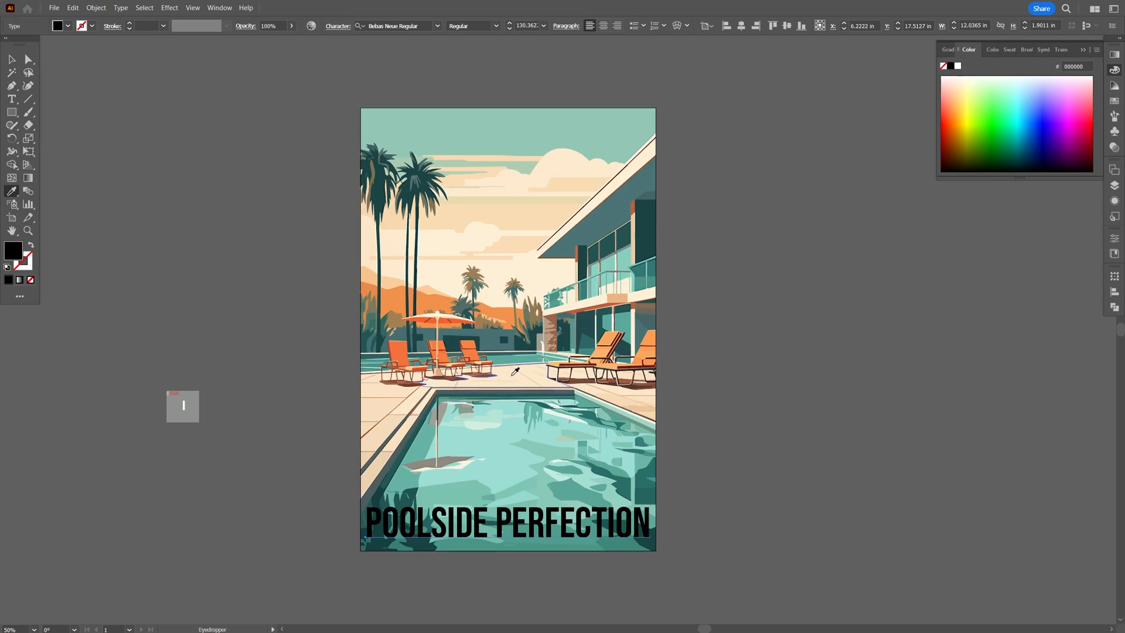
left_click(562, 380)
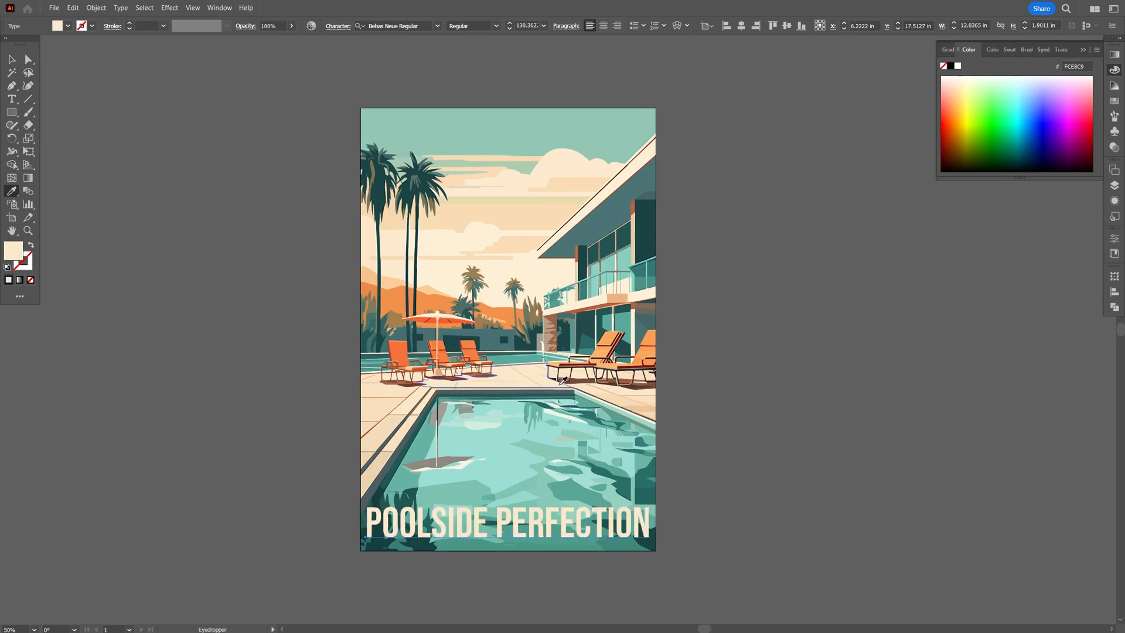
Copy the orange fill code F5713A from a deck chair
key("v")
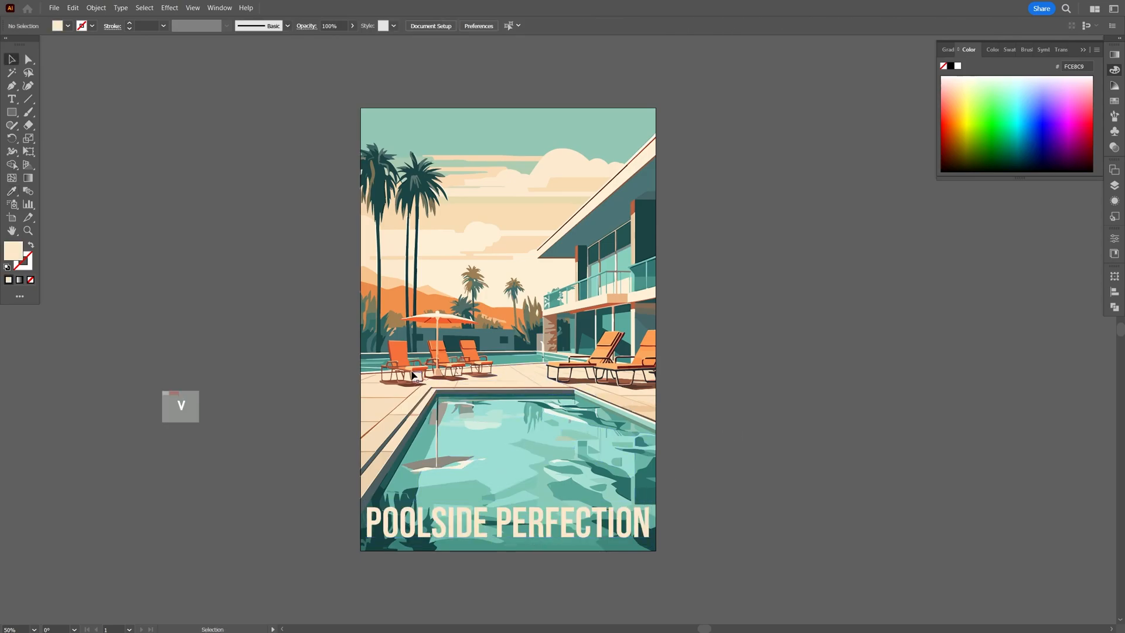
double_click(13, 250)
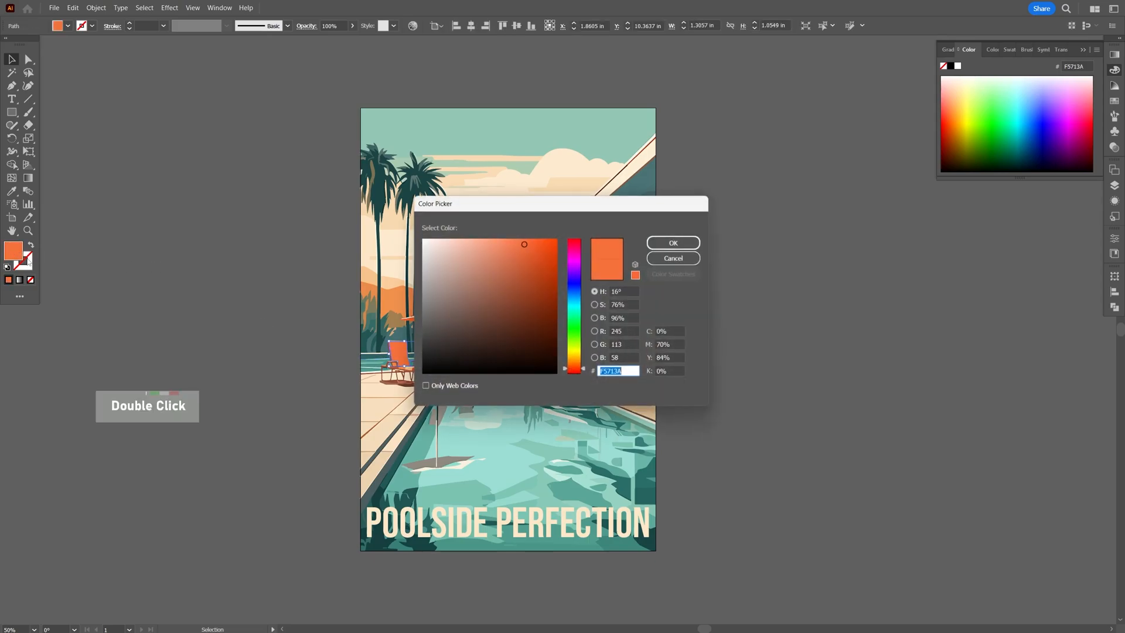
key("Ctrl+c")
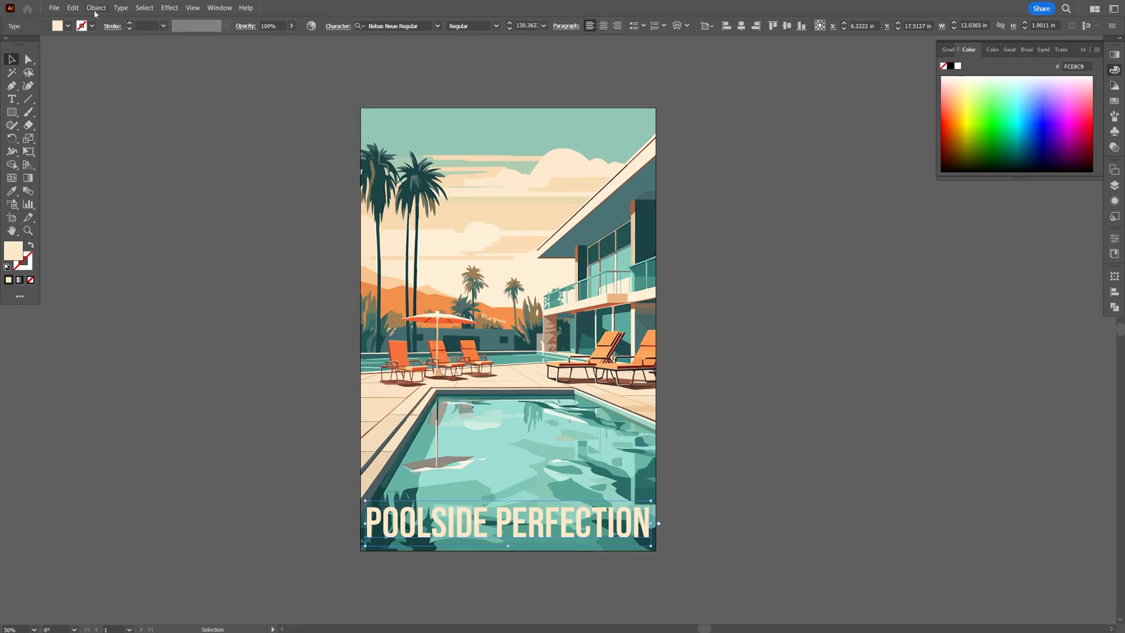
Expand the title text into shapes via Object > Expand
left_click(95, 8)
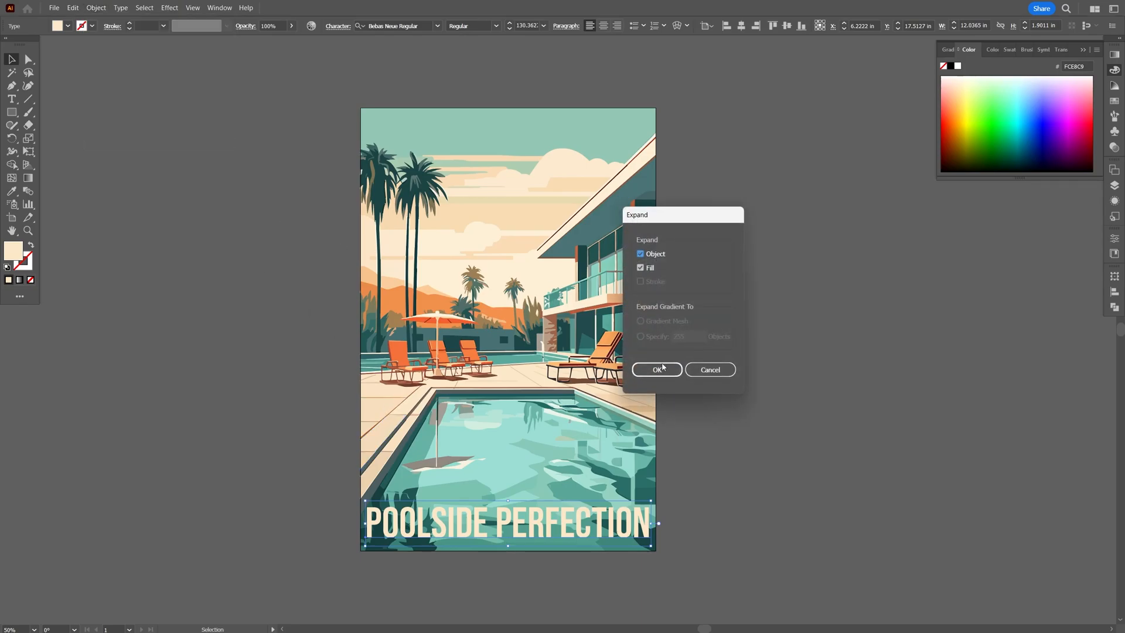
left_click(657, 369)
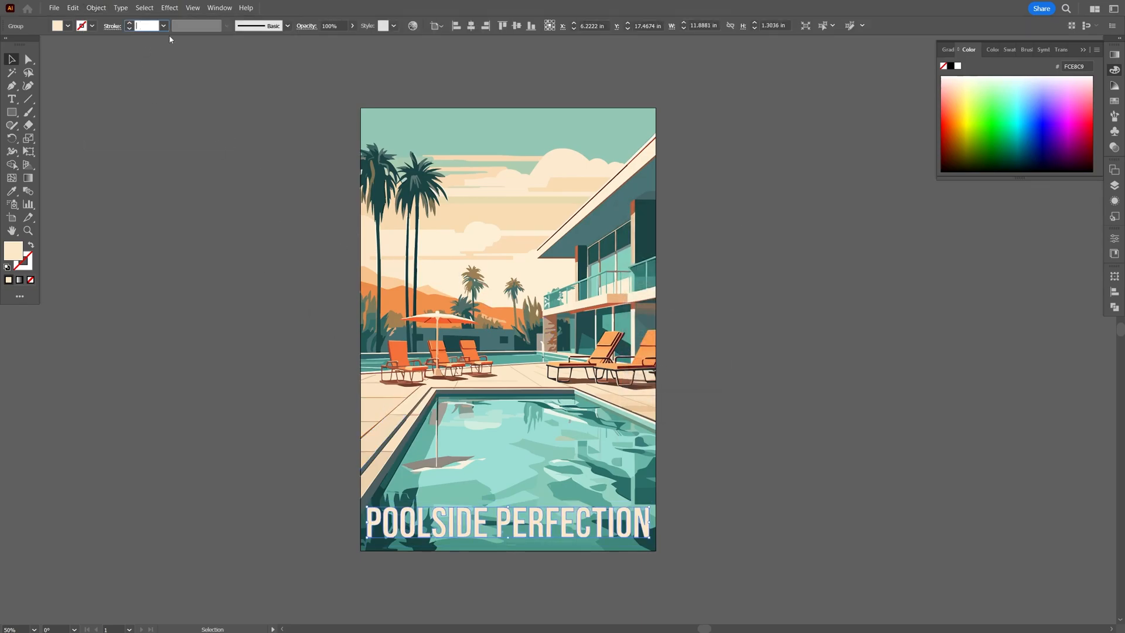
scroll("up", 3)
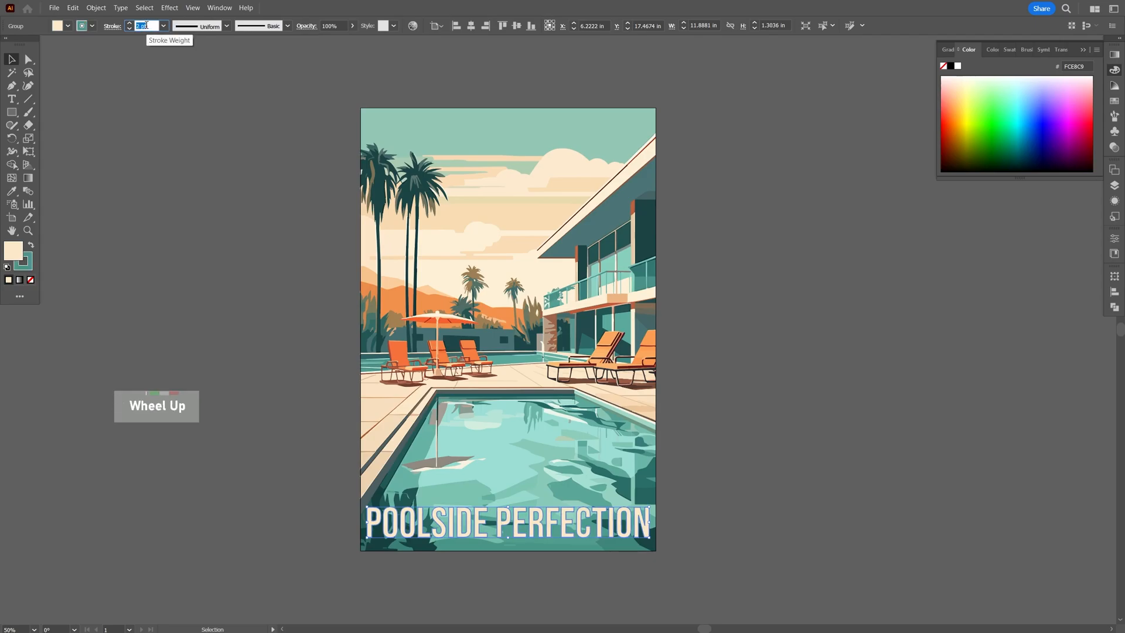
Give the title letters a 3 pt stroke coloured orange F5713A
left_click(111, 25)
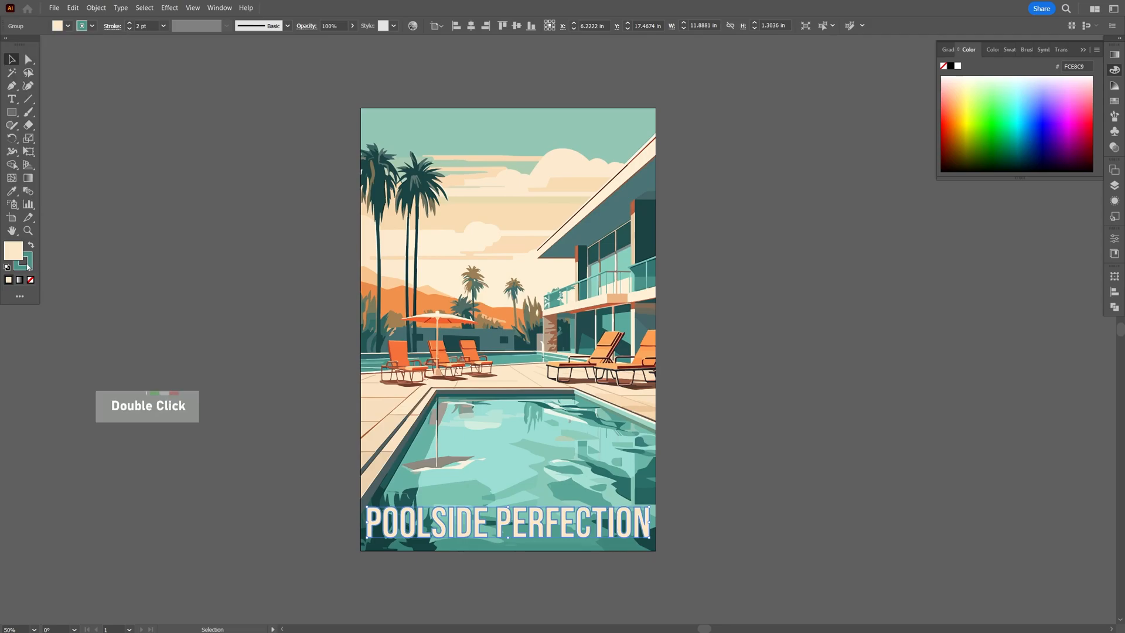
key("Ctrl+V")
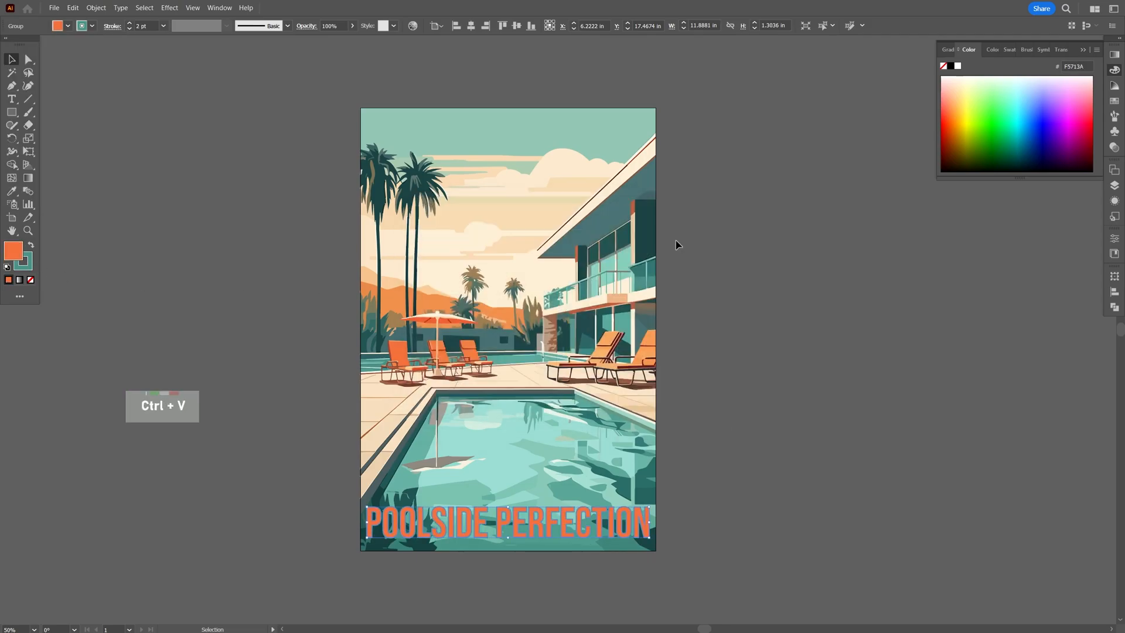
key("Ctrl+Z")
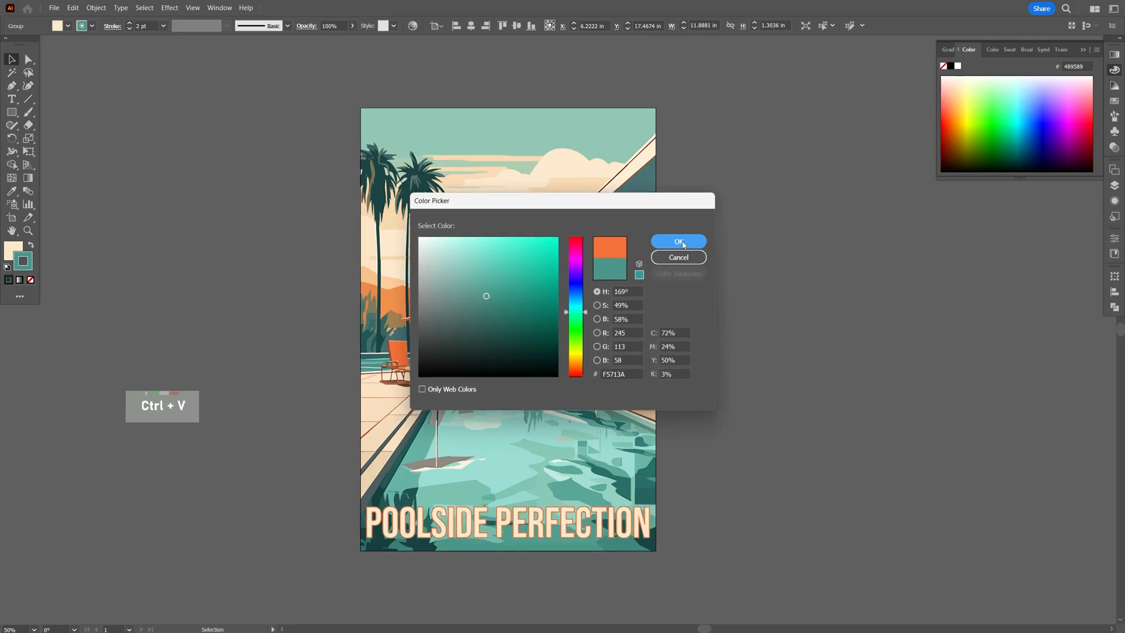
left_click(678, 241)
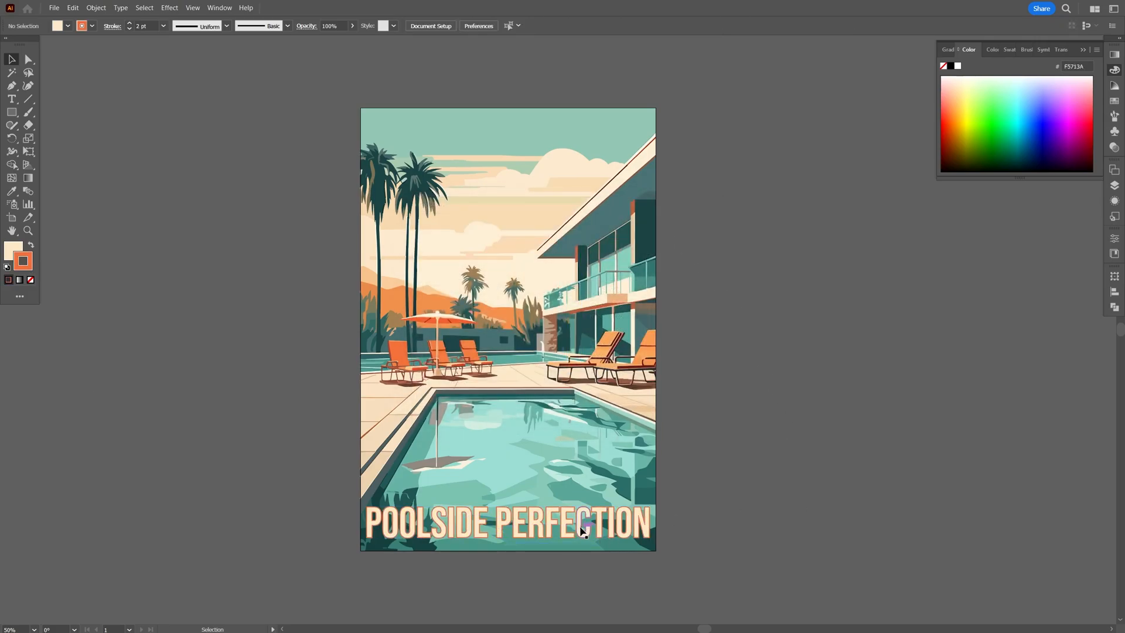
scroll("up", 3)
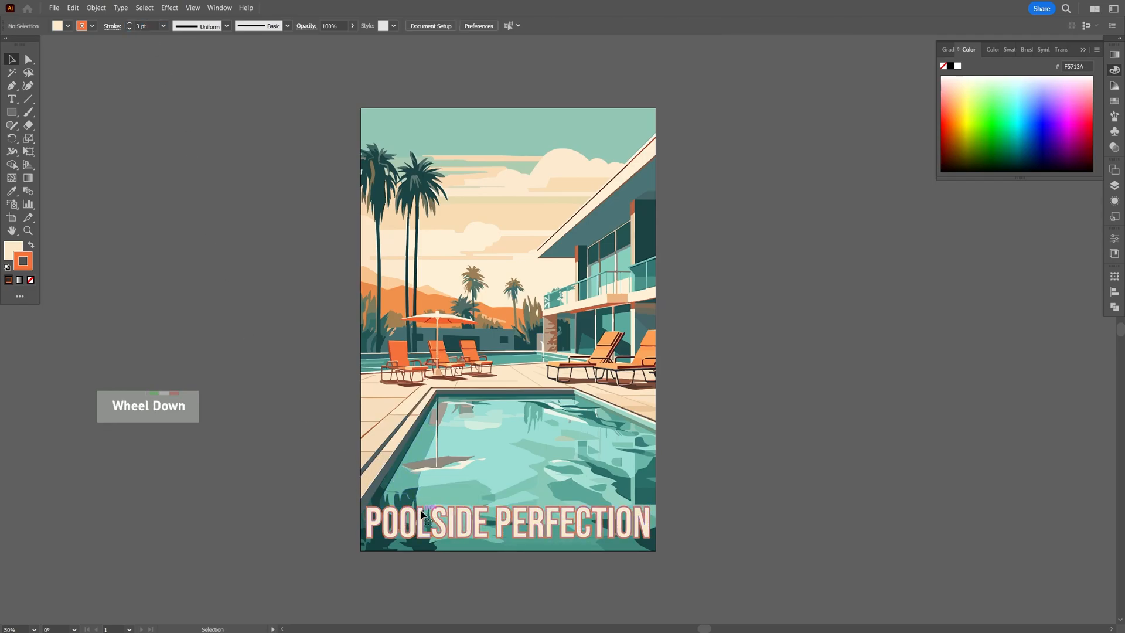
Add a multiply drop shadow to the title with 0 offsets and 0.125 in blur
left_click(169, 7)
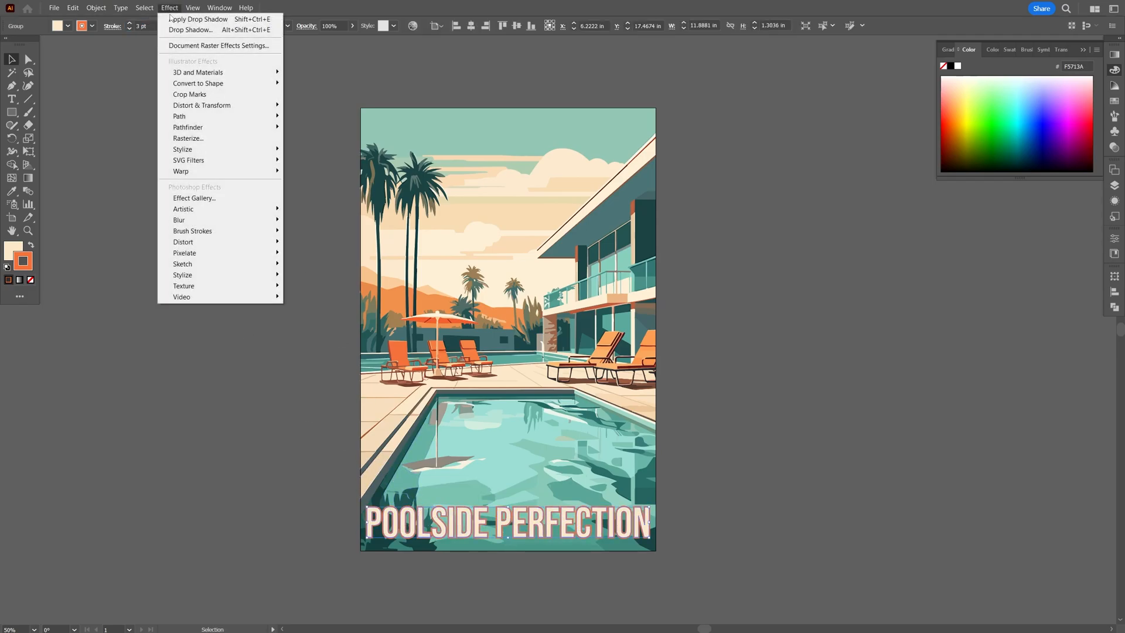
left_click(189, 30)
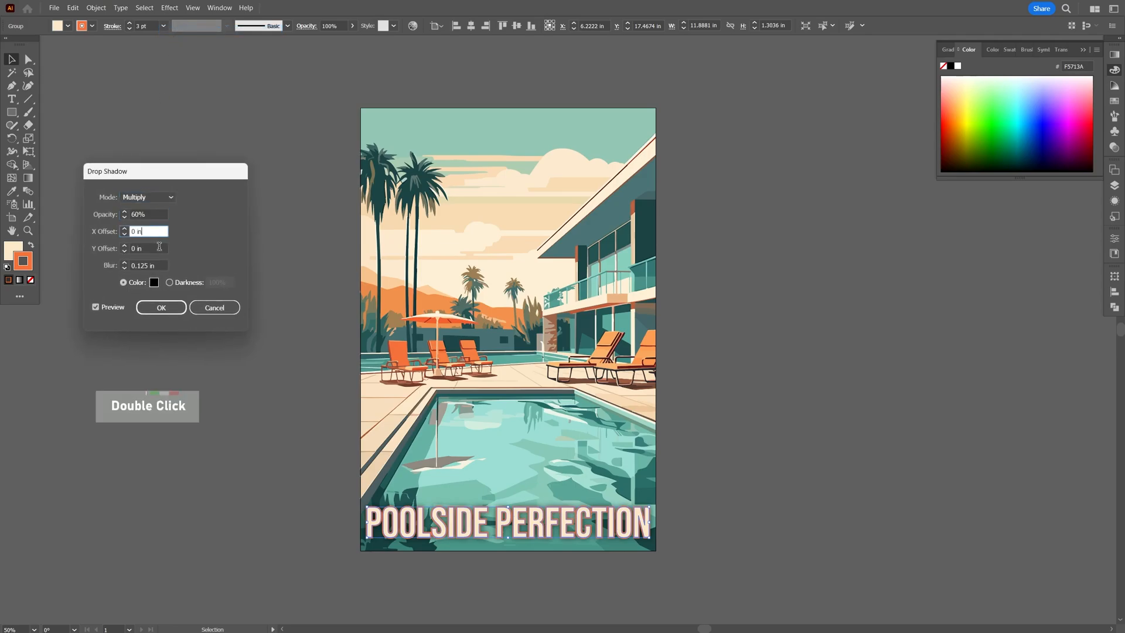
left_click(161, 307)
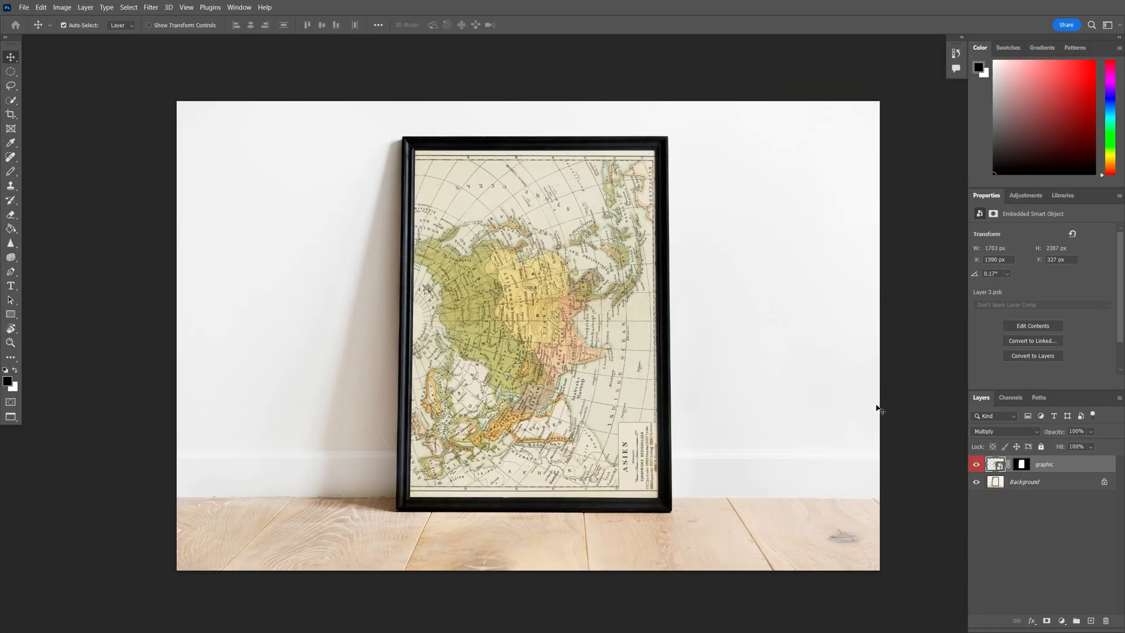
mouse_move(739, 353)
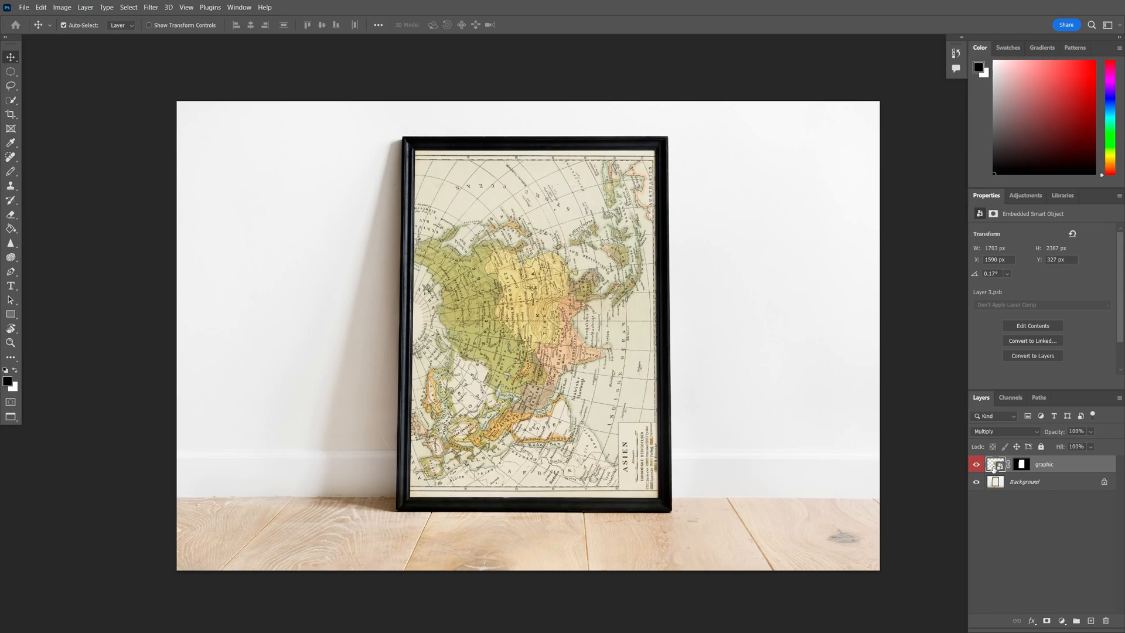
mouse_move(990, 464)
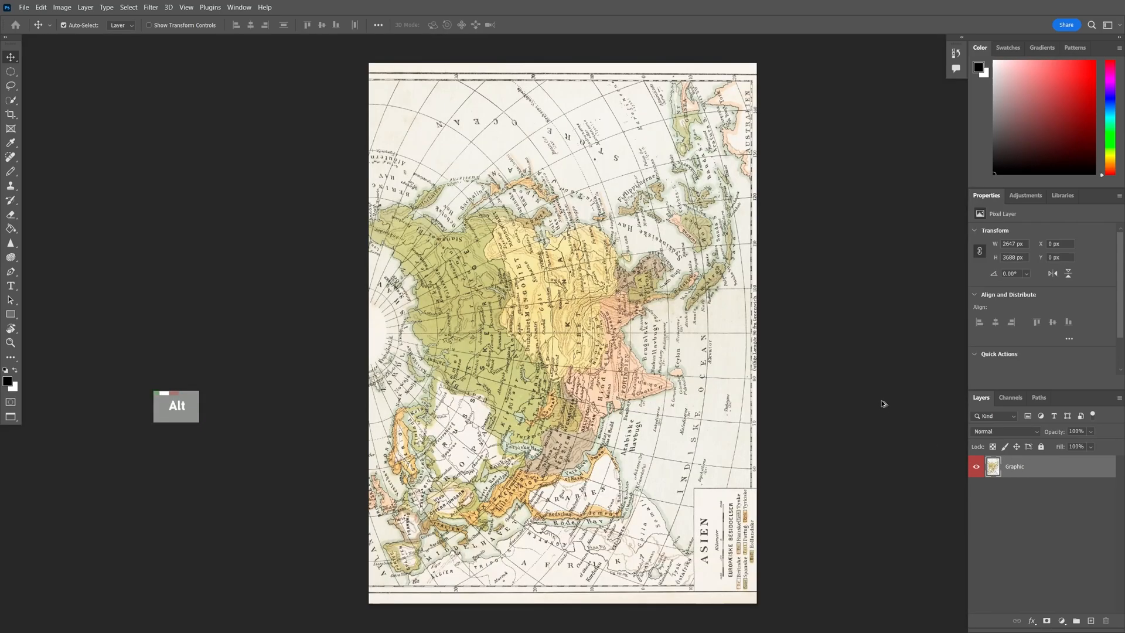
Bring the copied poolside poster into the frame's smart object document as a vector smart object
key("Alt+Tab")
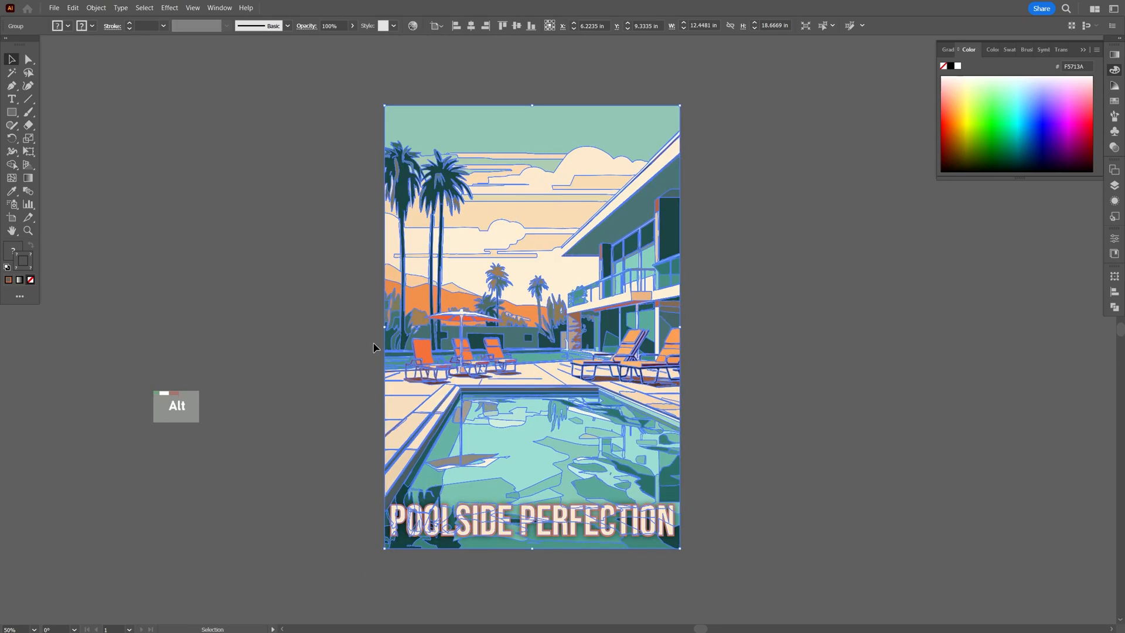
key("Ctrl+V")
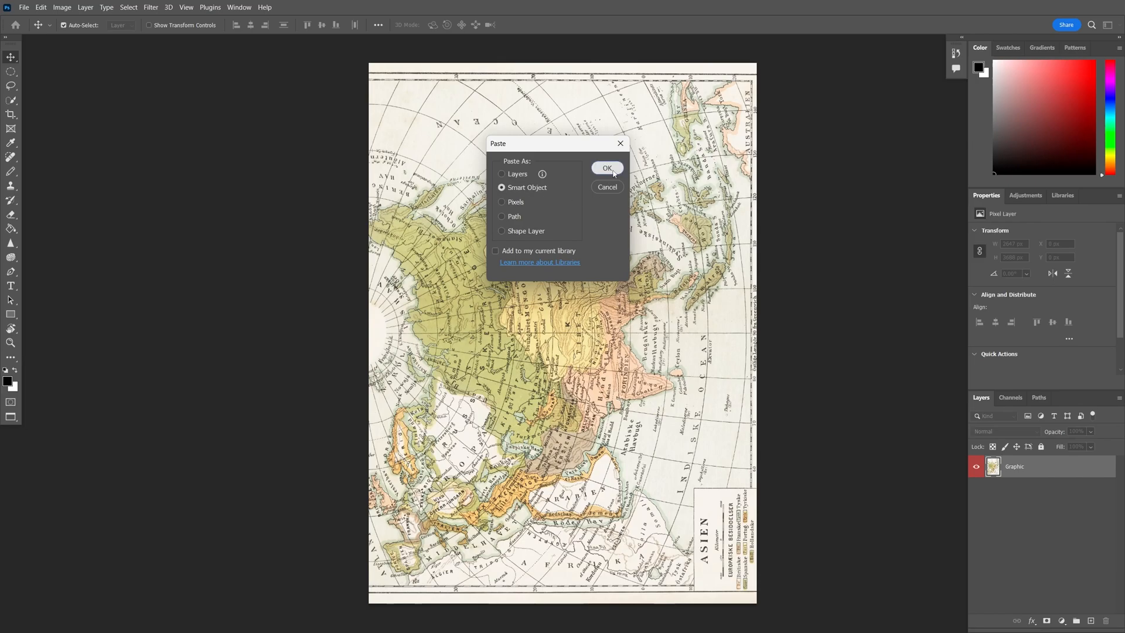
left_click(608, 168)
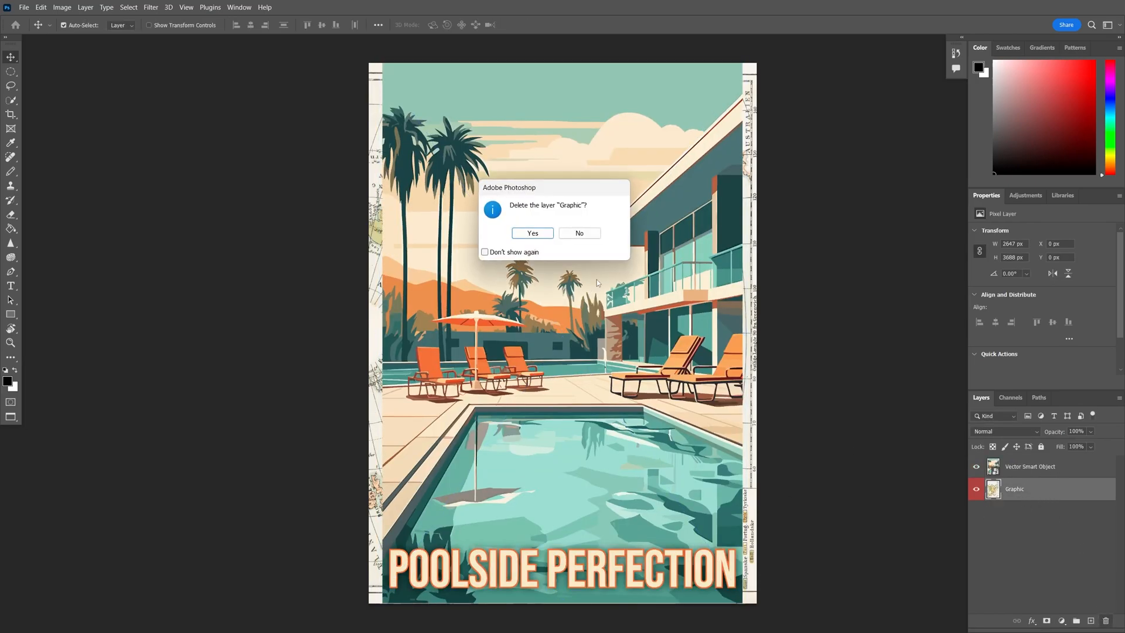
Delete the Graphic map layer and scale the poster to fill the mockup canvas
left_click(532, 233)
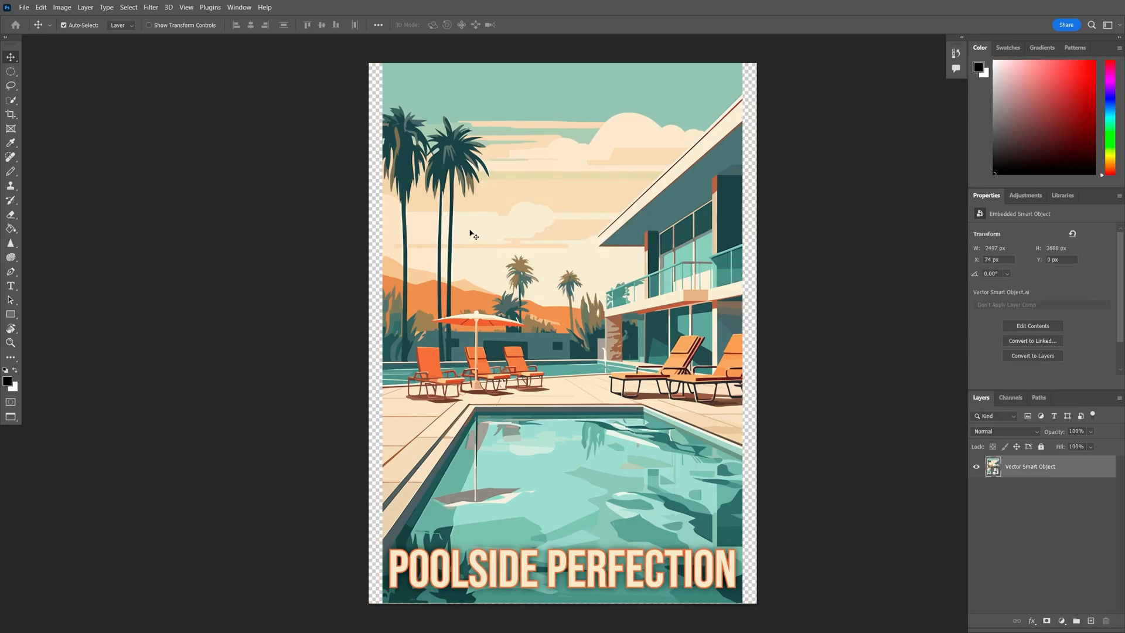
key("Ctrl+T")
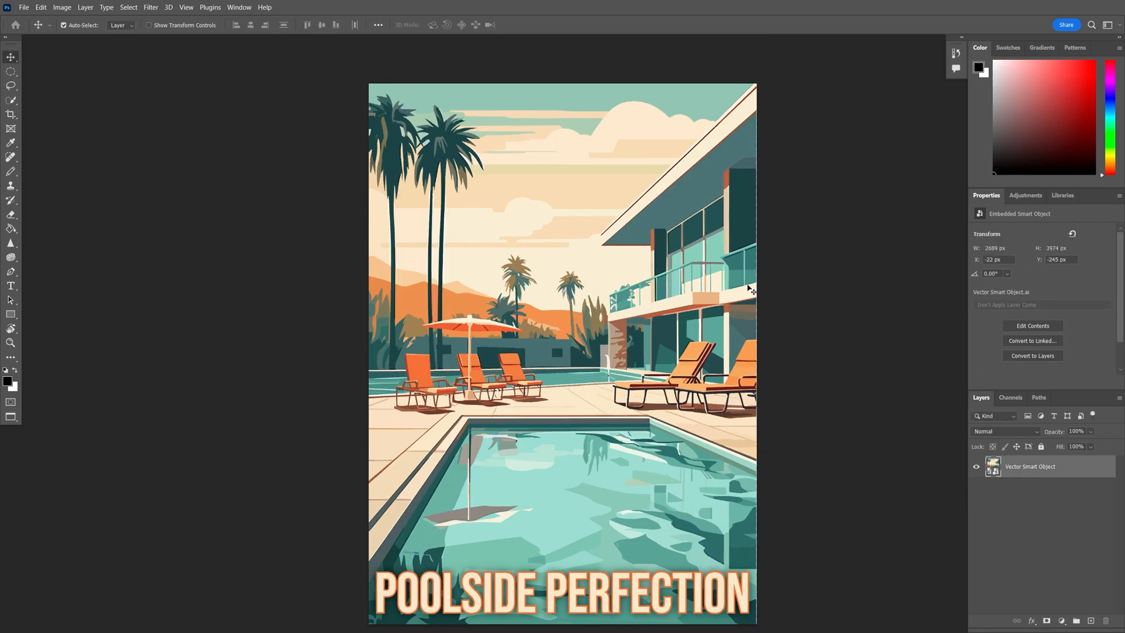
key("Ctrl+s")
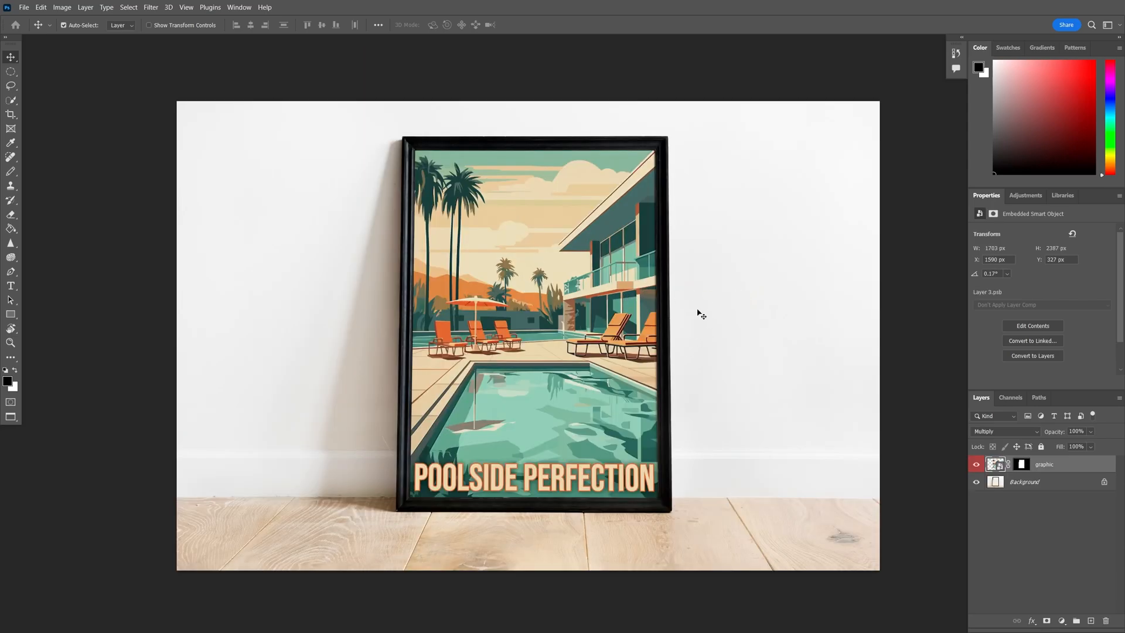
mouse_move(706, 318)
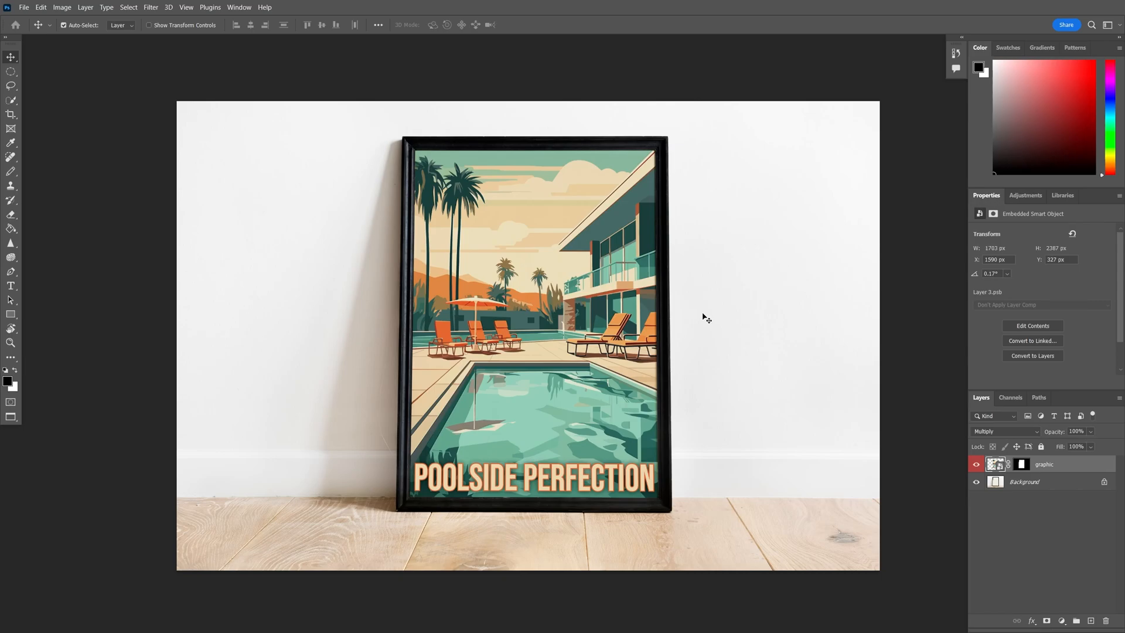